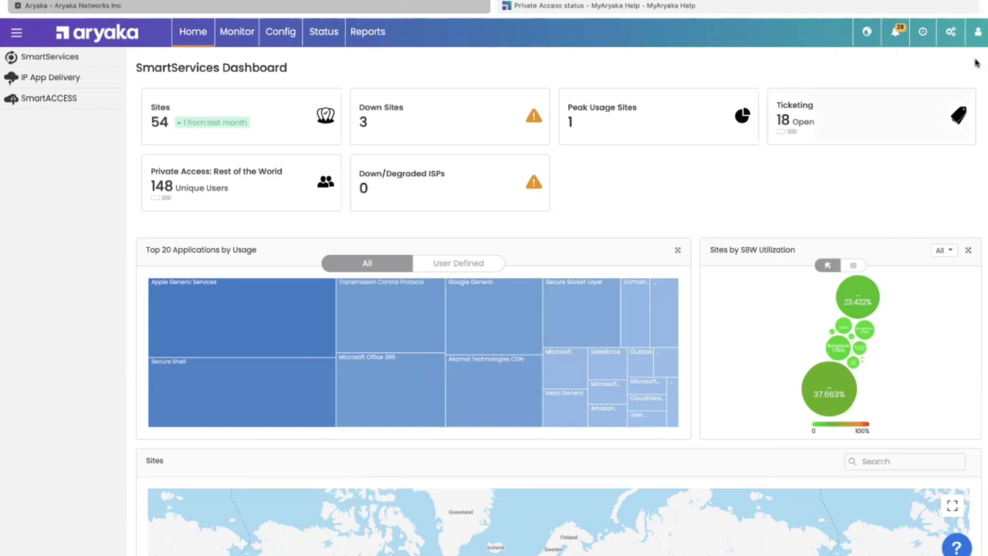
pyautogui.moveTo(607, 87)
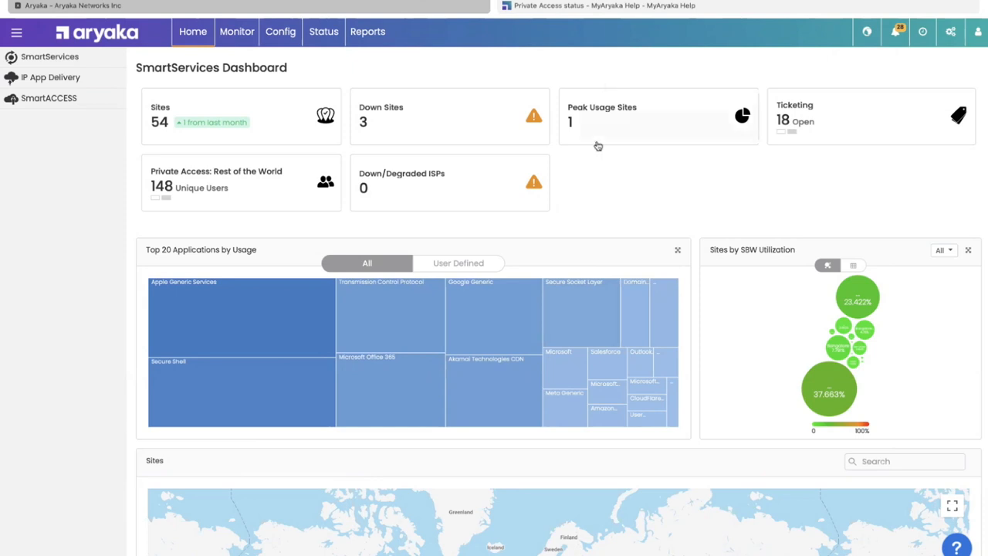
# Scroll through the dashboard's site counts, top applications, SBW utilization, sites map and ISP table.
pyautogui.scroll(-3)
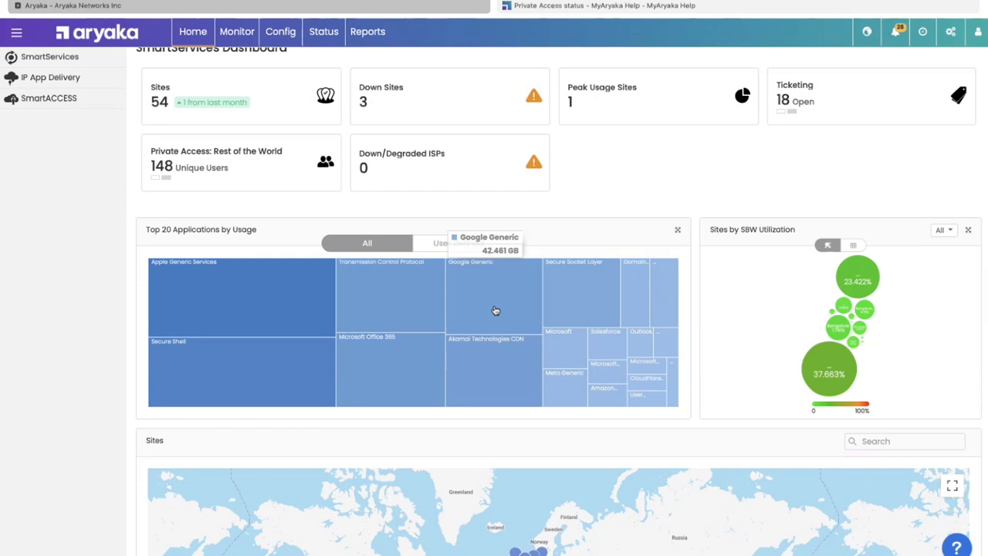
pyautogui.moveTo(812, 296)
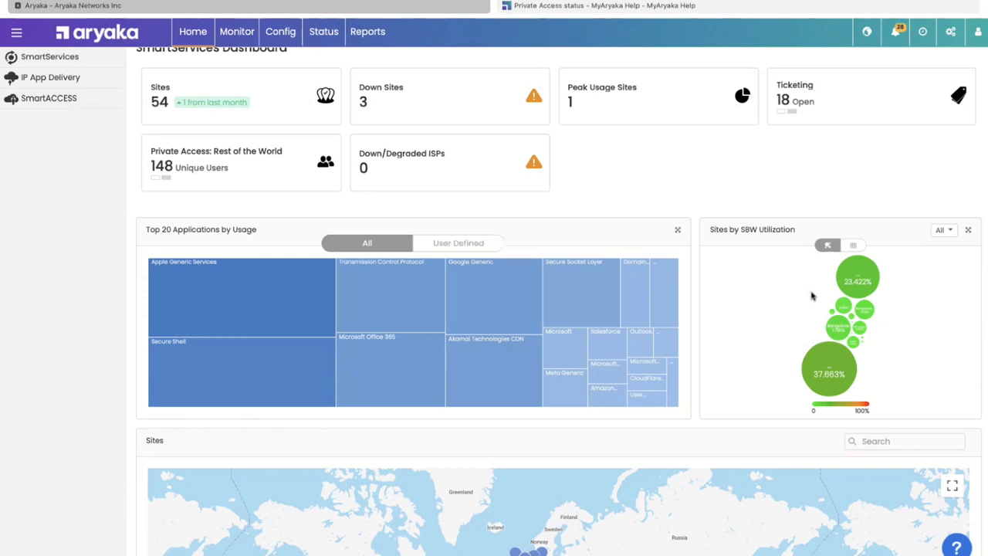
pyautogui.moveTo(788, 368)
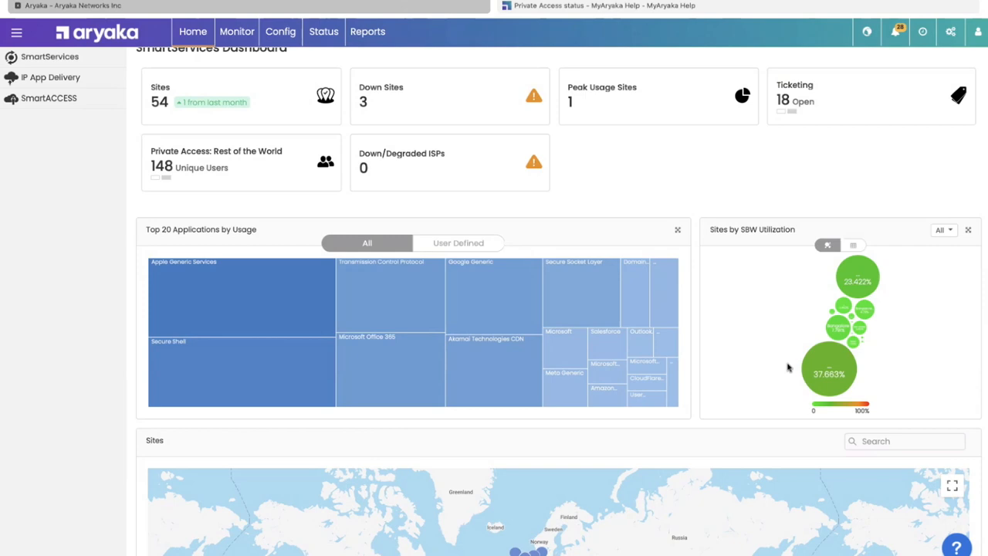
pyautogui.moveTo(762, 453)
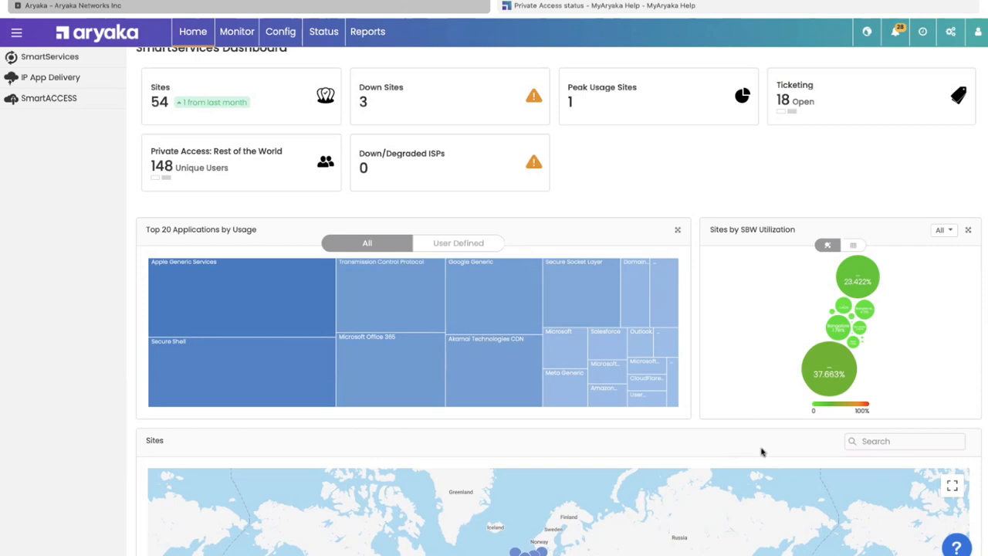
pyautogui.scroll(-3)
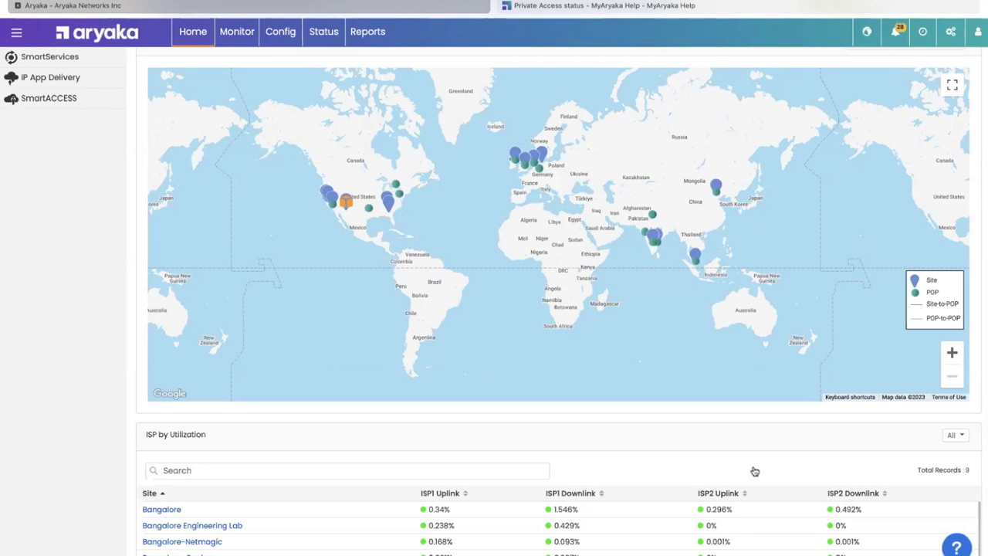
pyautogui.scroll(-3)
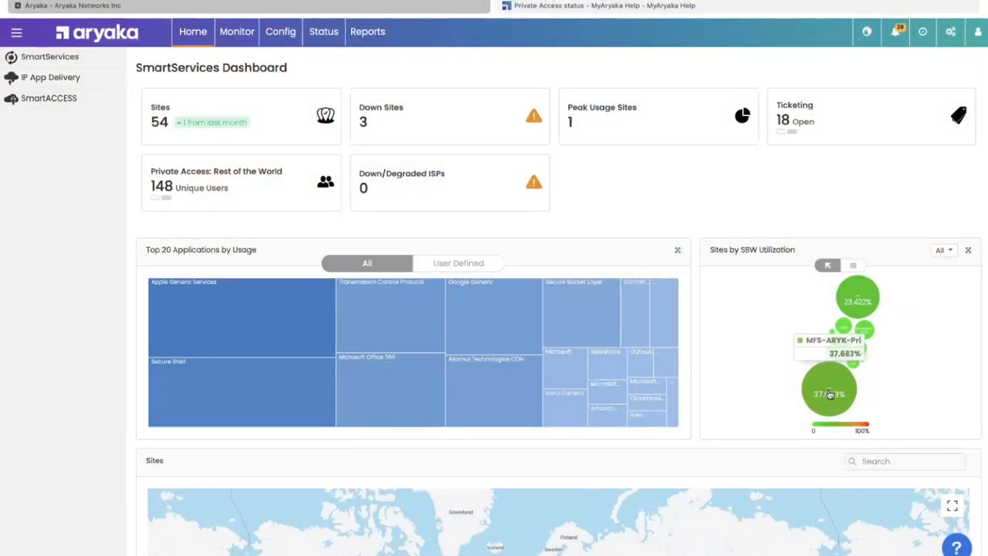
pyautogui.moveTo(845, 322)
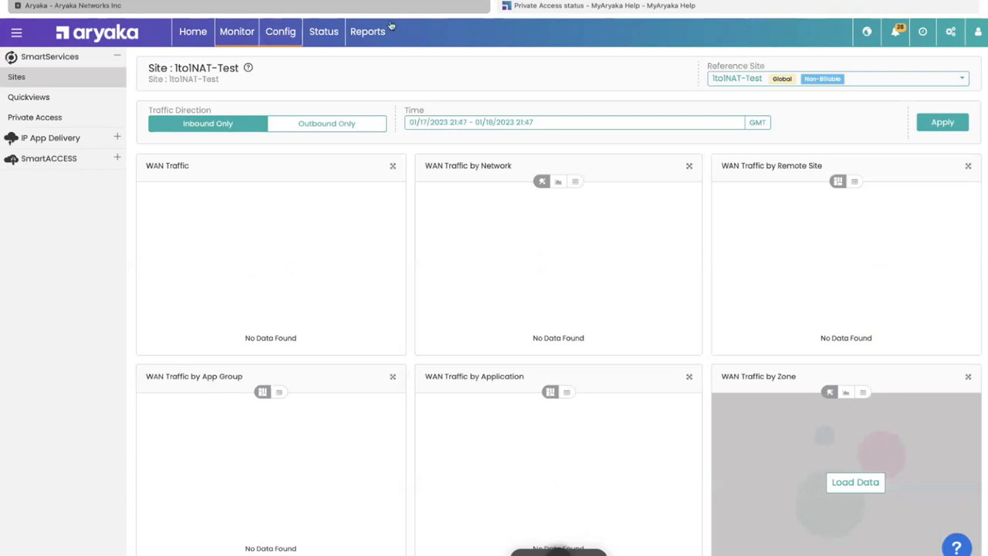
# Search the Reference Site dropdown and pick San Mateo from the suggestions.
pyautogui.write('so')
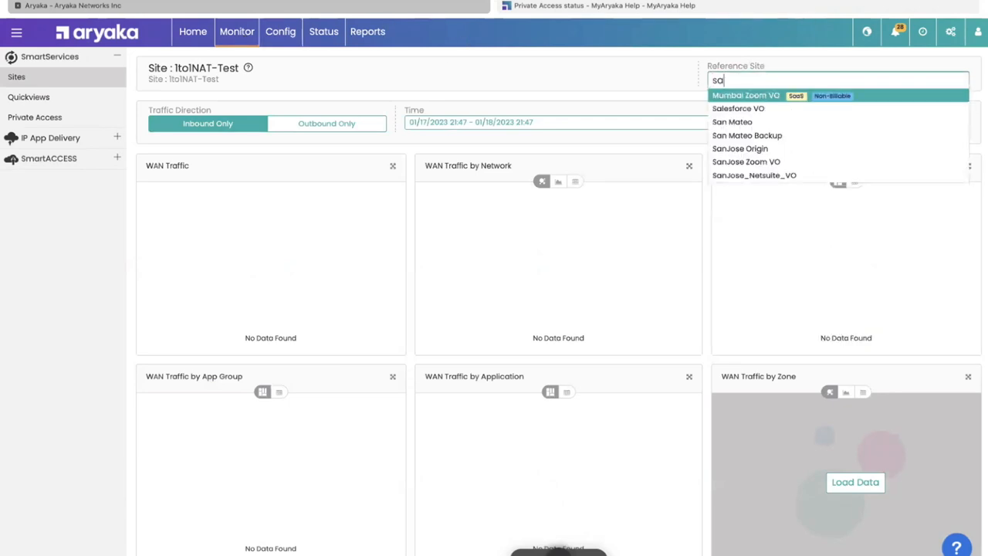
pyautogui.write('an ma')
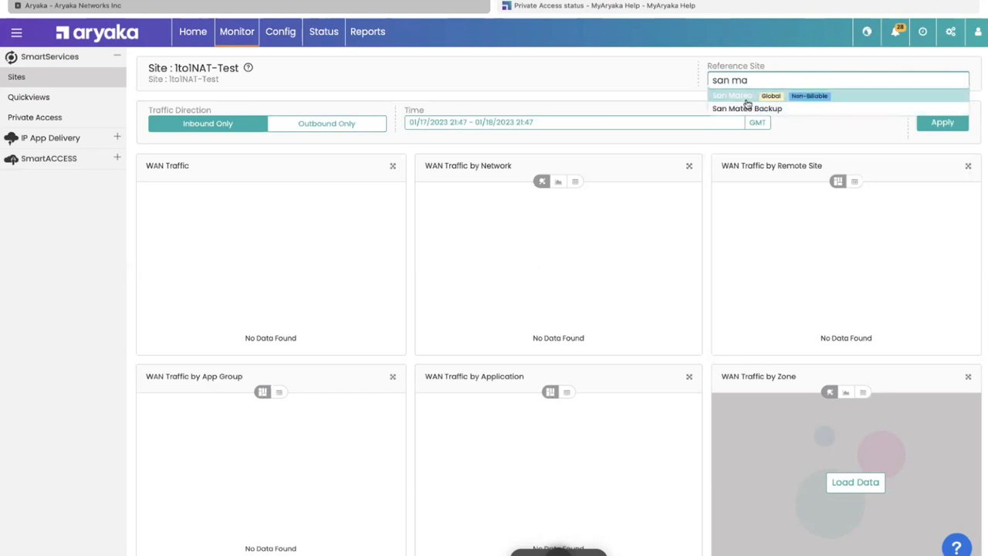
pyautogui.click(732, 95)
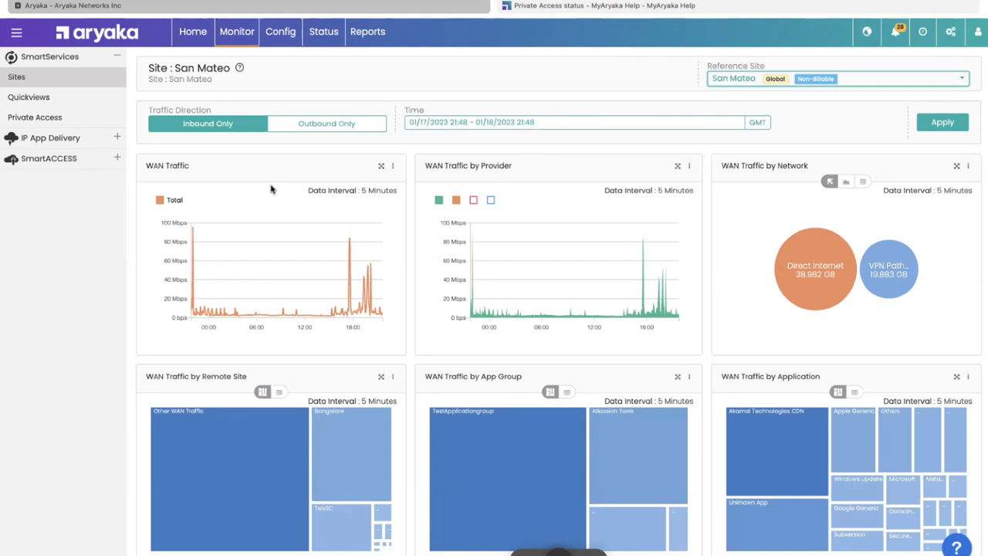
# Set a custom time range starting January 16 and scroll the refreshed charts.
pyautogui.click(576, 122)
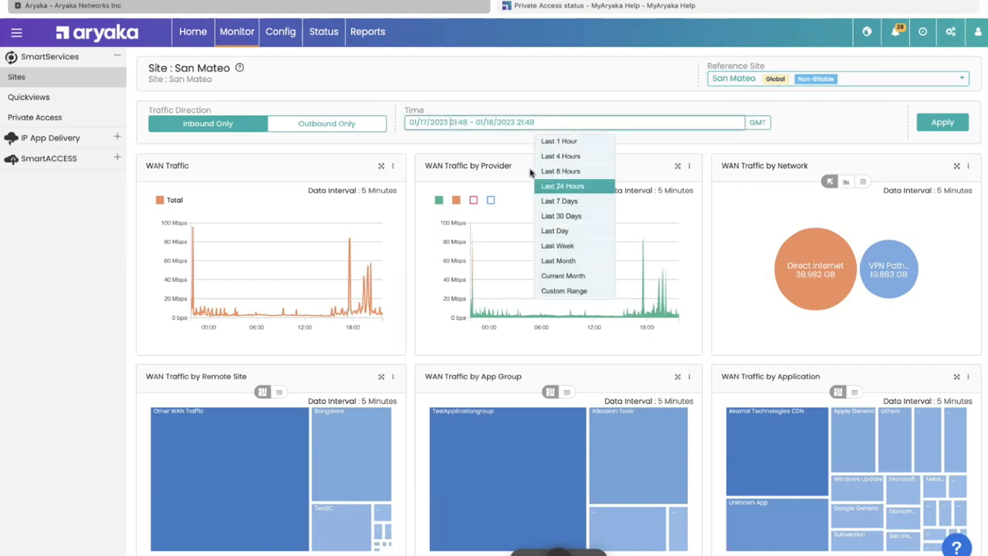
pyautogui.click(564, 291)
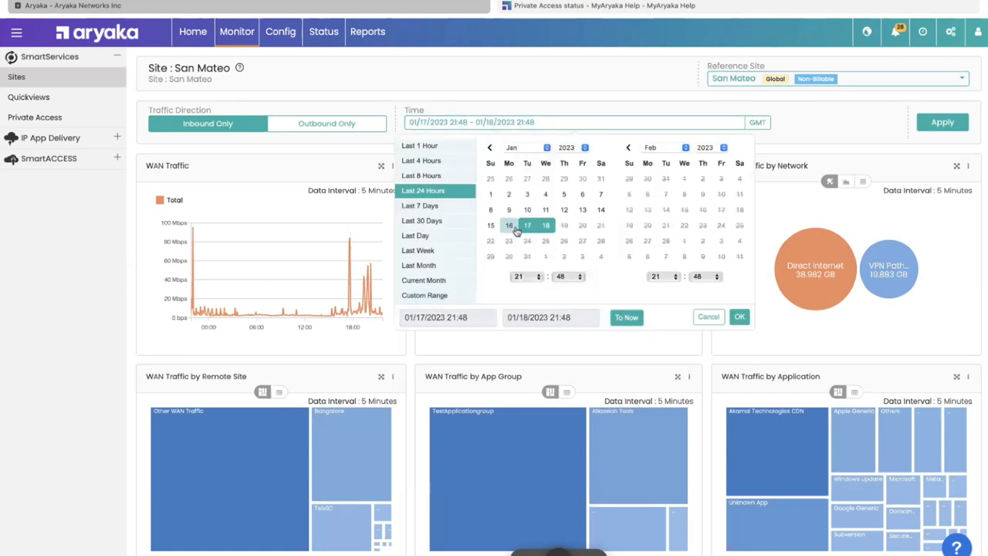
pyautogui.click(739, 317)
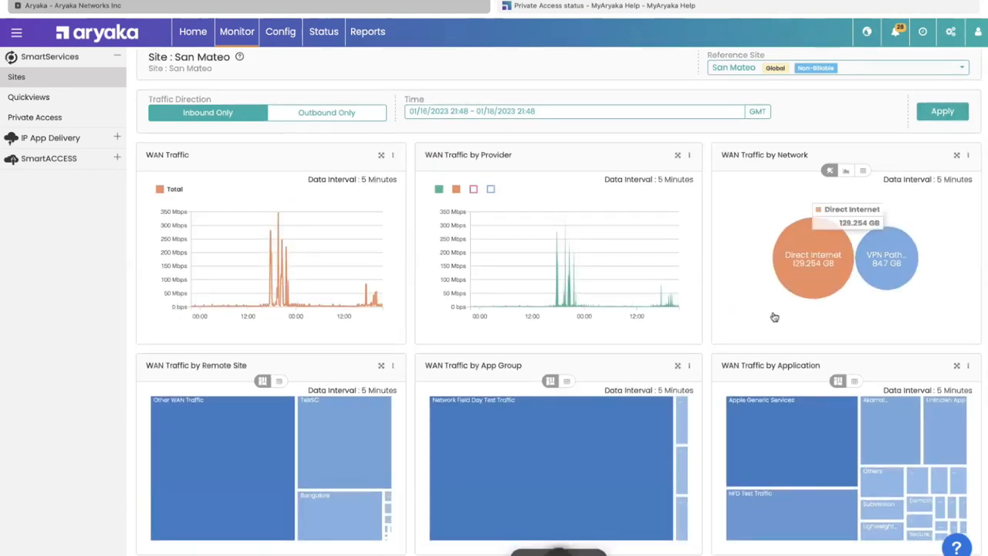
pyautogui.moveTo(675, 292)
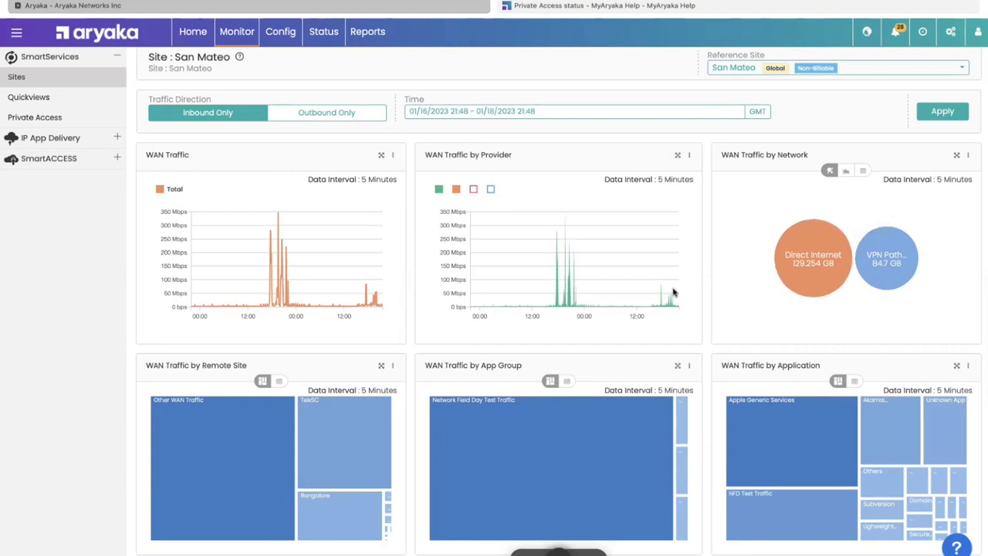
pyautogui.moveTo(633, 447)
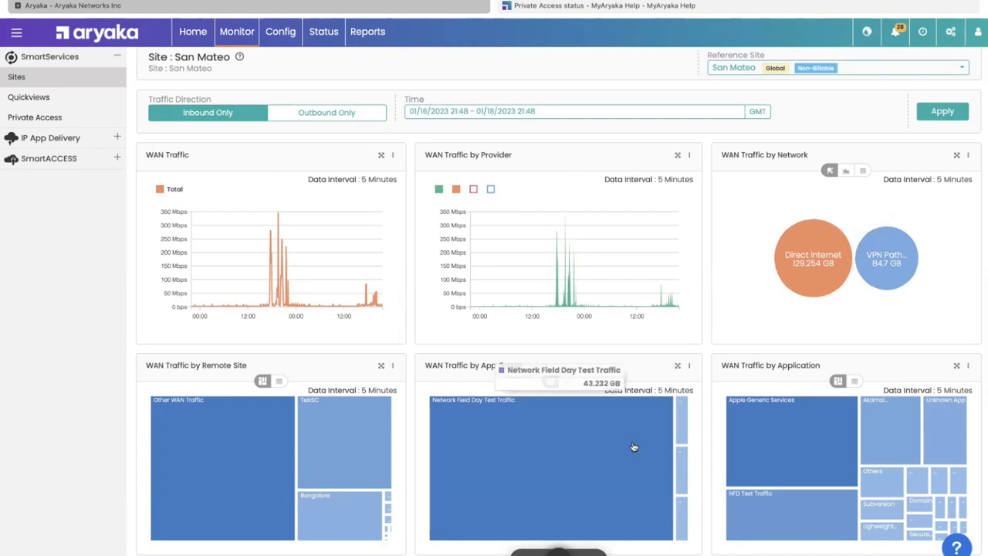
pyautogui.moveTo(529, 305)
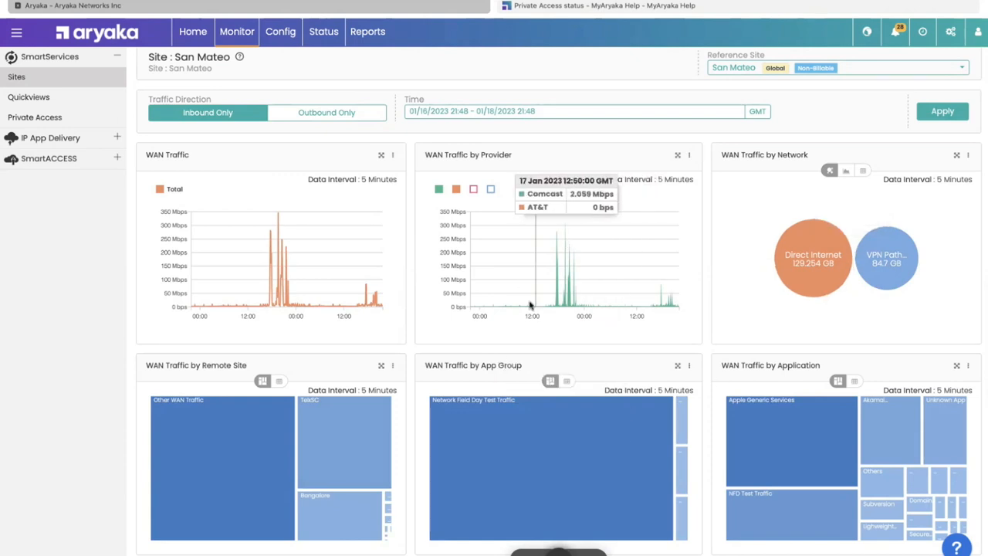
pyautogui.moveTo(548, 297)
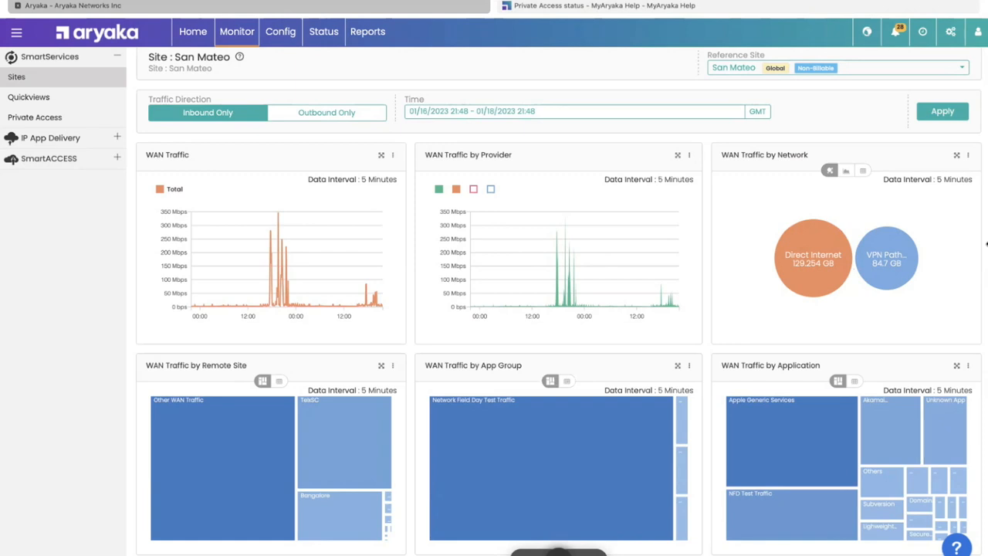
pyautogui.moveTo(813, 243)
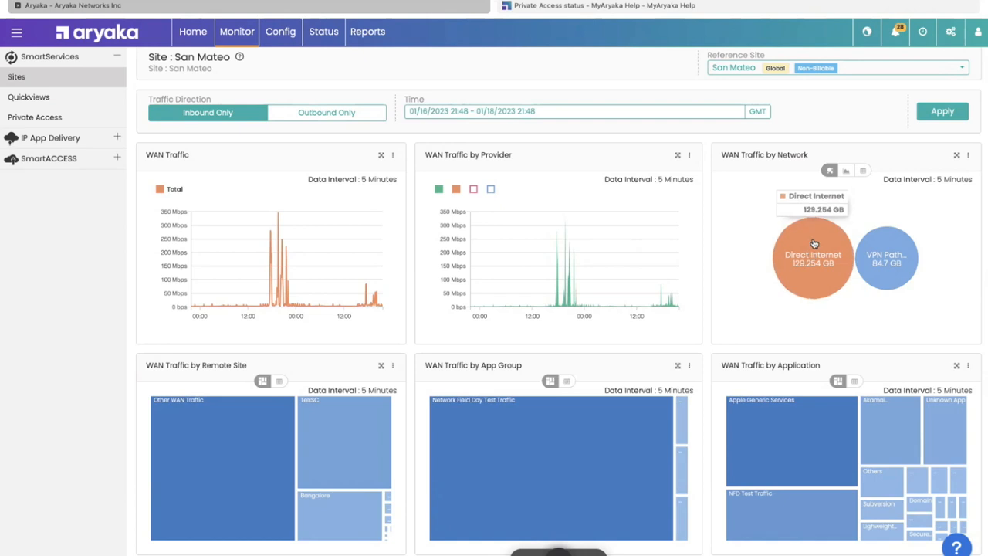
pyautogui.scroll(-3)
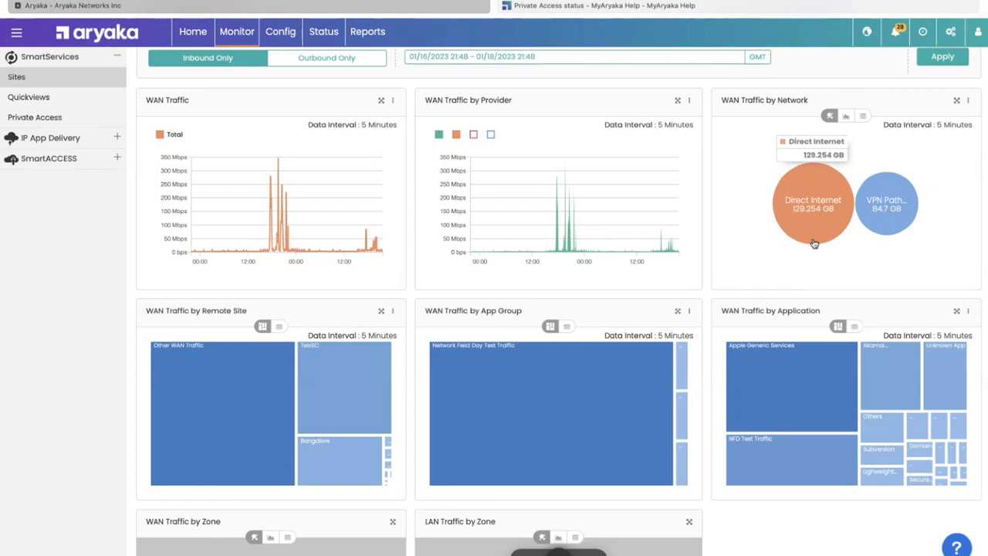
pyautogui.moveTo(841, 134)
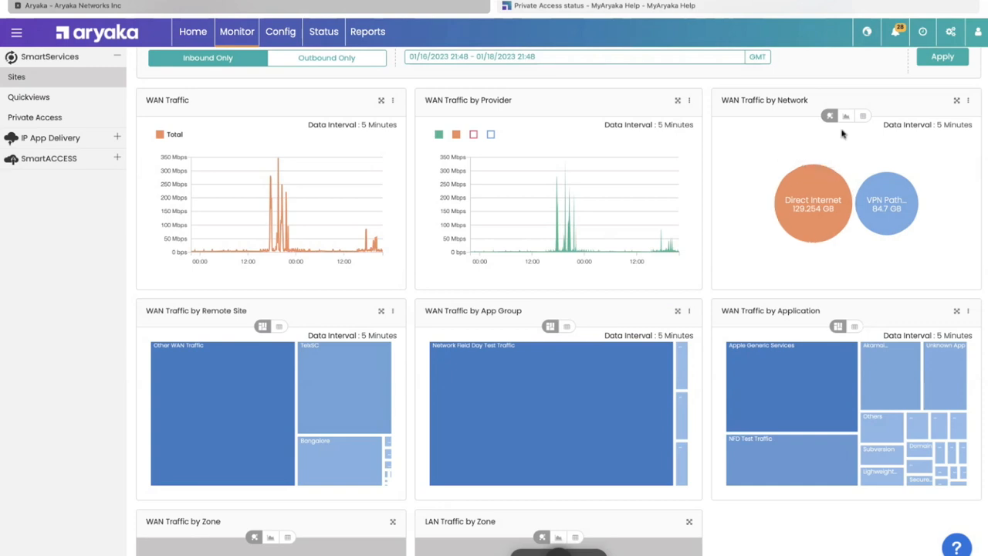
# Expand the WAN Traffic by Network widget and switch it to table view.
pyautogui.click(846, 116)
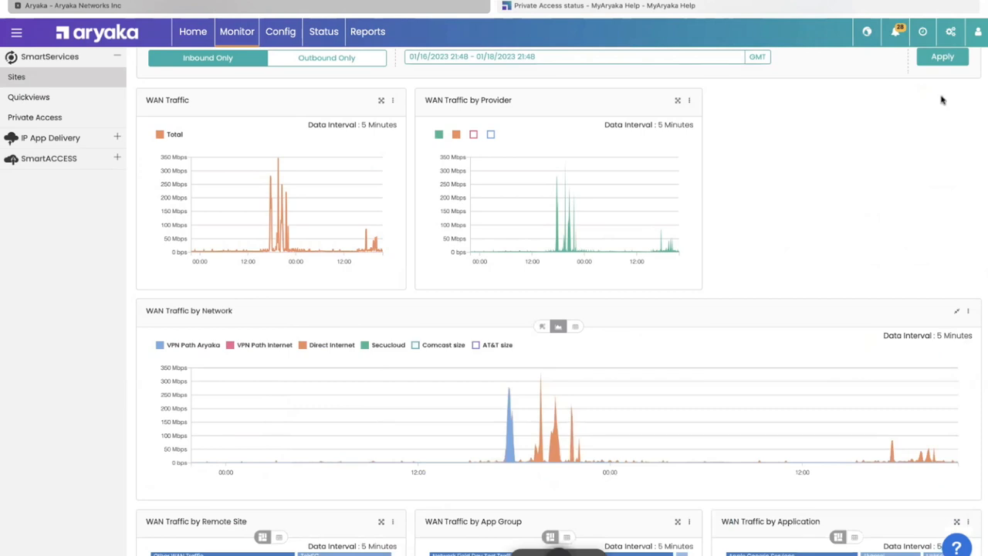
pyautogui.moveTo(680, 232)
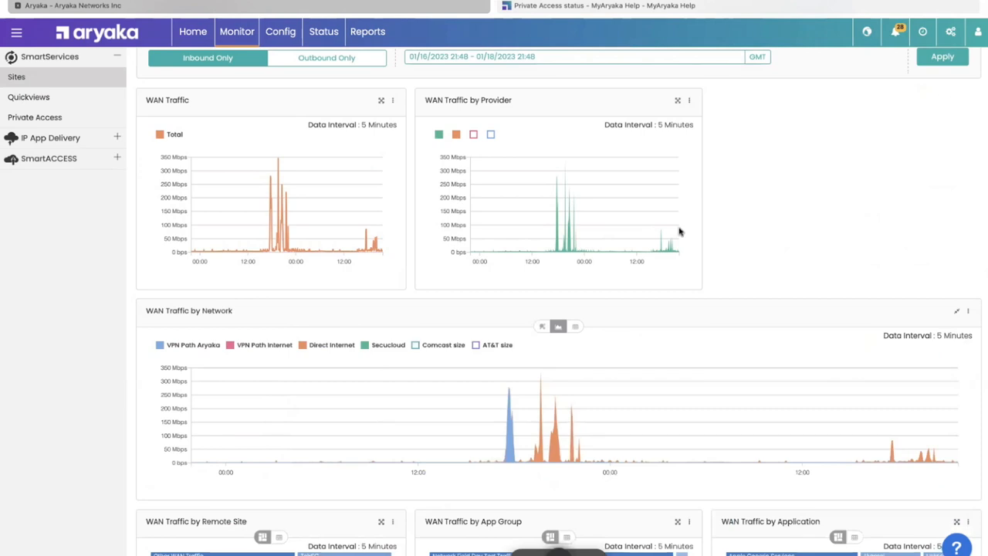
pyautogui.moveTo(556, 341)
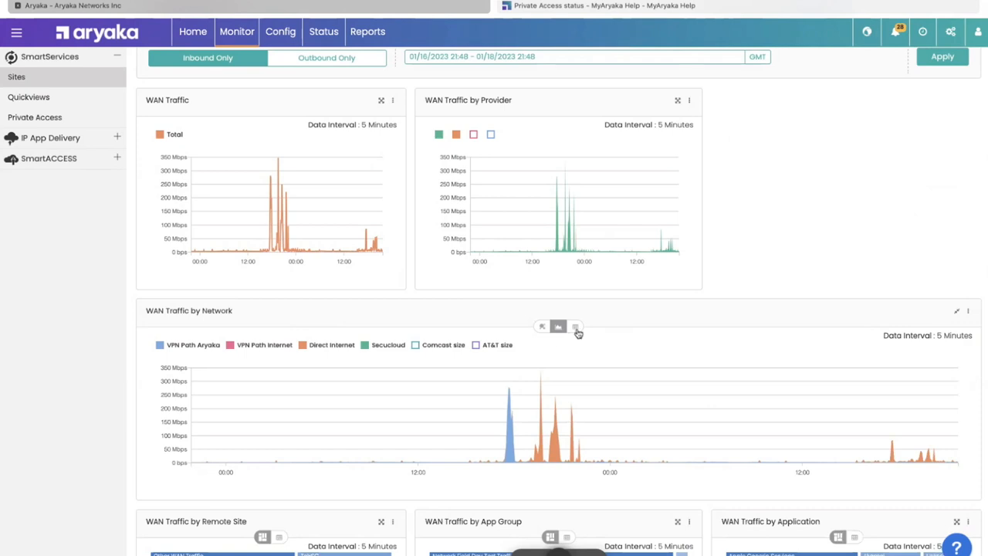
pyautogui.click(575, 326)
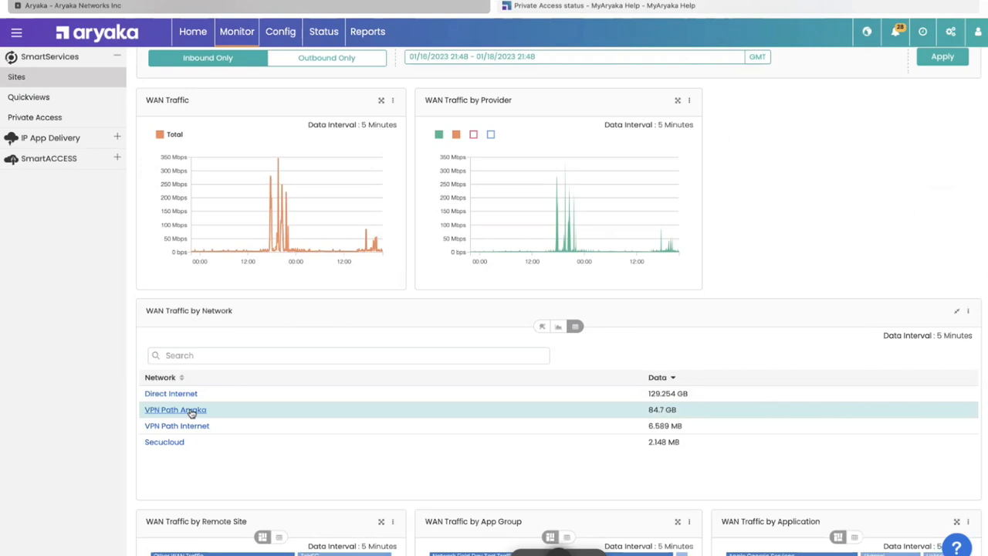
# Drill into VPN Path Aryaka and scroll down to the NFD Test Traffic application.
pyautogui.click(175, 410)
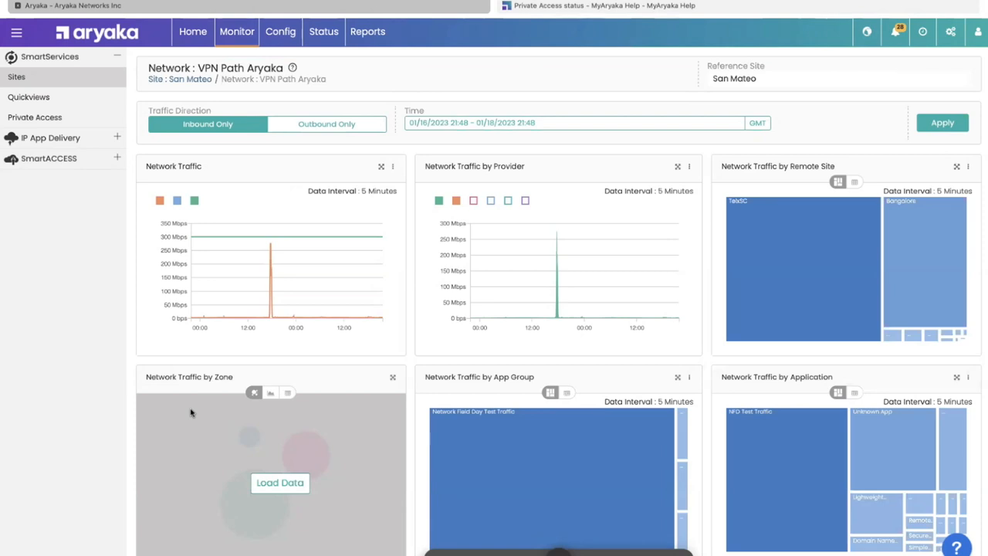
pyautogui.moveTo(359, 404)
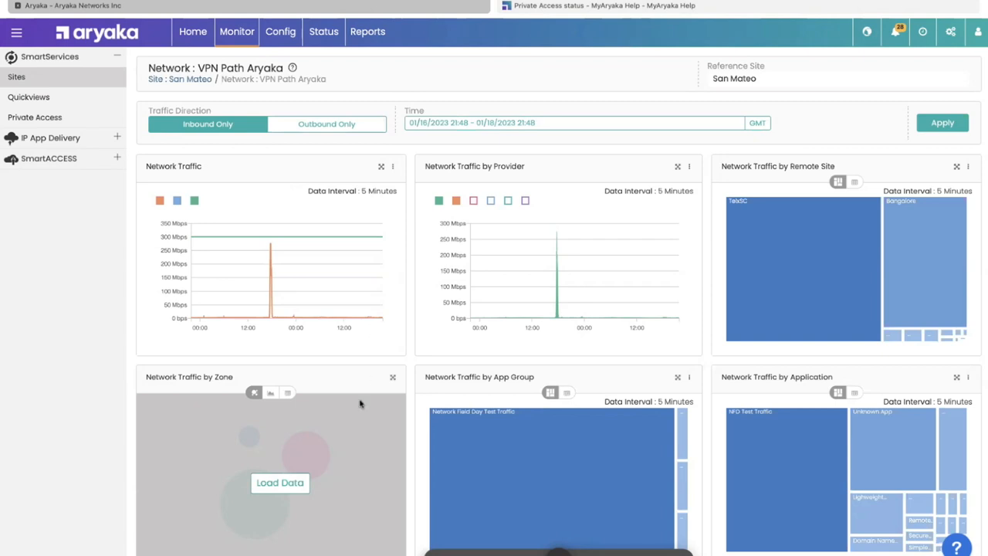
pyautogui.scroll(-3)
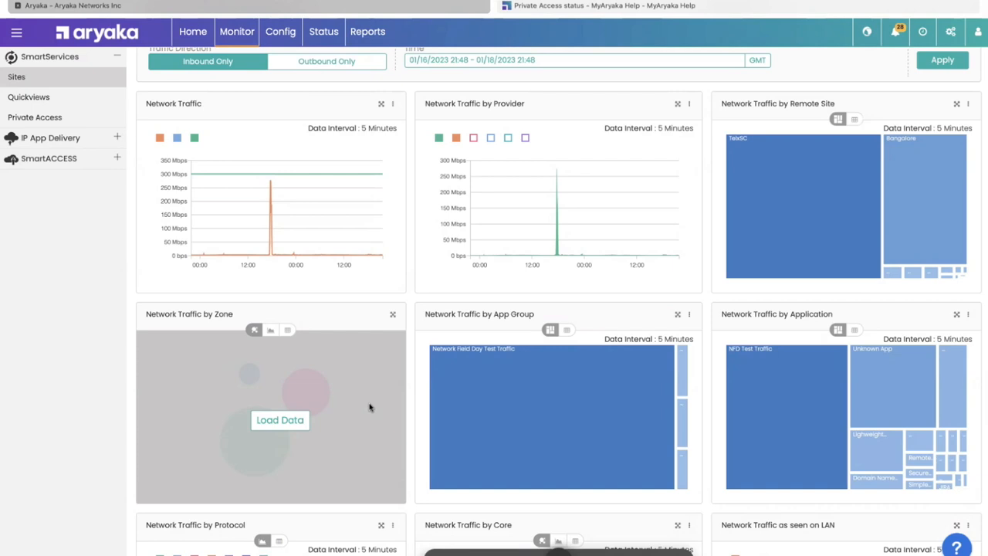
pyautogui.moveTo(379, 423)
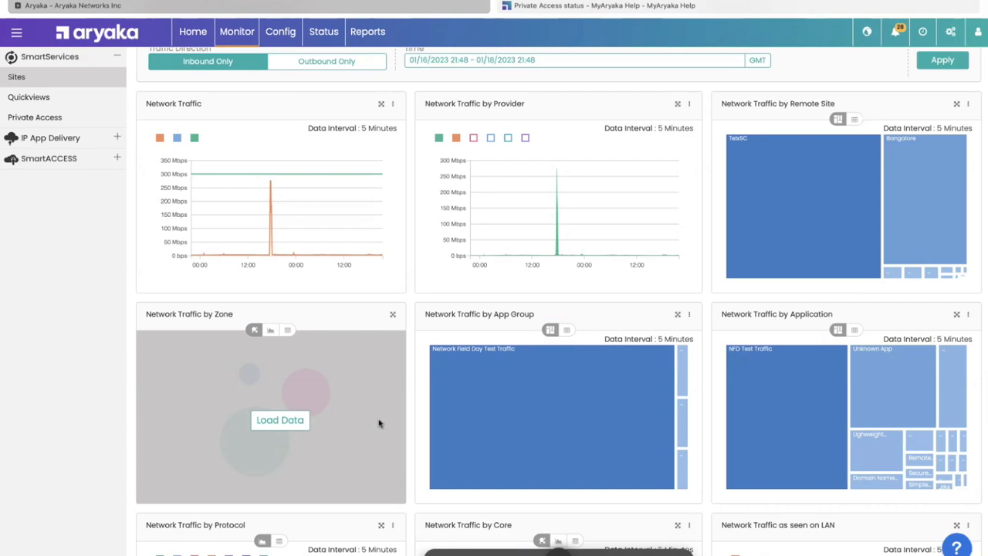
pyautogui.moveTo(804, 391)
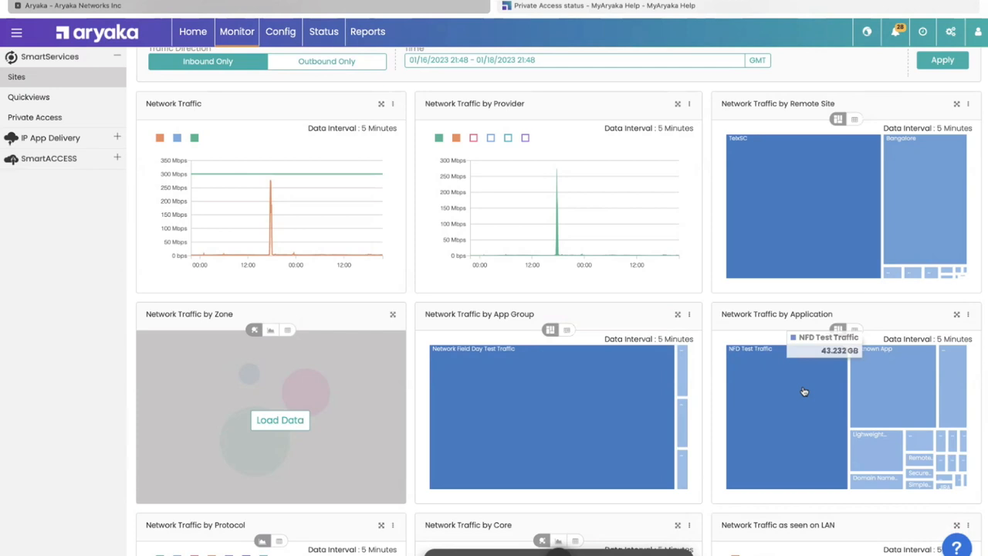
pyautogui.moveTo(801, 409)
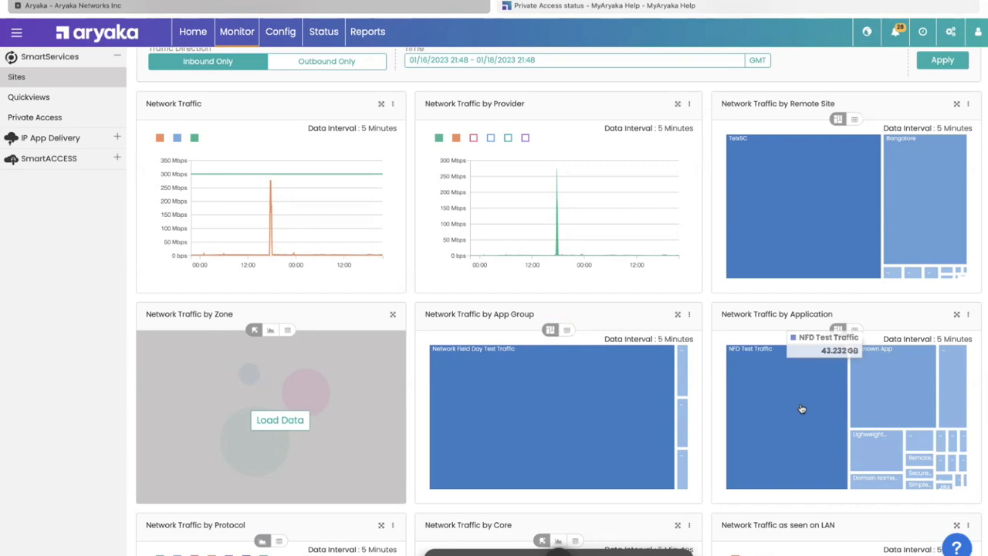
pyautogui.scroll(-3)
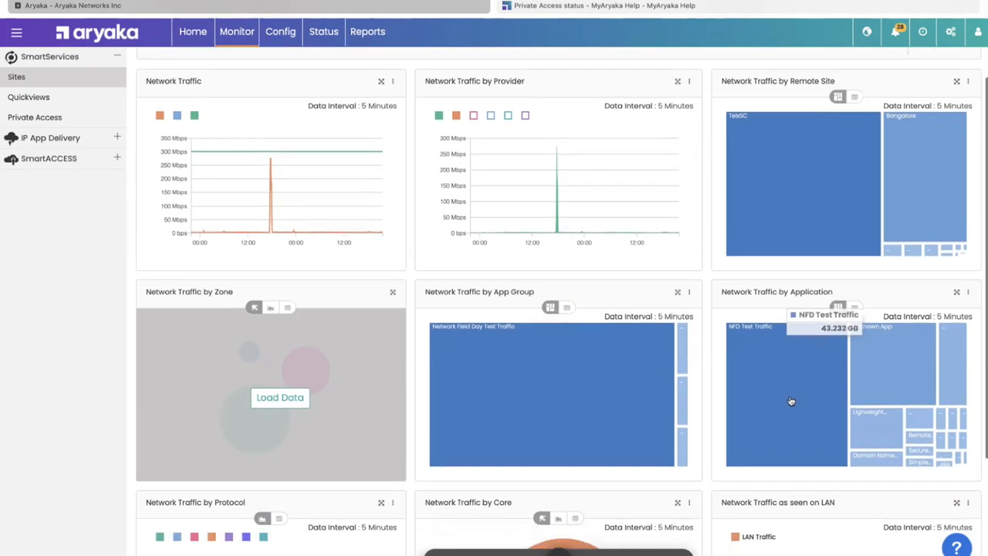
pyautogui.scroll(-3)
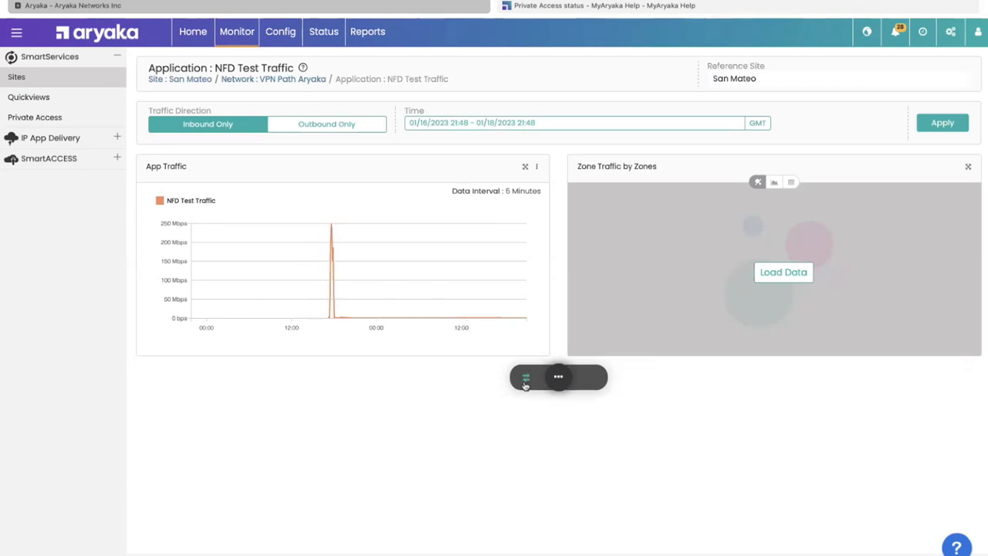
# Try NFD Test Traffic flows, dismiss the time-range warning, and start shortening the time range.
pyautogui.click(526, 378)
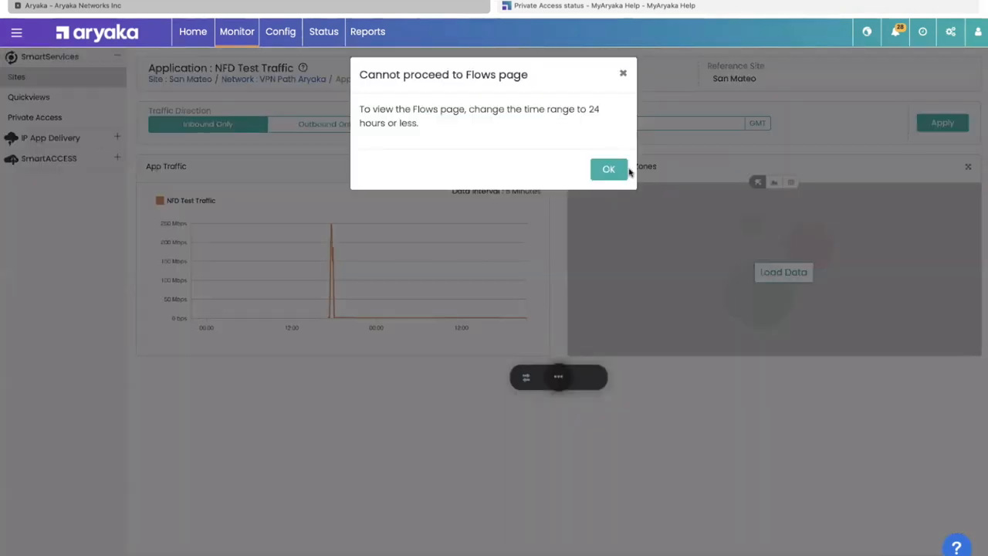
pyautogui.click(609, 169)
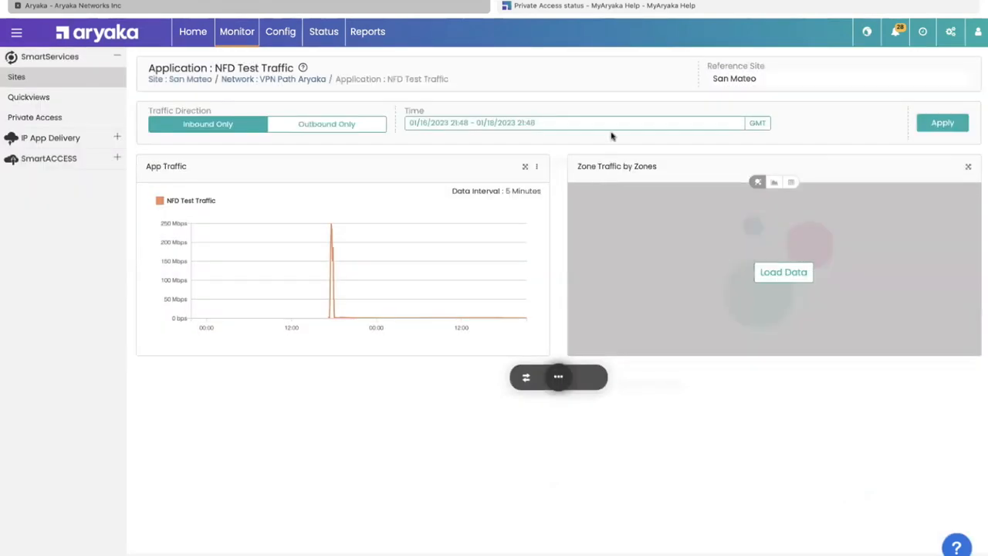
pyautogui.click(576, 122)
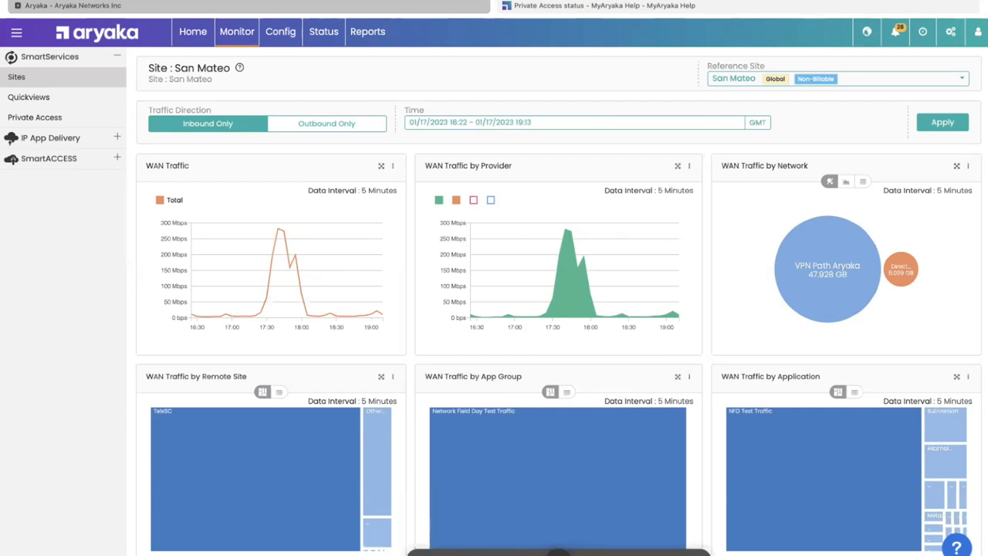
pyautogui.moveTo(840, 235)
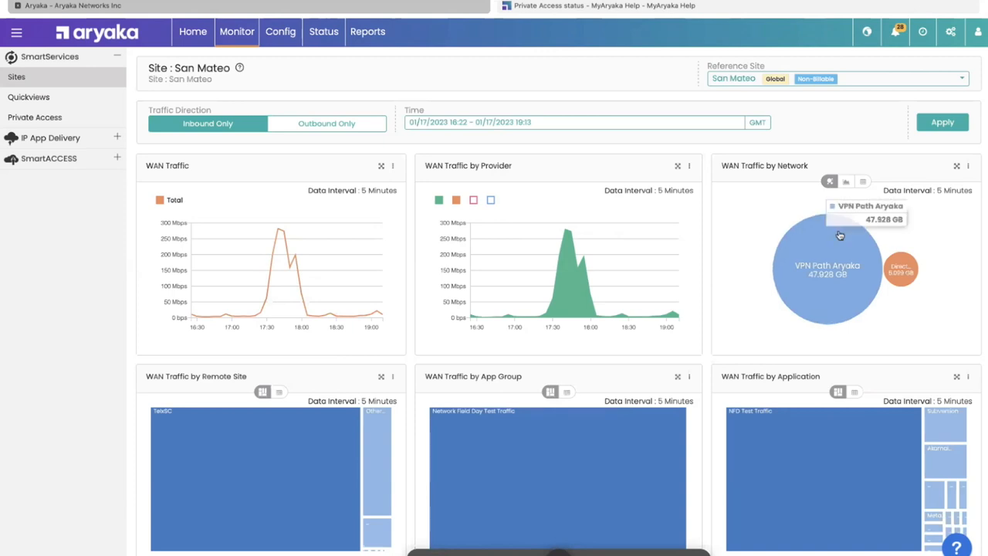
# Drill into the VPN Path Aryaka bubble and scroll its network traffic page.
pyautogui.click(827, 269)
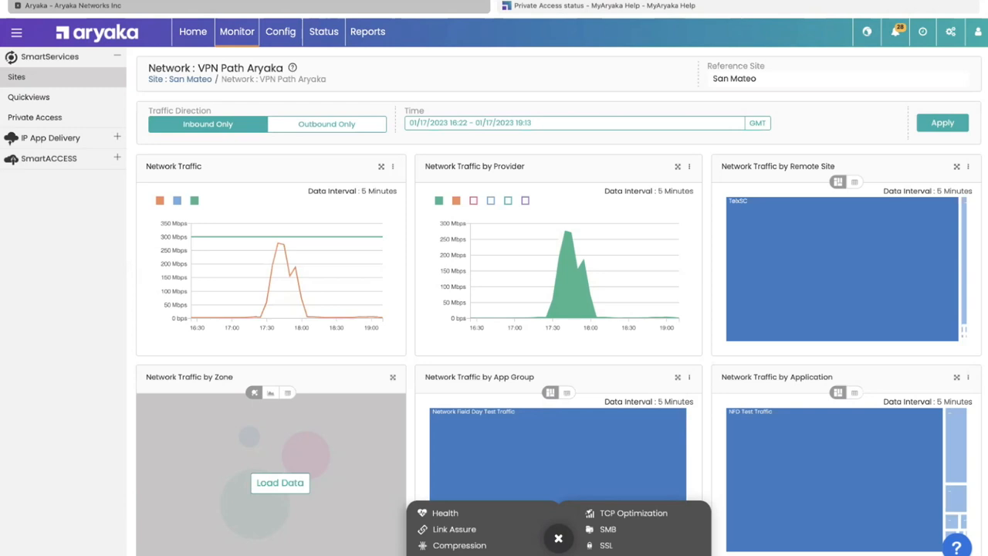
pyautogui.scroll(-3)
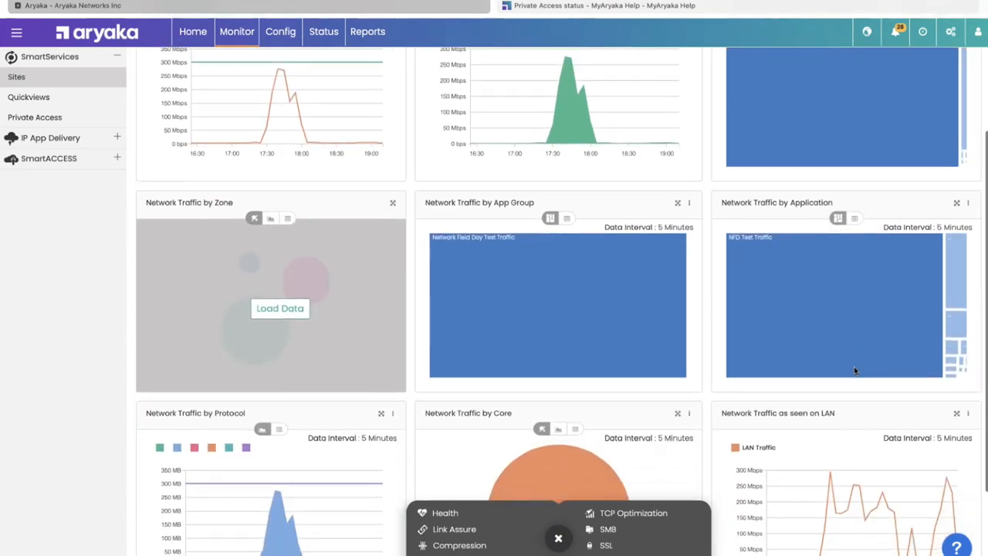
# Open the Compression results for San Mateo's VPN Path Aryaka network.
pyautogui.click(459, 545)
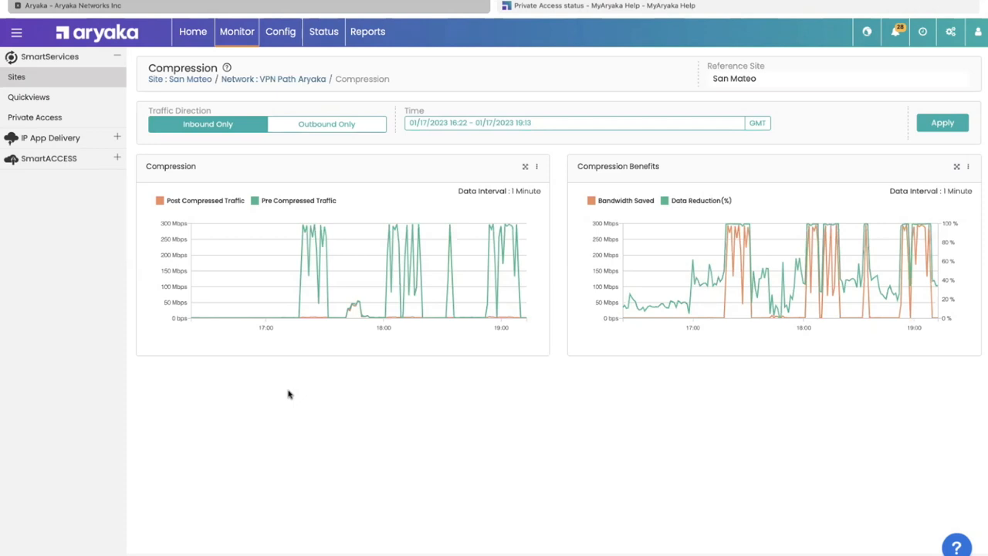
pyautogui.moveTo(290, 247)
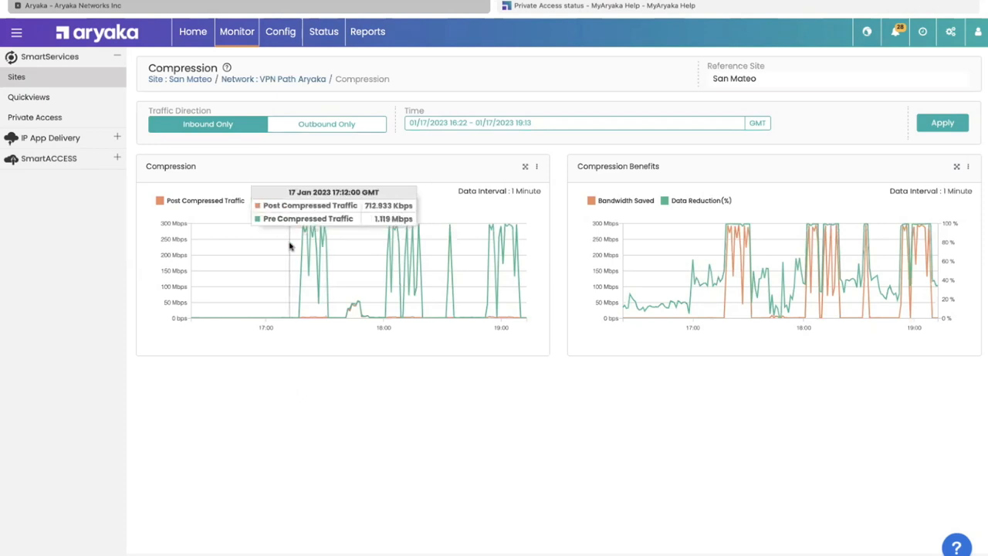
pyautogui.moveTo(331, 260)
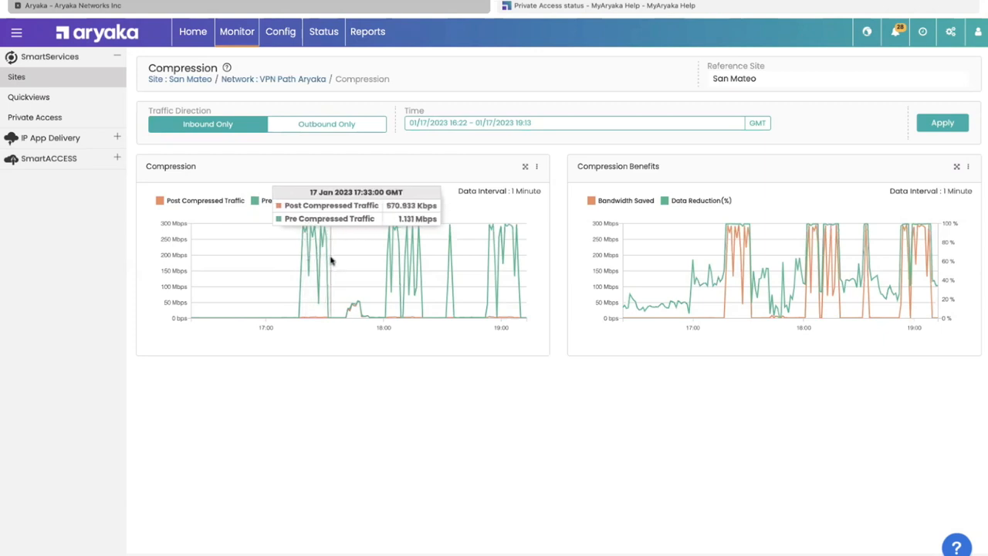
pyautogui.moveTo(270, 404)
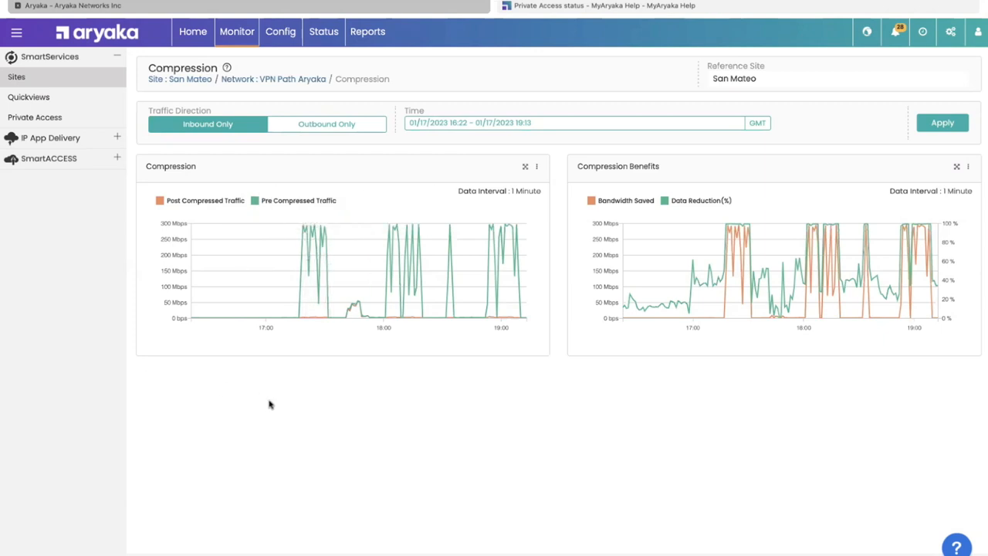
pyautogui.moveTo(309, 319)
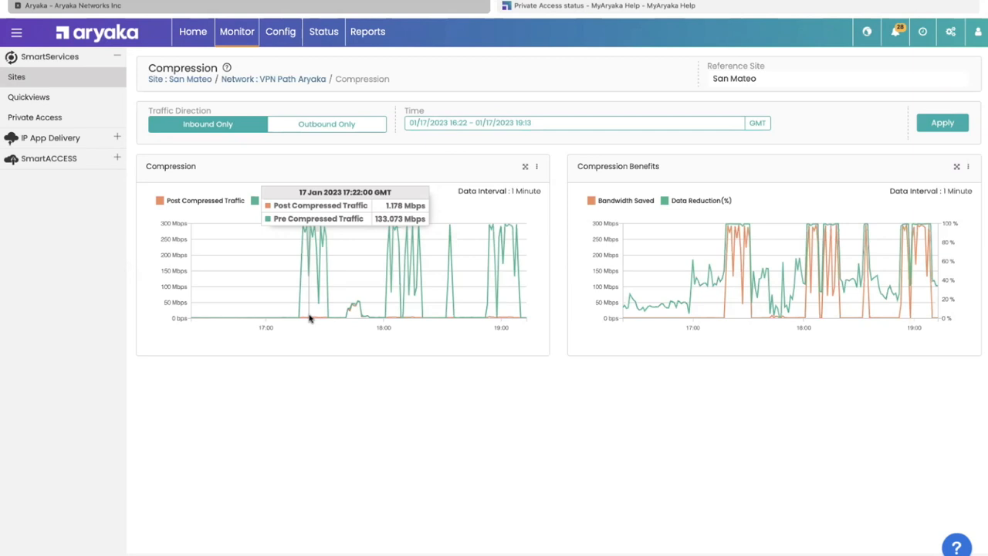
pyautogui.moveTo(347, 313)
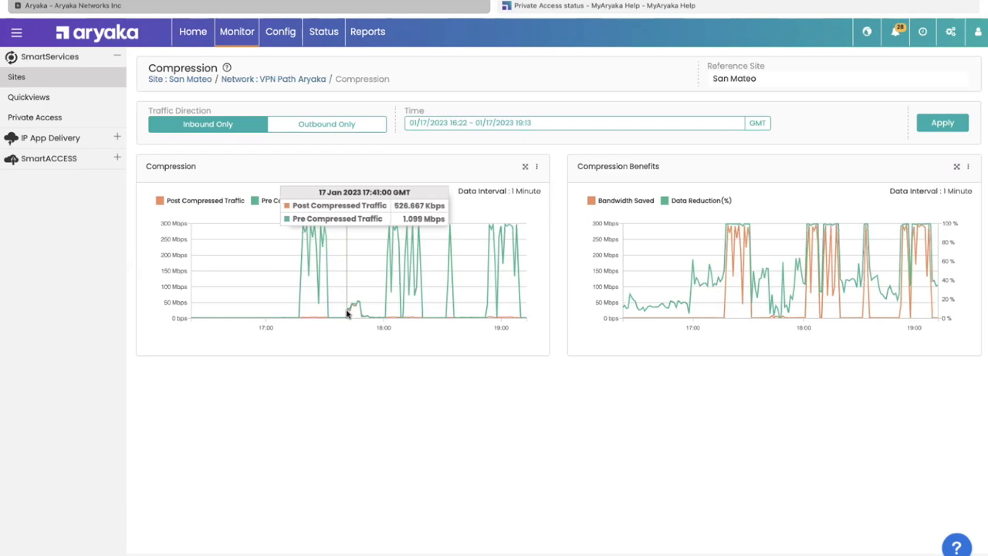
pyautogui.moveTo(357, 318)
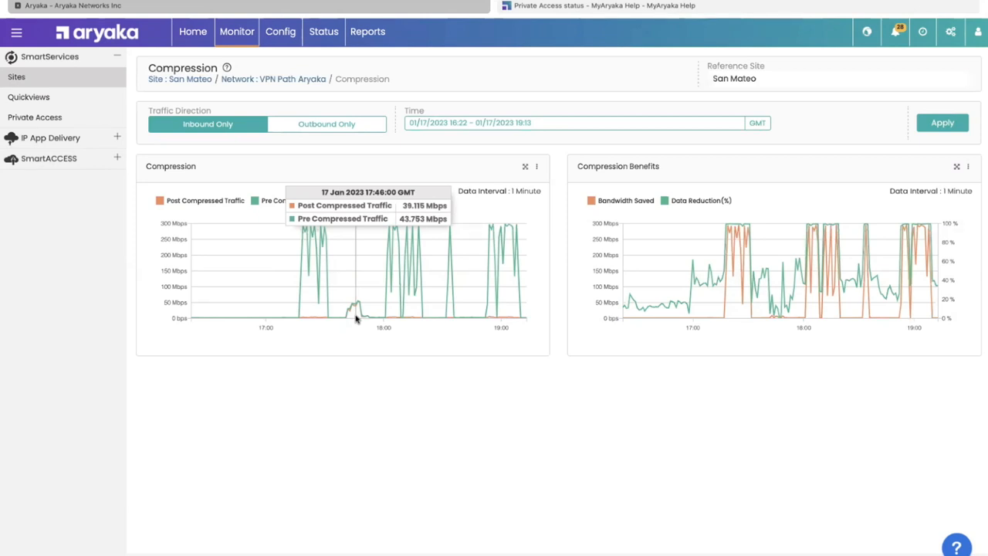
pyautogui.moveTo(311, 304)
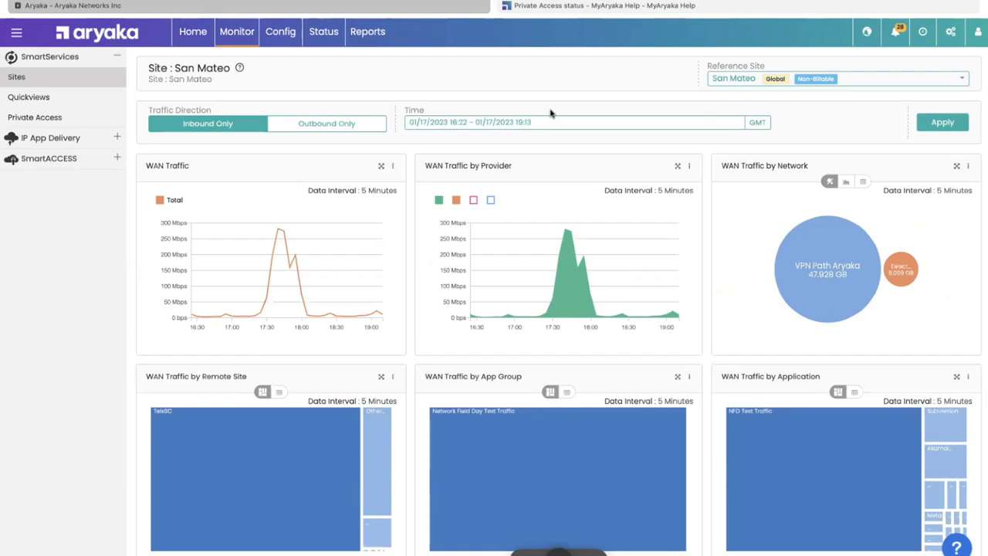
# Switch to the Config tab's Sites list showing 84 sites.
pyautogui.click(280, 32)
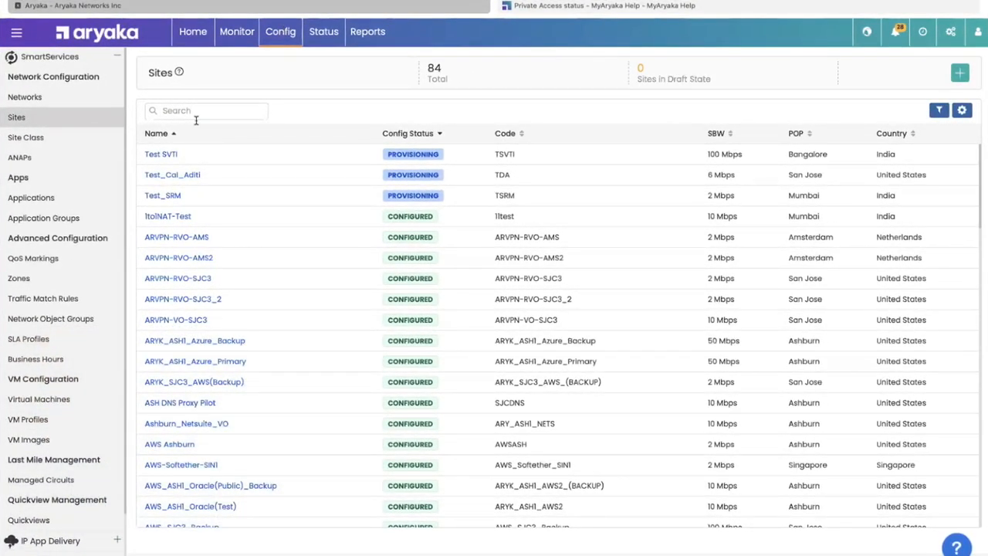
# Search 'san ma', review San Mateo's Site Information, then open the Status sites list.
pyautogui.write('san ma')
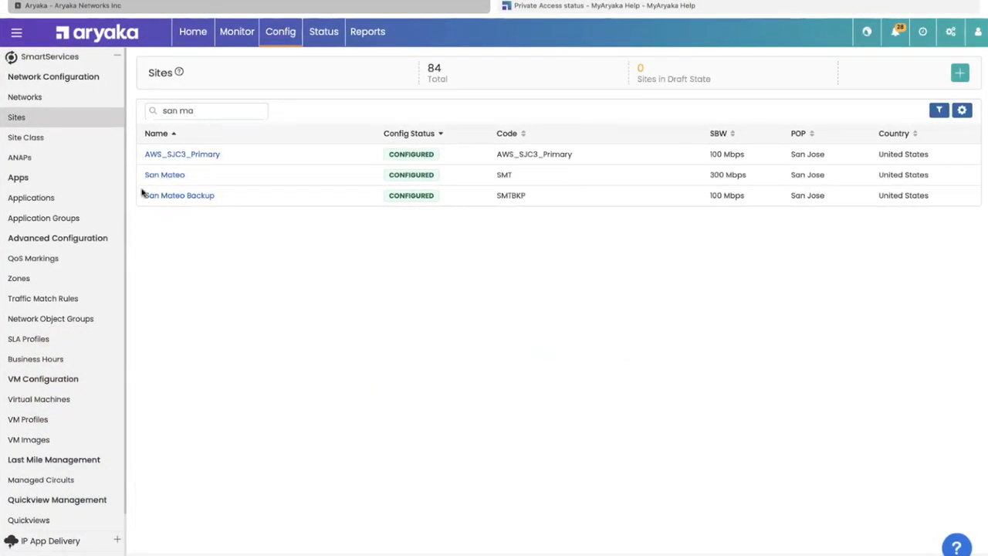
pyautogui.click(164, 175)
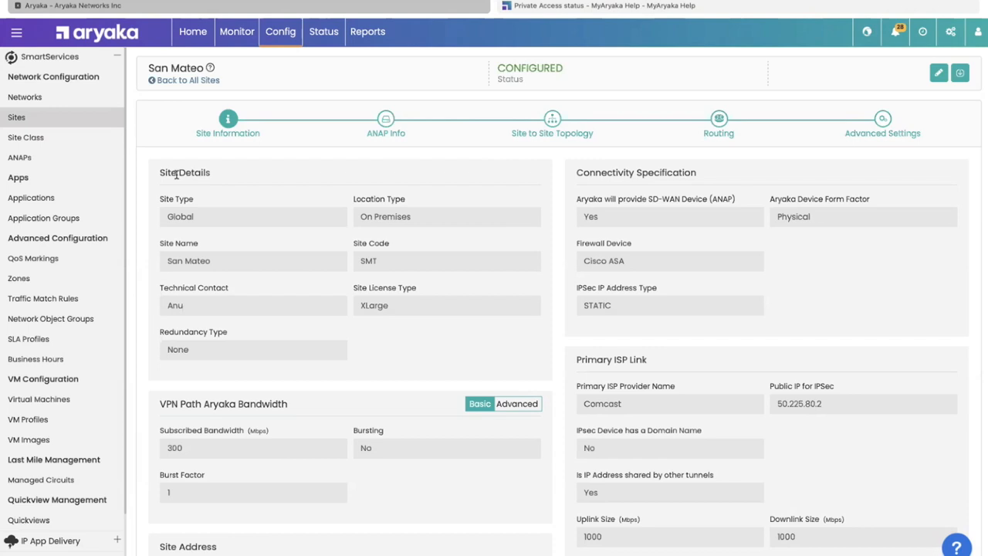
pyautogui.scroll(-3)
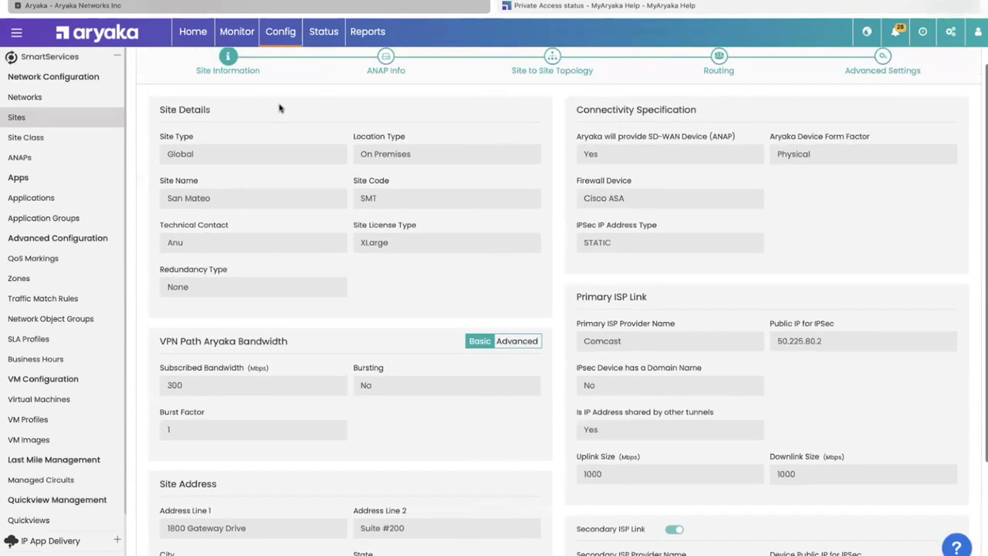
pyautogui.click(324, 31)
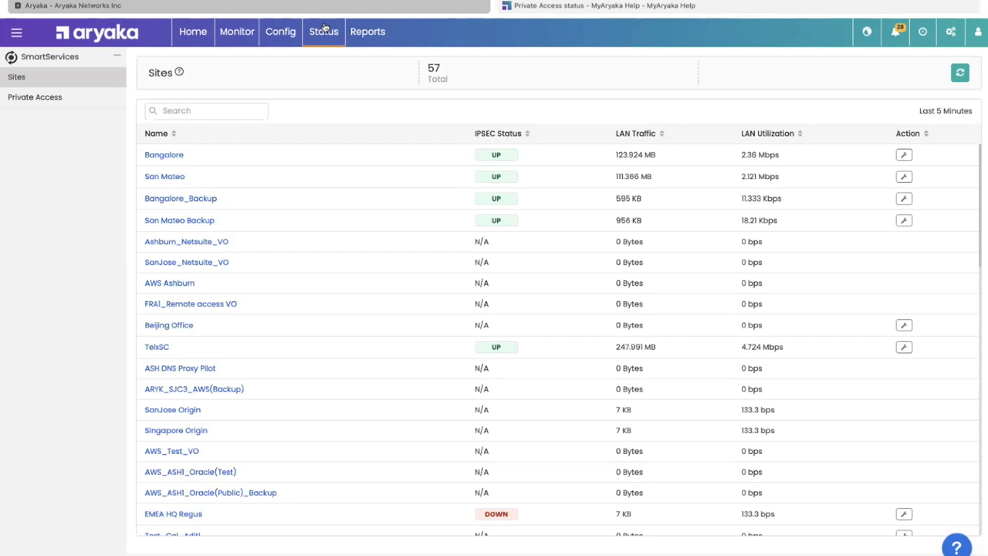
# Check Bangalore's two IPSEC tunnels are up, then return to the 84-site Config Sites list.
pyautogui.click(163, 155)
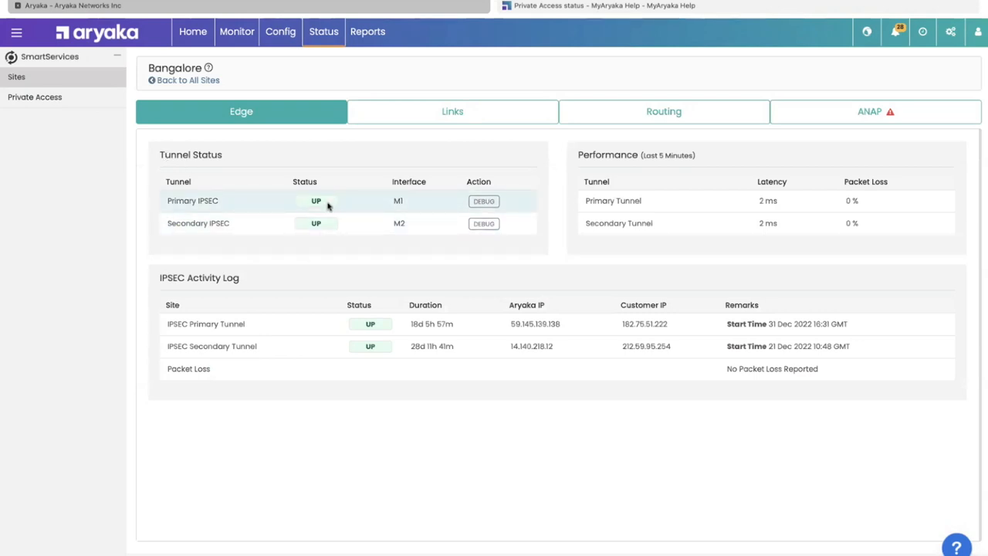
pyautogui.moveTo(653, 121)
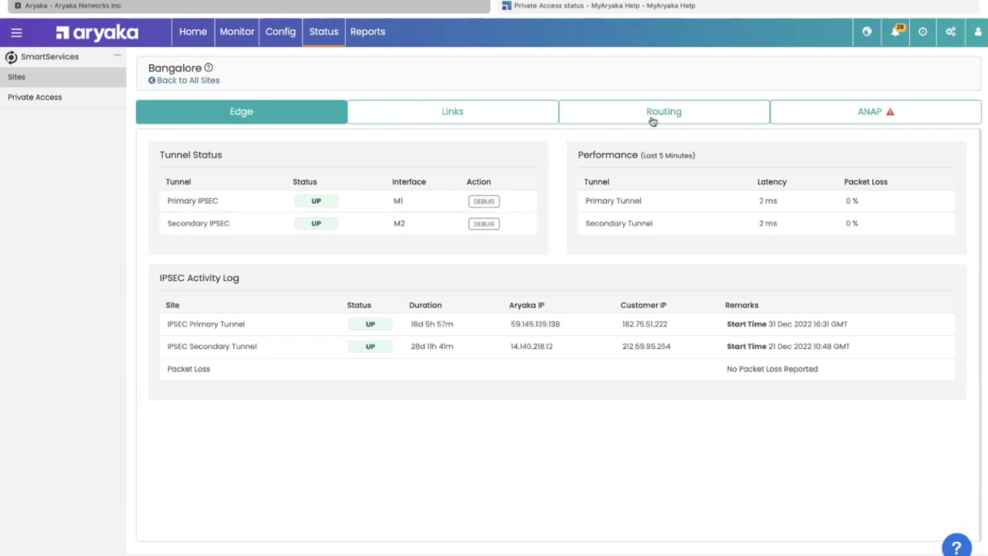
pyautogui.moveTo(769, 100)
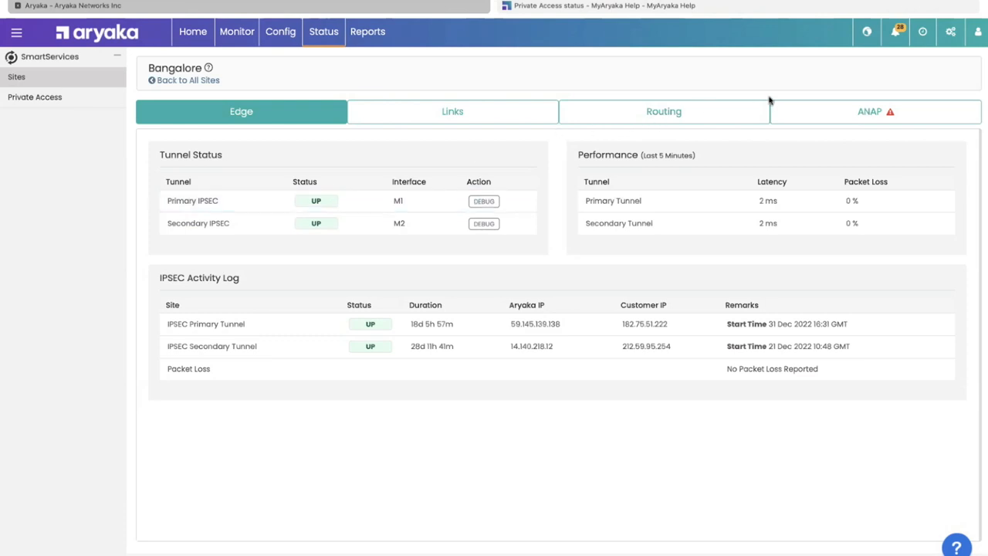
pyautogui.moveTo(880, 123)
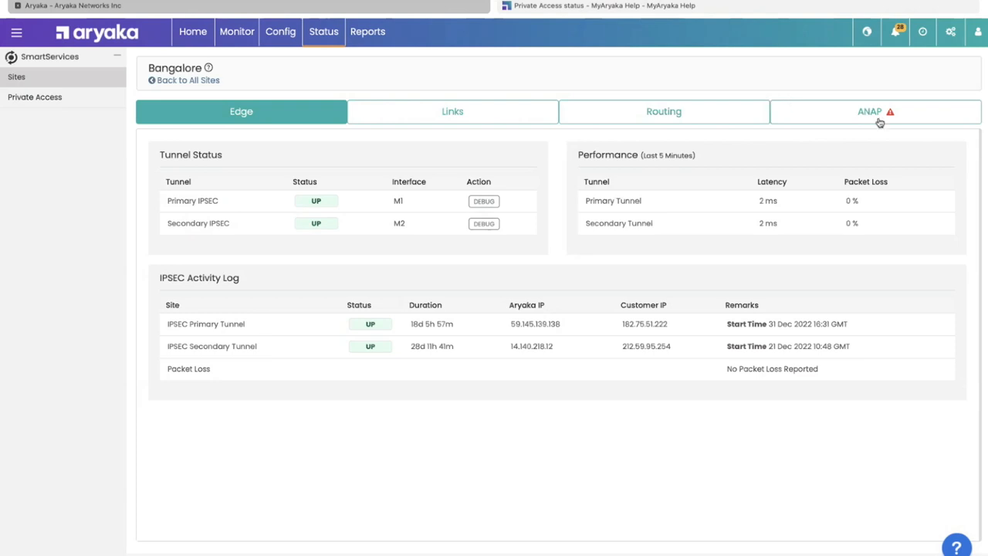
pyautogui.click(367, 32)
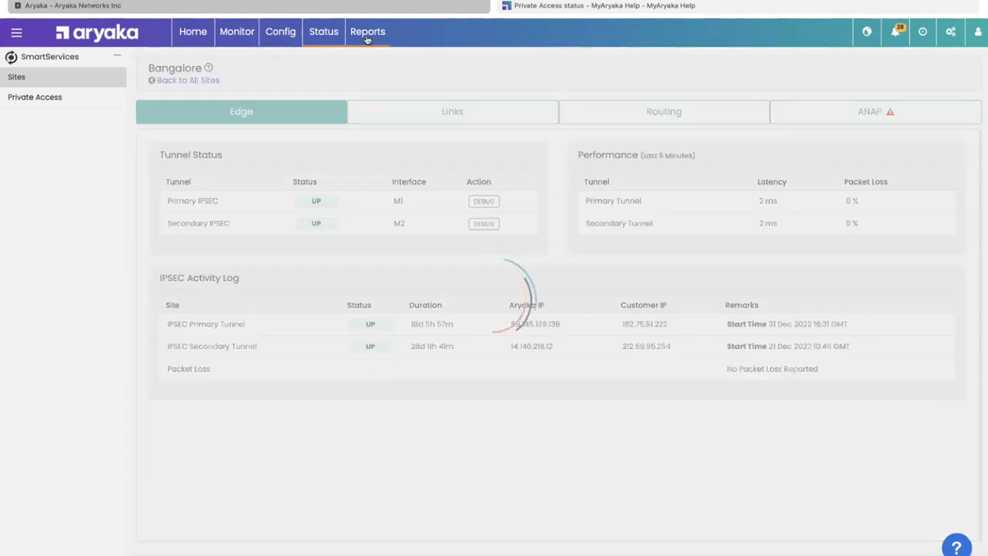
pyautogui.click(367, 31)
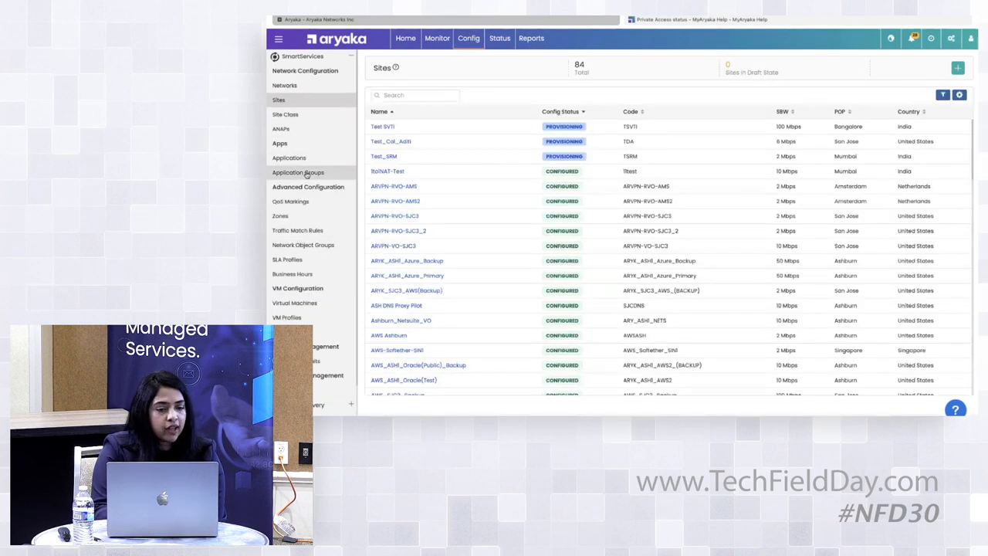
# From Application Groups, select Network Field Day Test Traffic's Adjust NFD Test Traffic policy and enter edit mode.
pyautogui.click(299, 172)
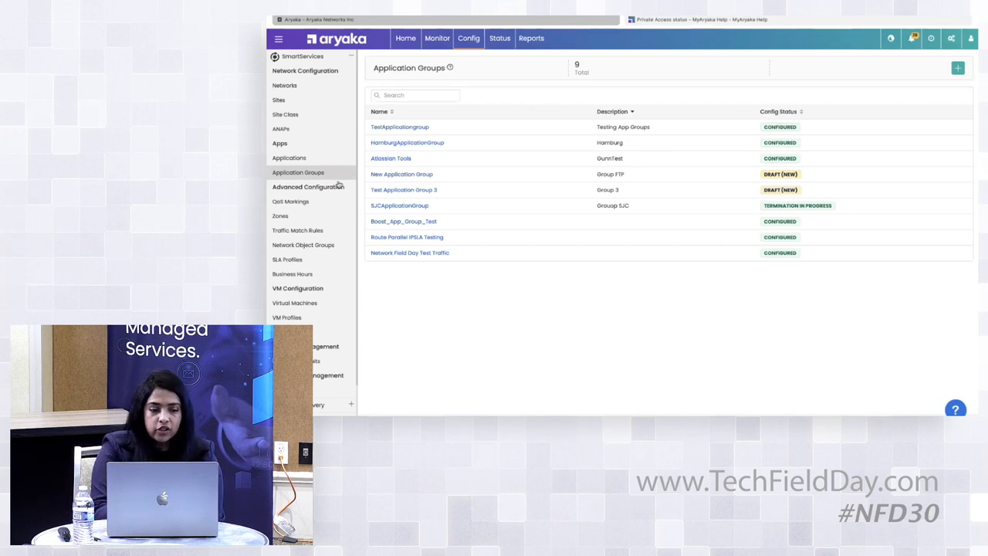
pyautogui.click(410, 253)
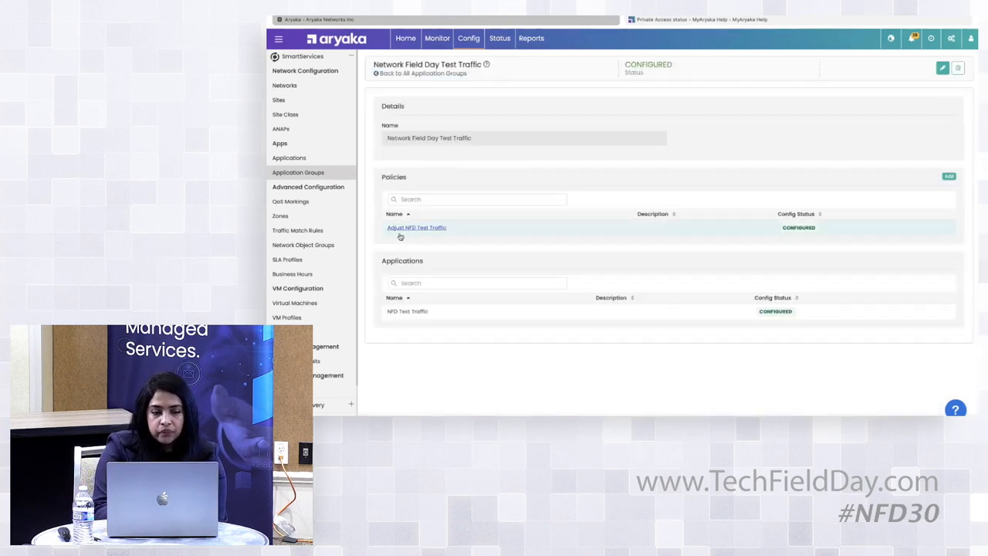
pyautogui.click(416, 227)
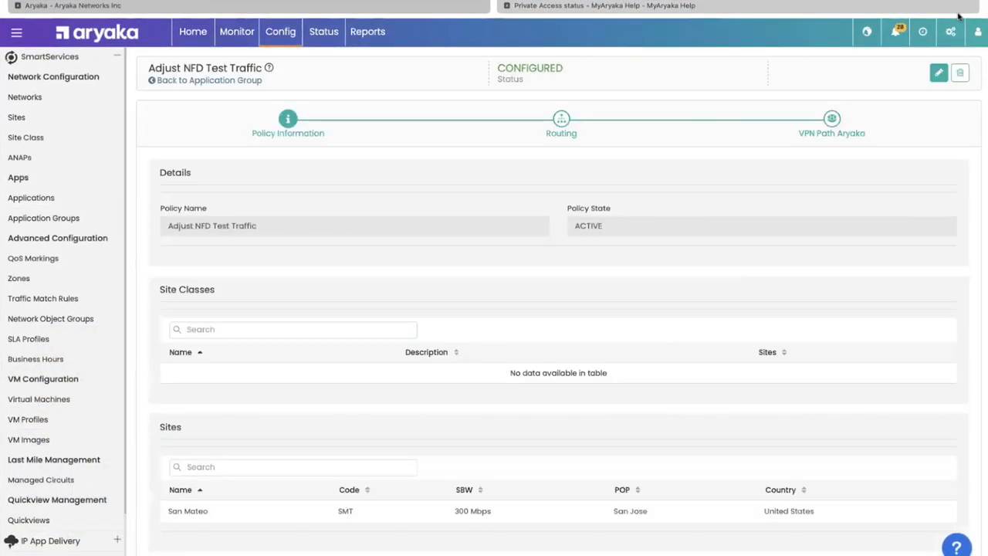
pyautogui.click(939, 73)
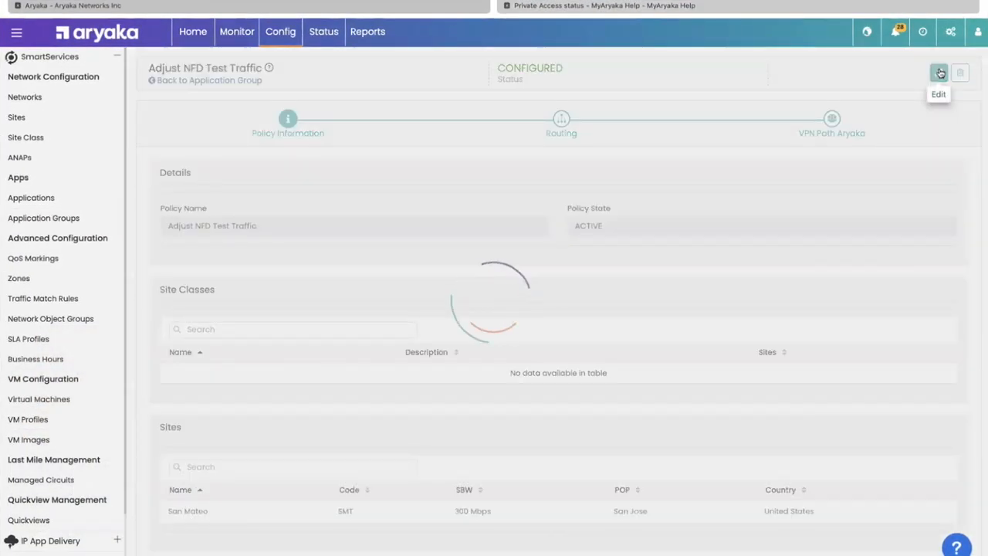
pyautogui.click(940, 71)
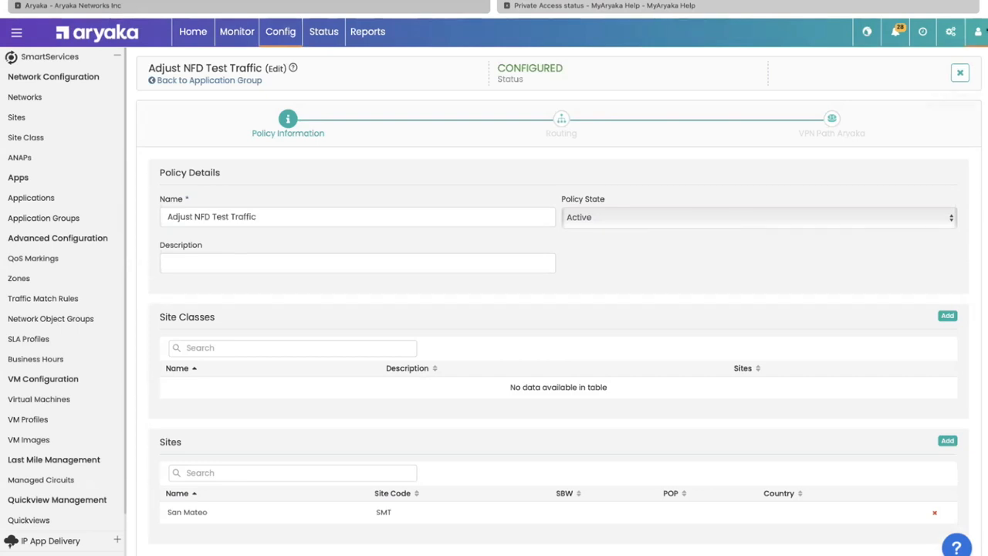
# In Routing, add VPN zone customization 'test' with Default Zone and Permit Access off.
pyautogui.click(561, 119)
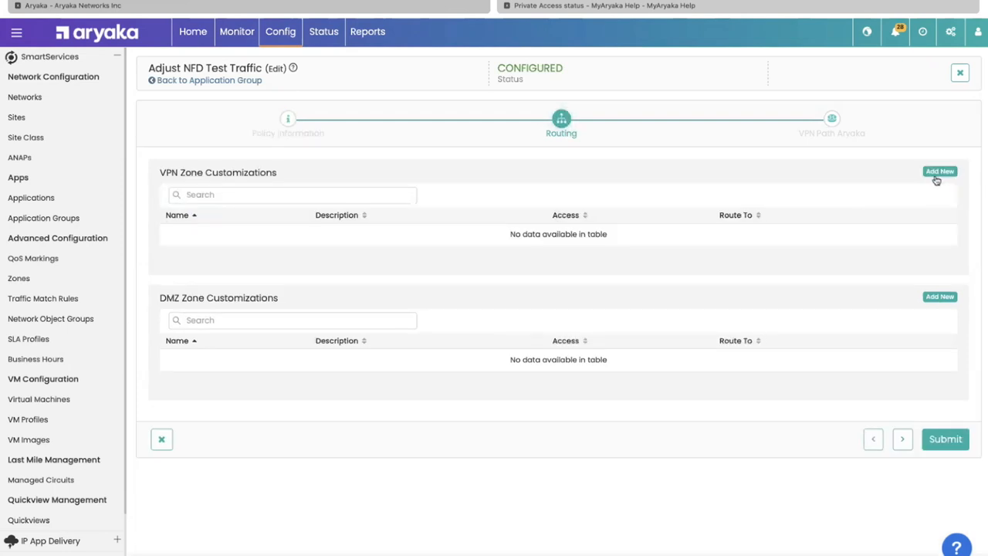
pyautogui.click(940, 170)
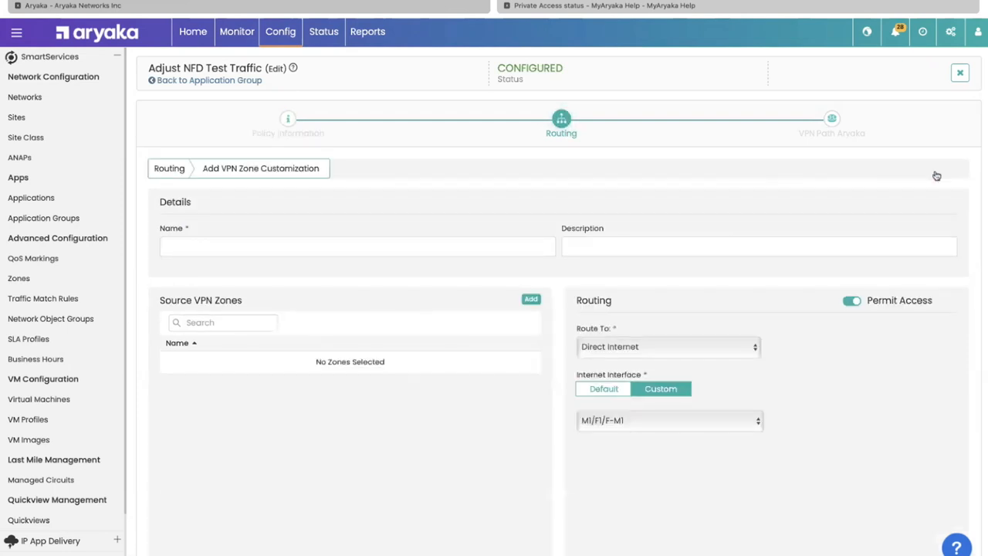
pyautogui.write('test')
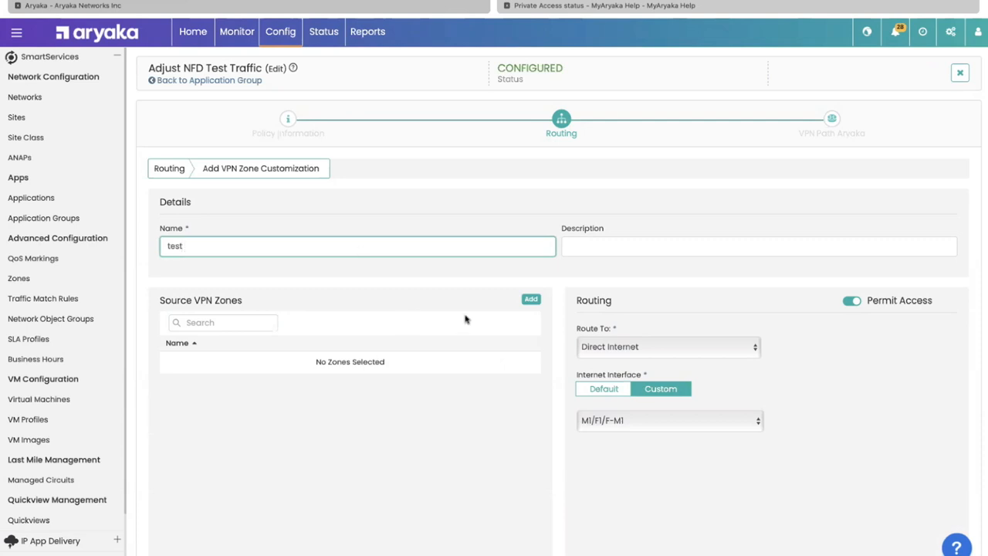
pyautogui.click(530, 300)
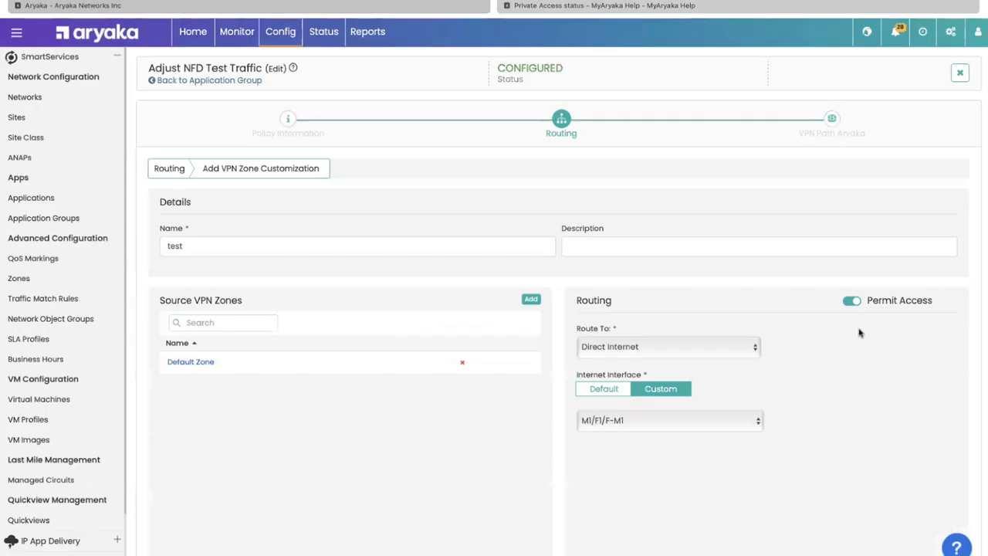
pyautogui.click(851, 300)
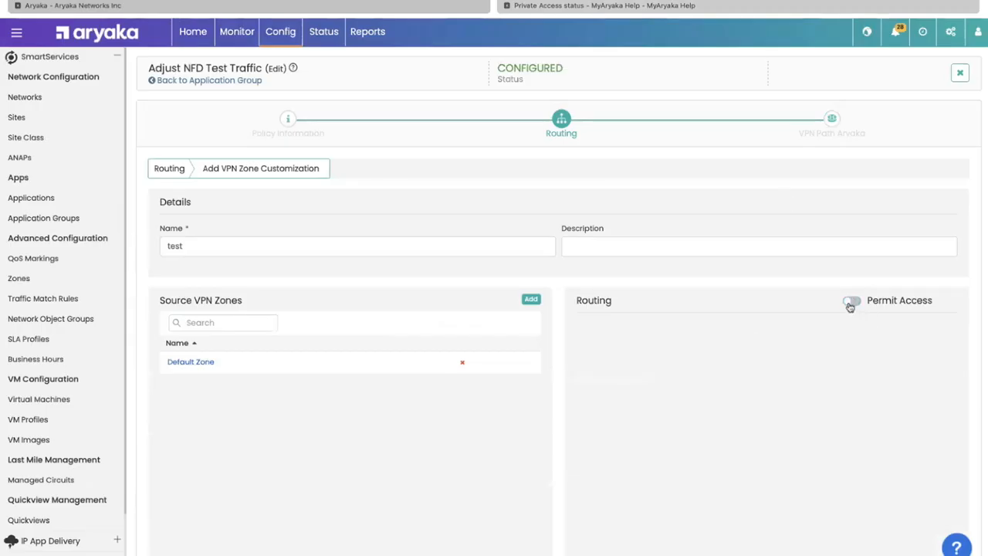
pyautogui.scroll(-3)
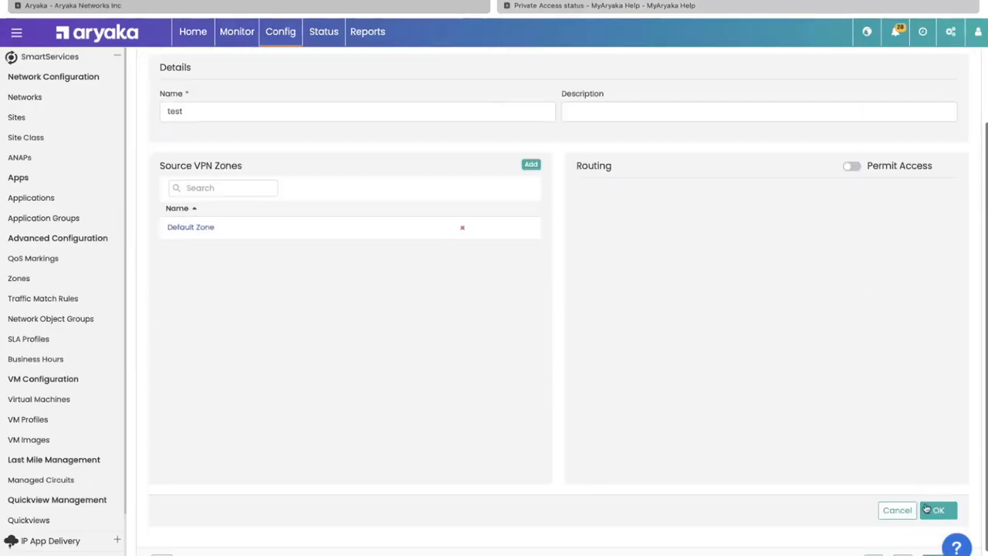
pyautogui.click(938, 509)
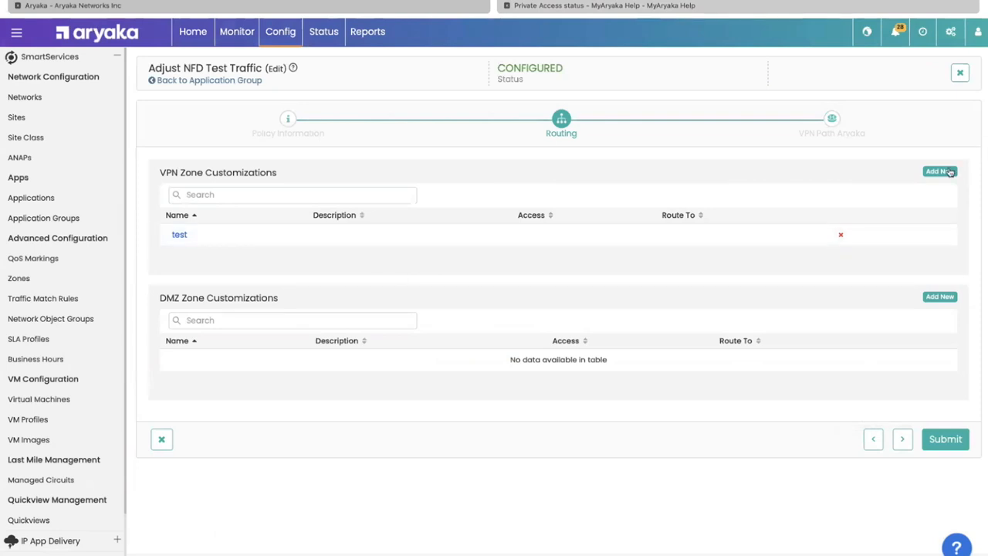
# Draft a second customization 'tests' with Pilot Zone and Direct Internet, then cancel it.
pyautogui.click(939, 171)
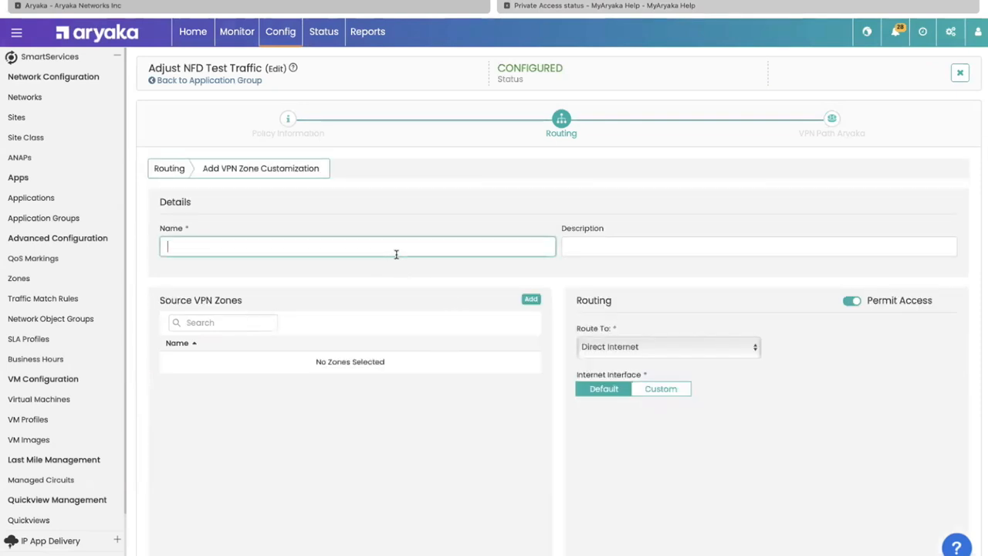
pyautogui.write('tests')
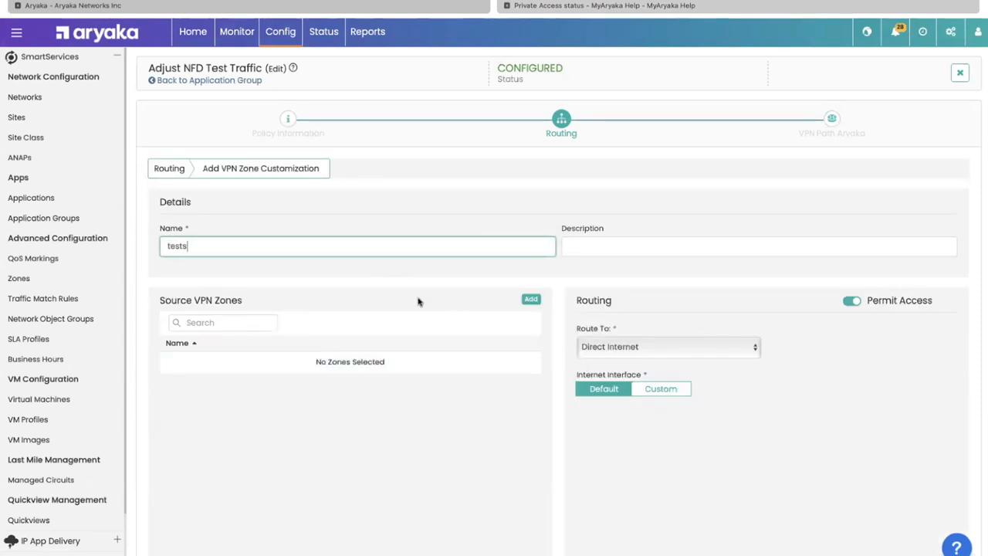
pyautogui.click(530, 300)
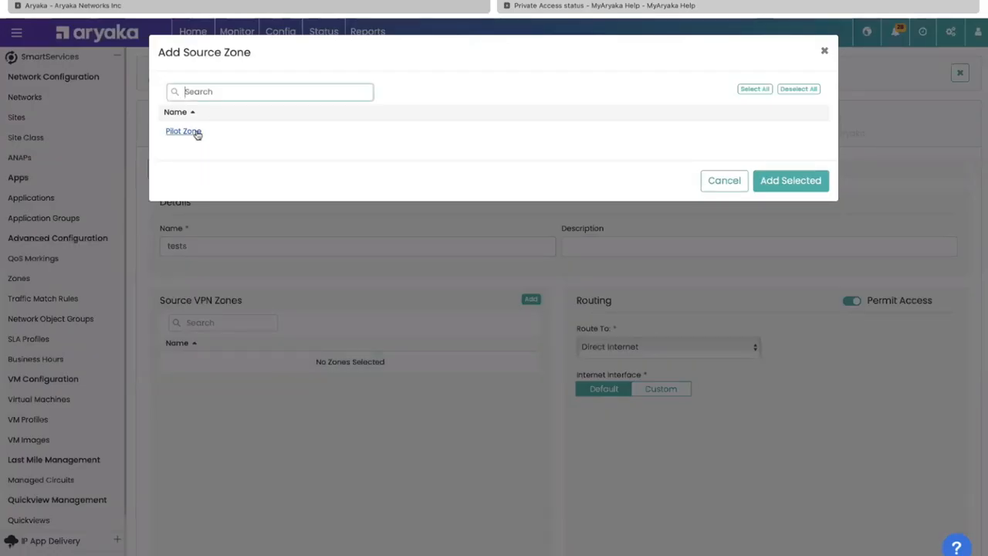
pyautogui.click(791, 180)
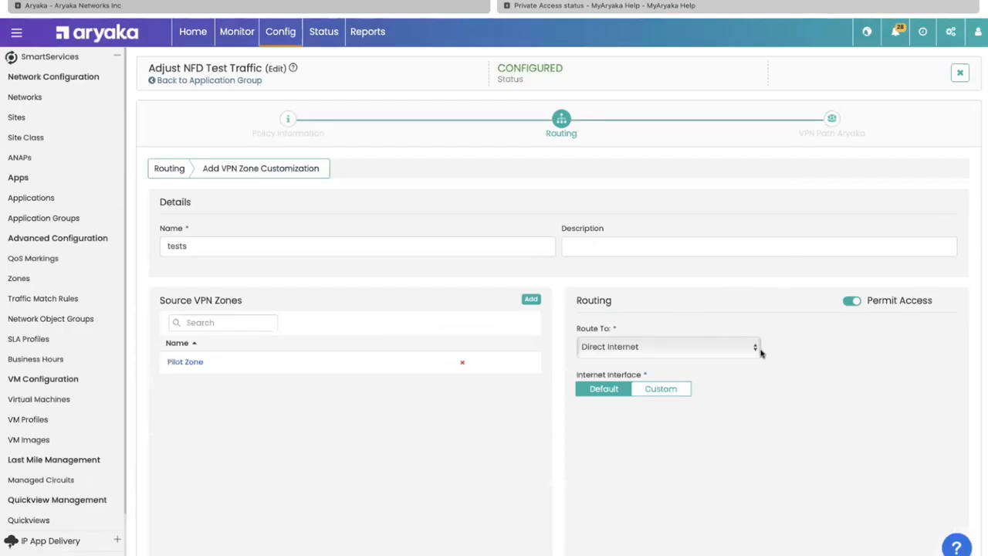
pyautogui.click(668, 346)
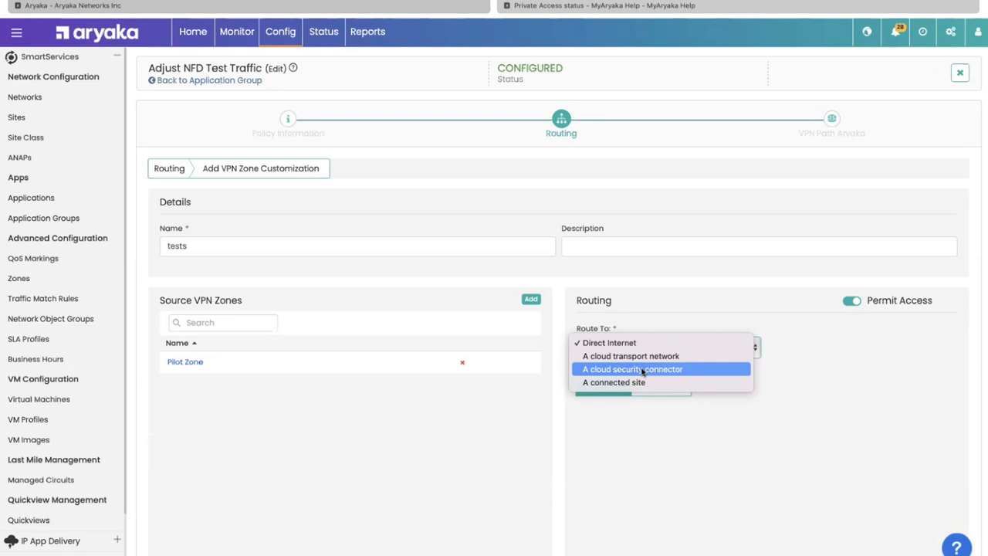
pyautogui.moveTo(608, 342)
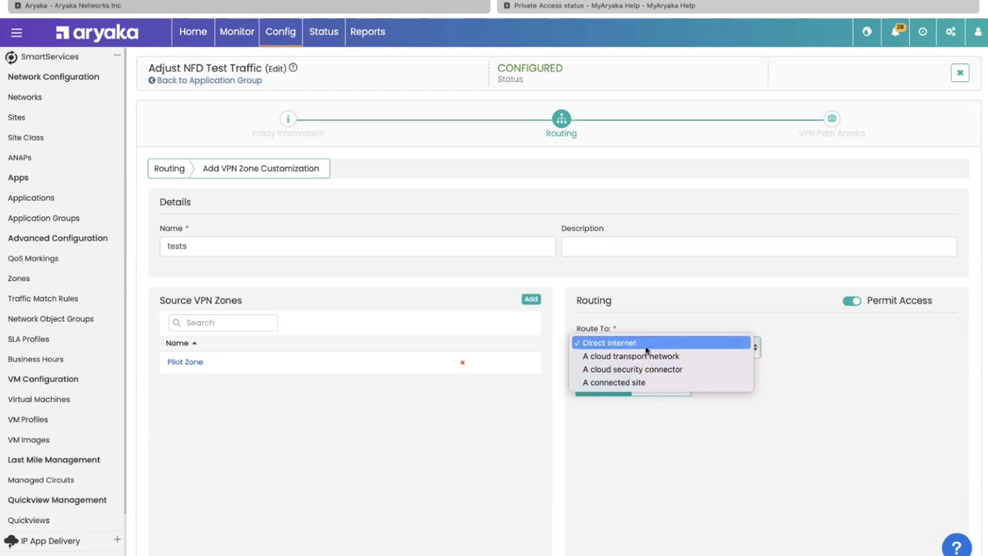
pyautogui.click(610, 342)
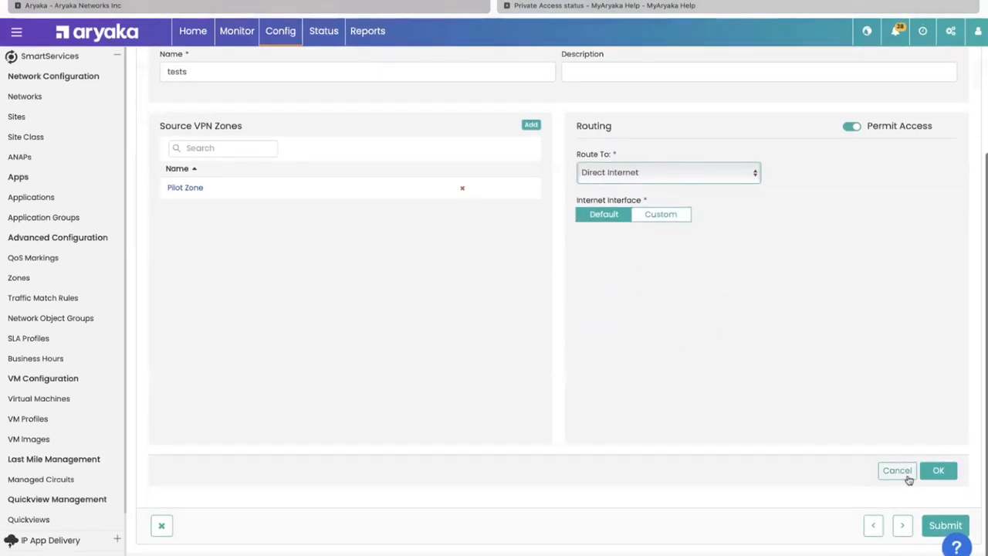
pyautogui.click(938, 470)
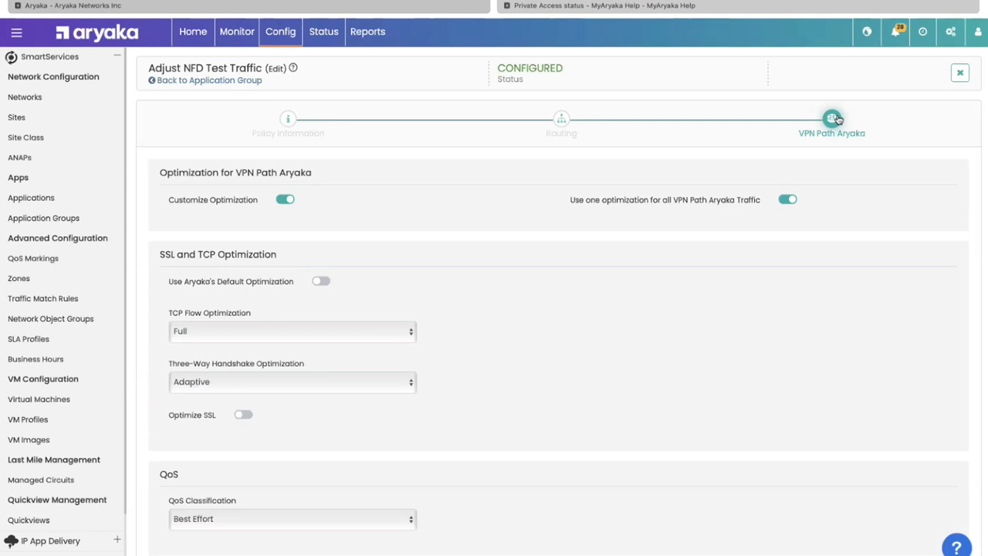
pyautogui.moveTo(518, 192)
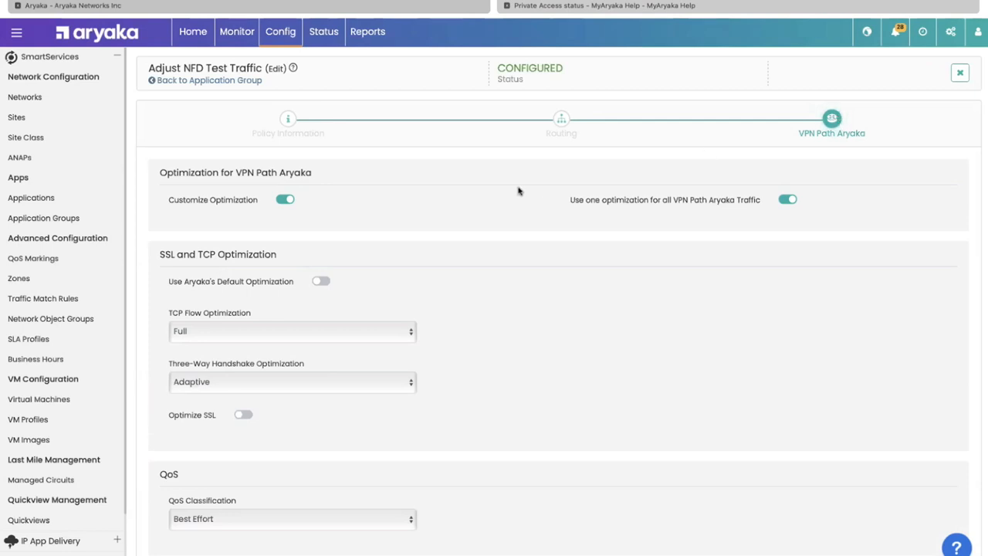
pyautogui.moveTo(369, 251)
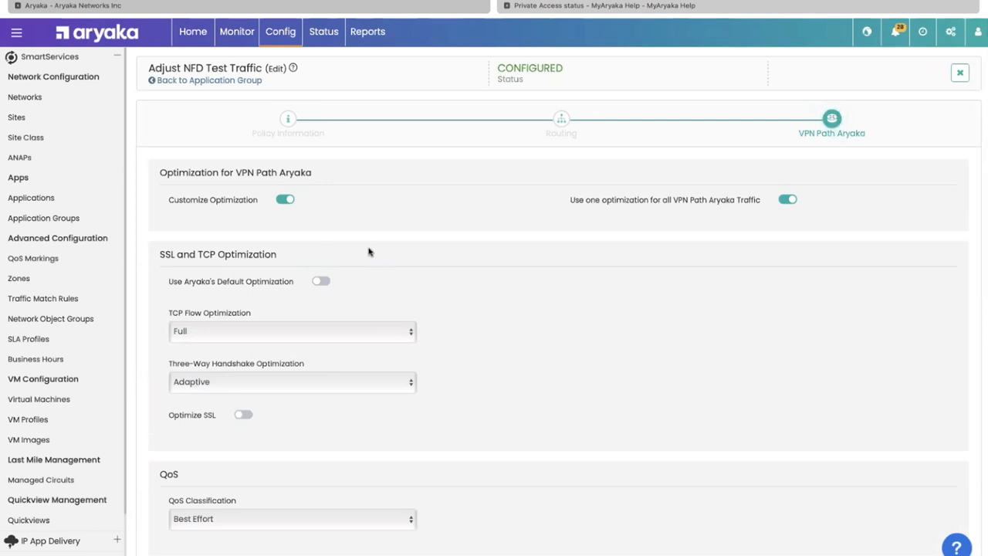
# Set TCP flow optimization to Off, keeping Best Effort QoS and Load Balancing Link Assure steering.
pyautogui.click(292, 331)
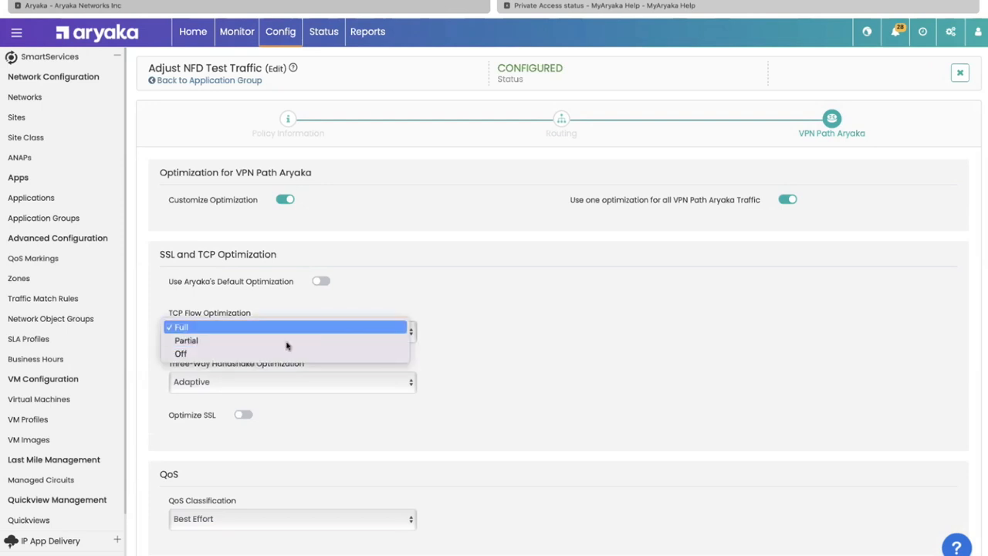
pyautogui.click(180, 353)
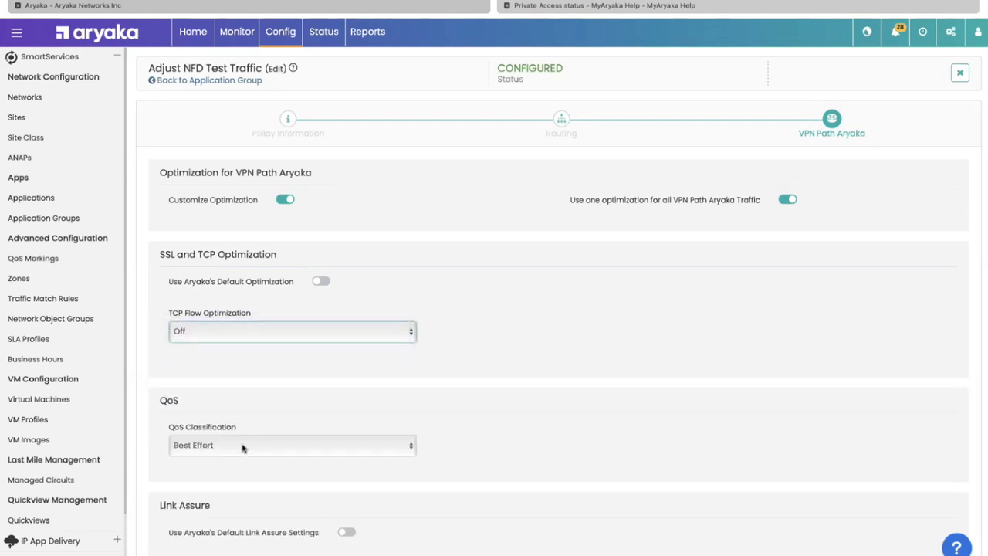
pyautogui.click(292, 445)
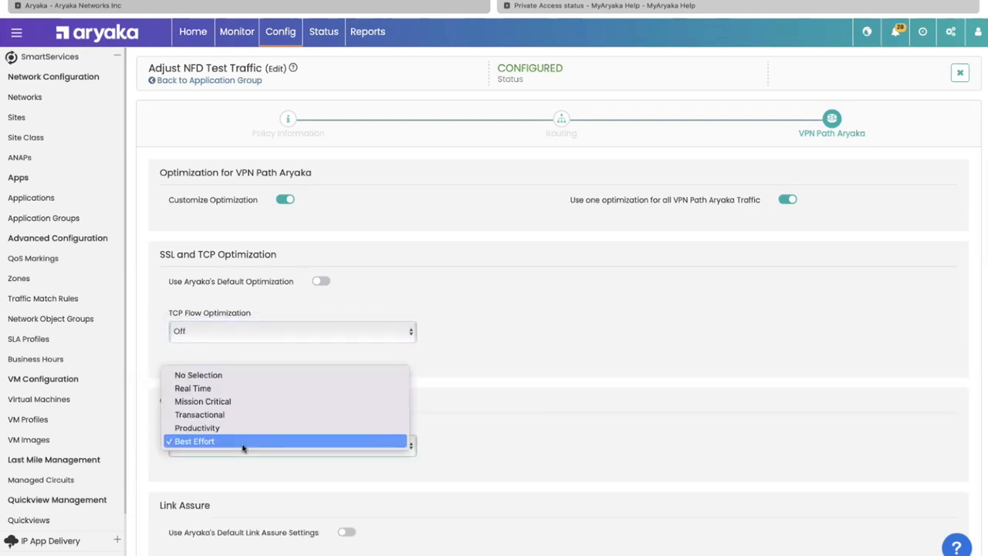
pyautogui.click(194, 441)
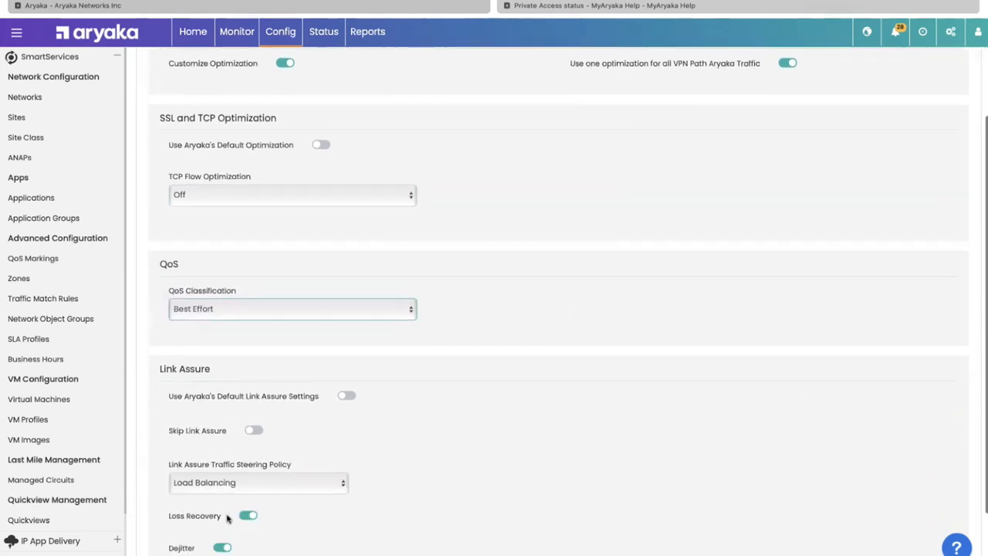
pyautogui.click(259, 483)
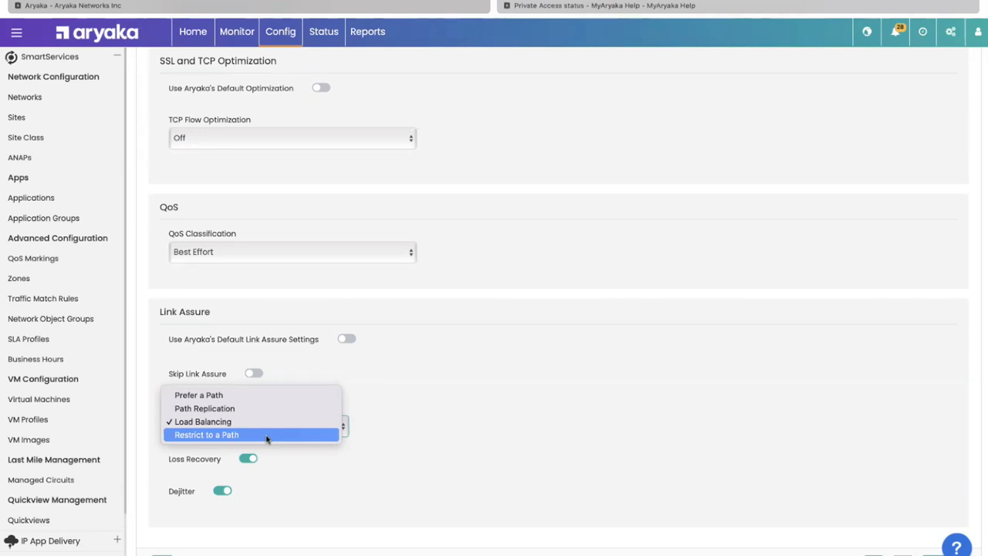
pyautogui.click(203, 421)
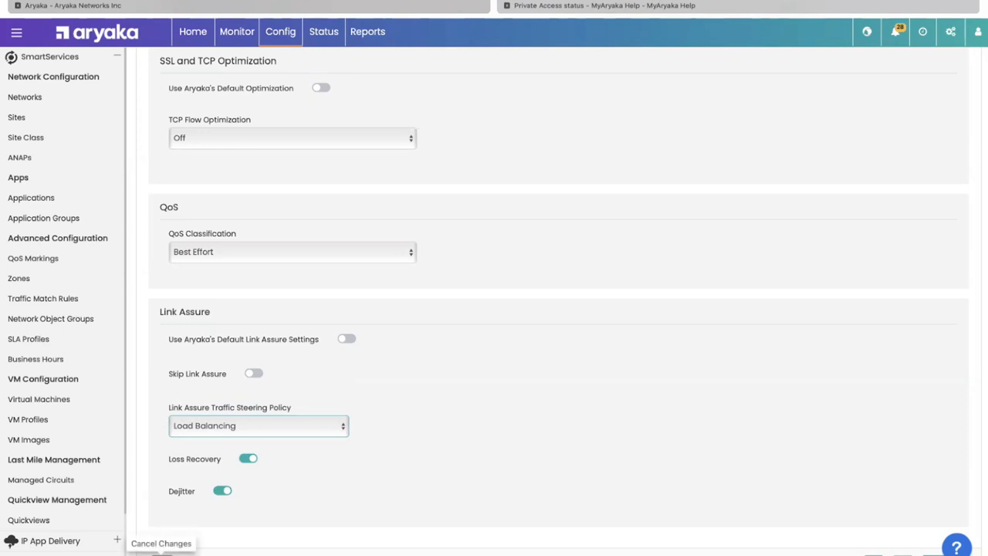
# Load San Mateo's VPN0 LAN traffic-by-zone charts, then bring up the nine Application Groups.
pyautogui.click(237, 32)
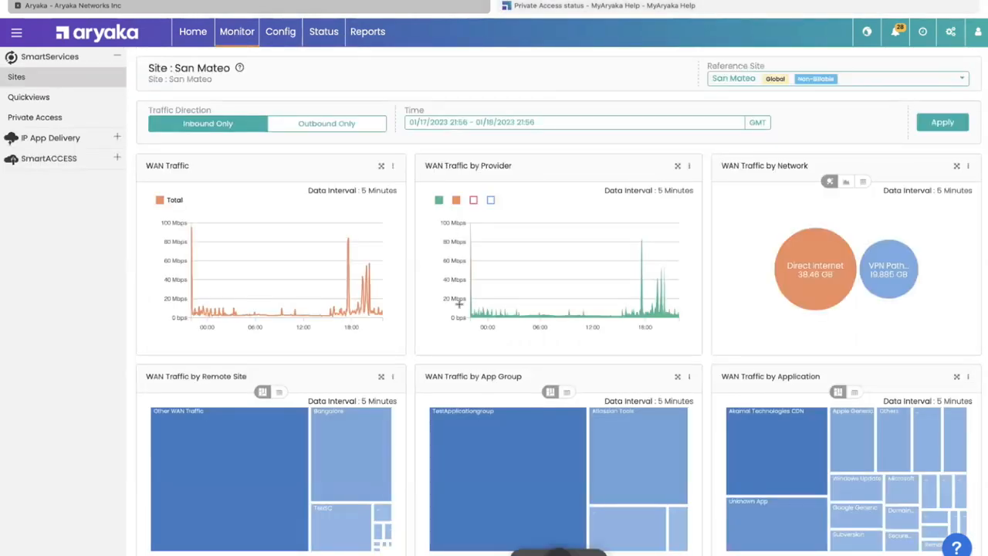
pyautogui.scroll(-3)
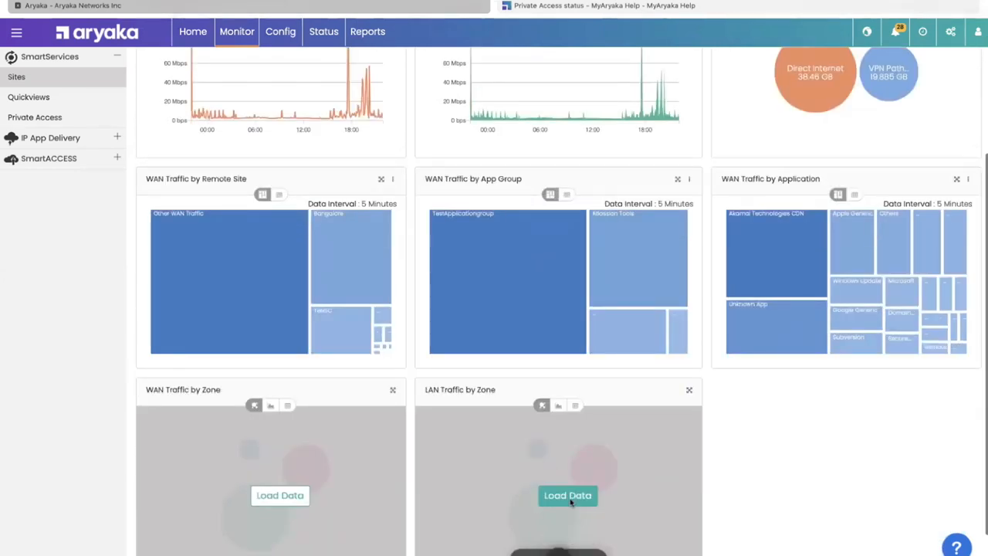
pyautogui.click(568, 495)
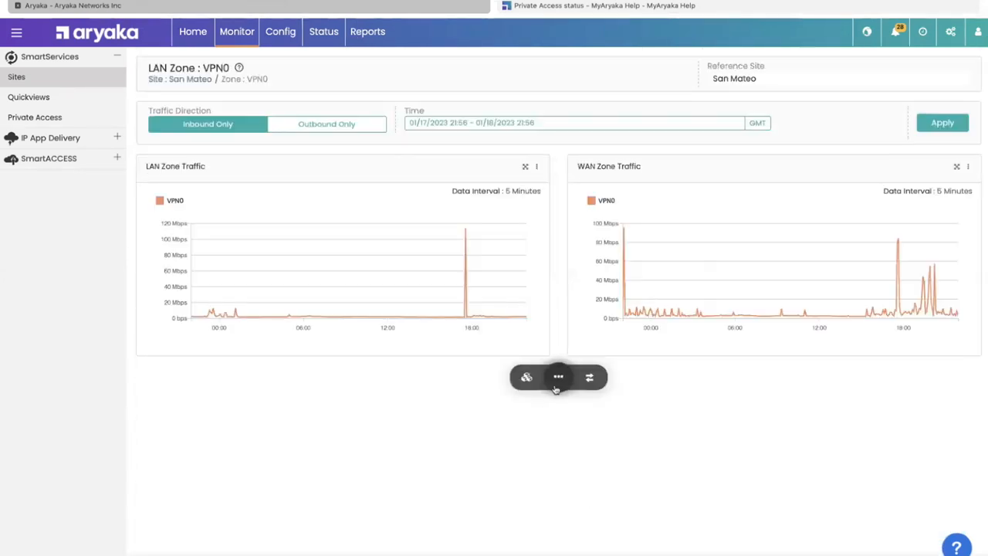
pyautogui.click(588, 377)
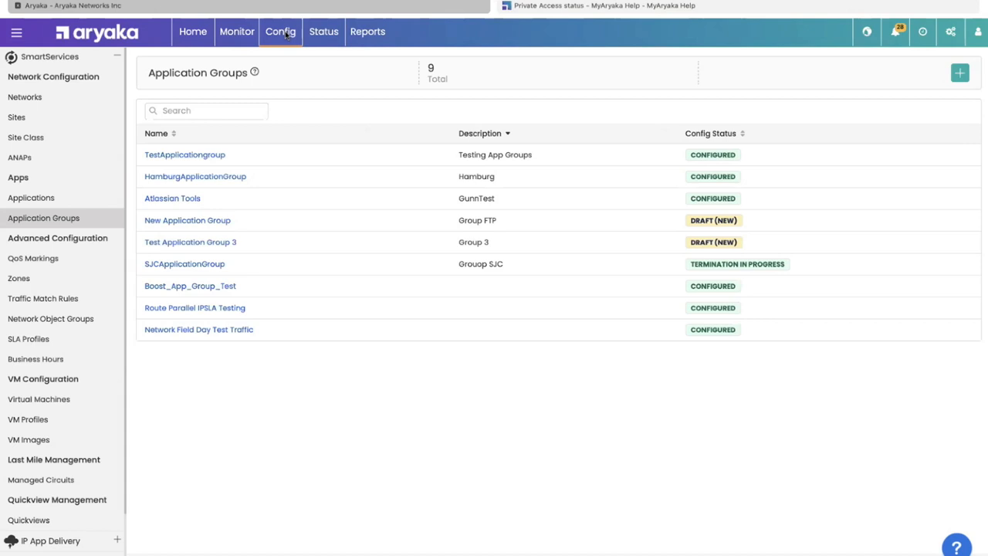
# View CHKP_HA, the running Check Point VM at Bangalore_Backup, from Virtual Machines.
pyautogui.click(39, 400)
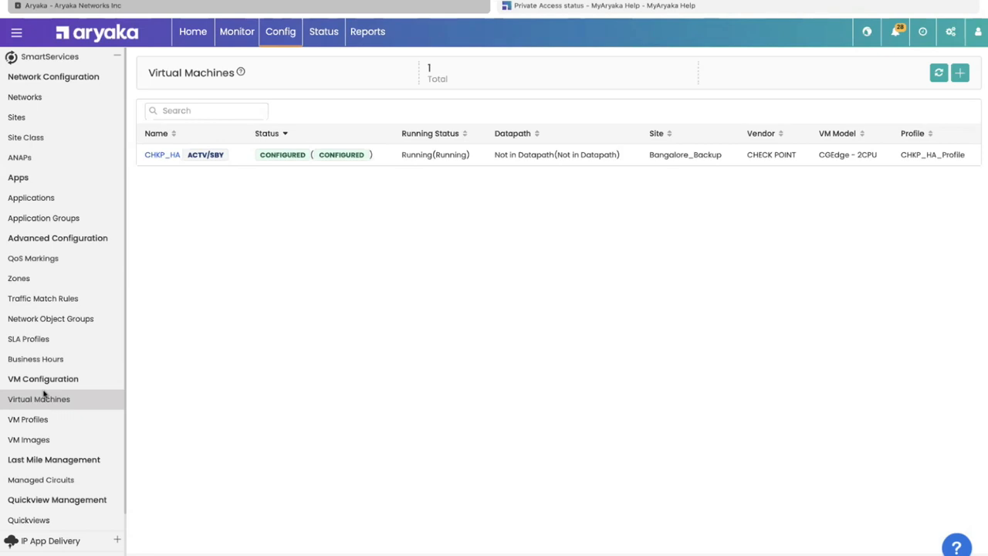
pyautogui.moveTo(309, 262)
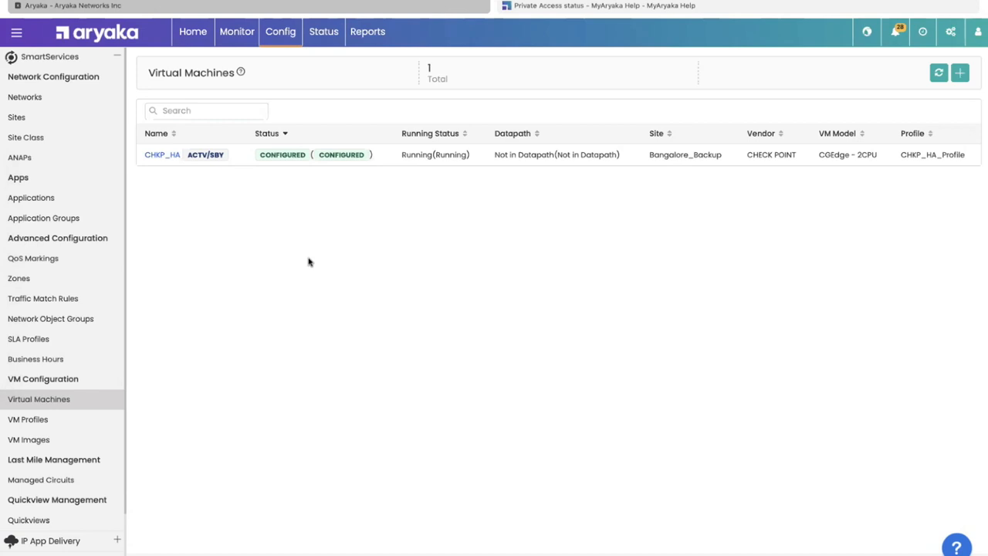
pyautogui.moveTo(272, 244)
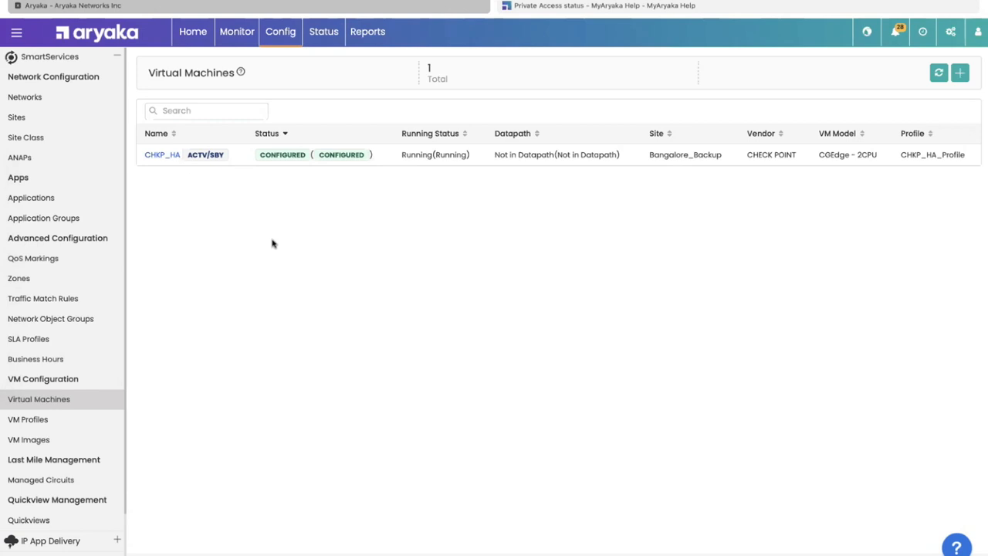
pyautogui.click(162, 155)
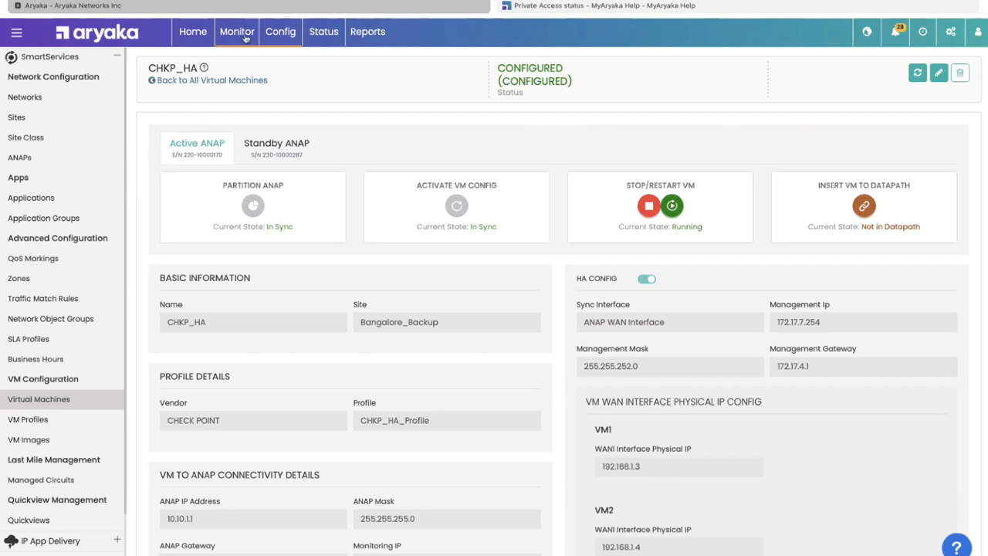
# Monitor Bangalore_Backup via a 'bang' site search and view its LAN1–LAN4 and DMZ interface charts.
pyautogui.click(237, 32)
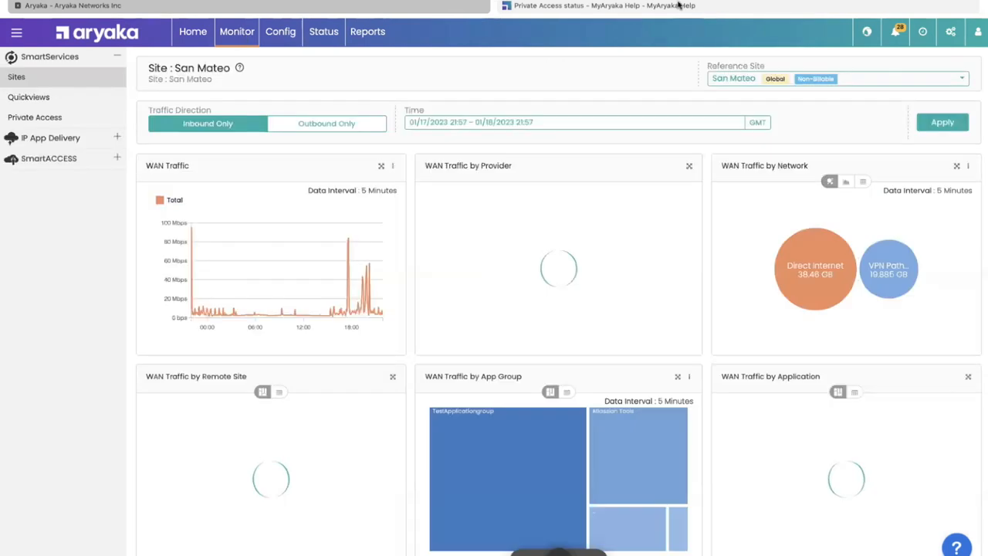
pyautogui.write('bang')
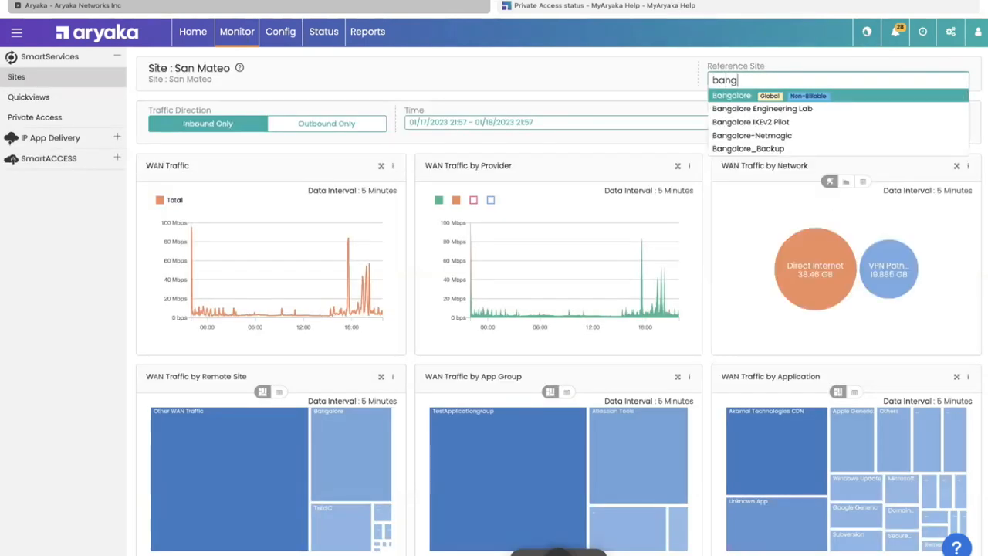
pyautogui.click(747, 148)
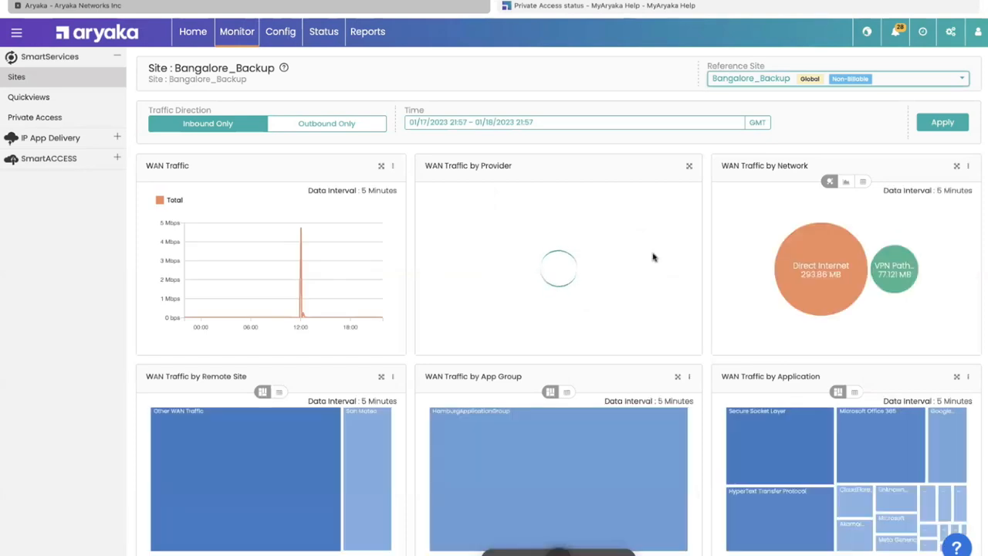
pyautogui.scroll(-3)
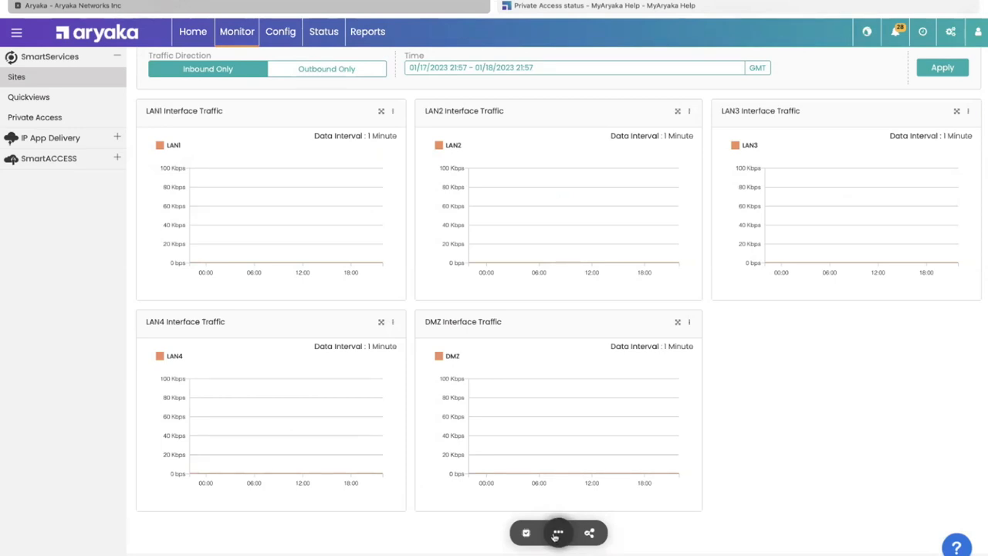
pyautogui.click(557, 533)
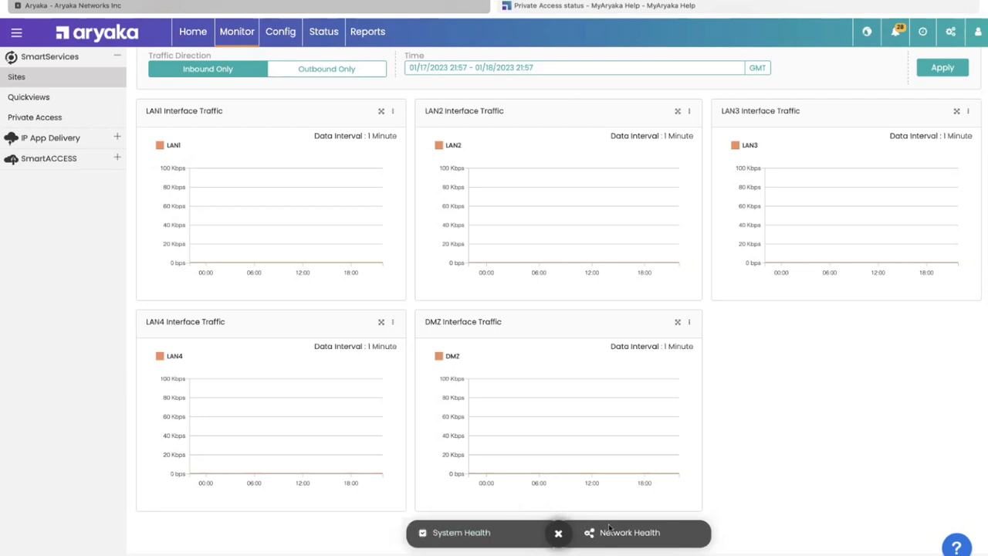
pyautogui.moveTo(533, 220)
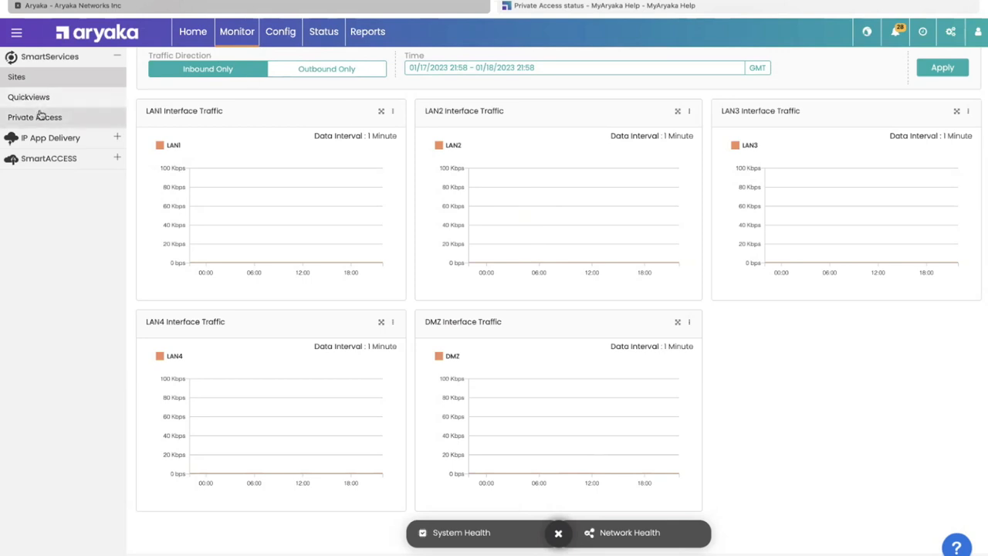
# View Private Access monitoring (148 users, 1754 closed sessions) down to per-user Usage Details.
pyautogui.click(34, 117)
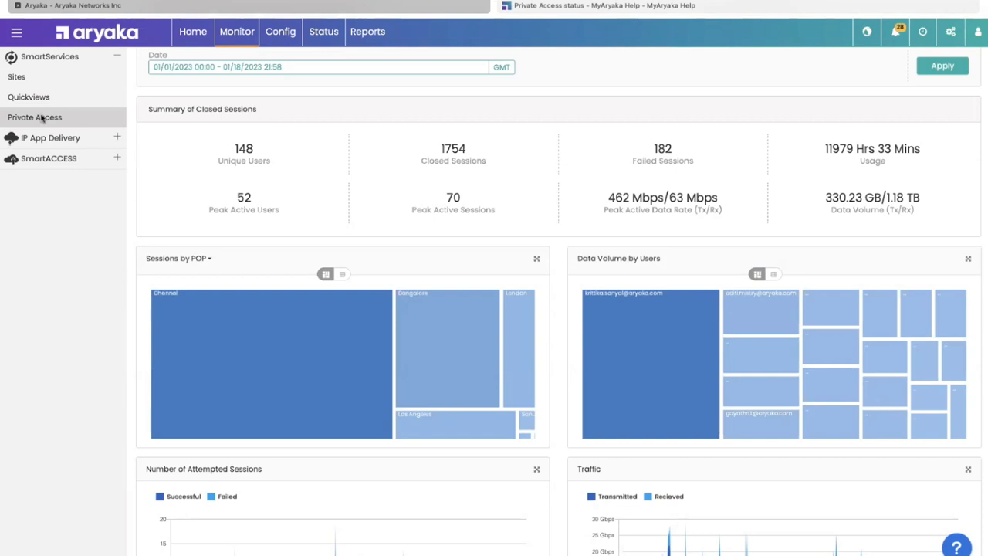
pyautogui.scroll(-3)
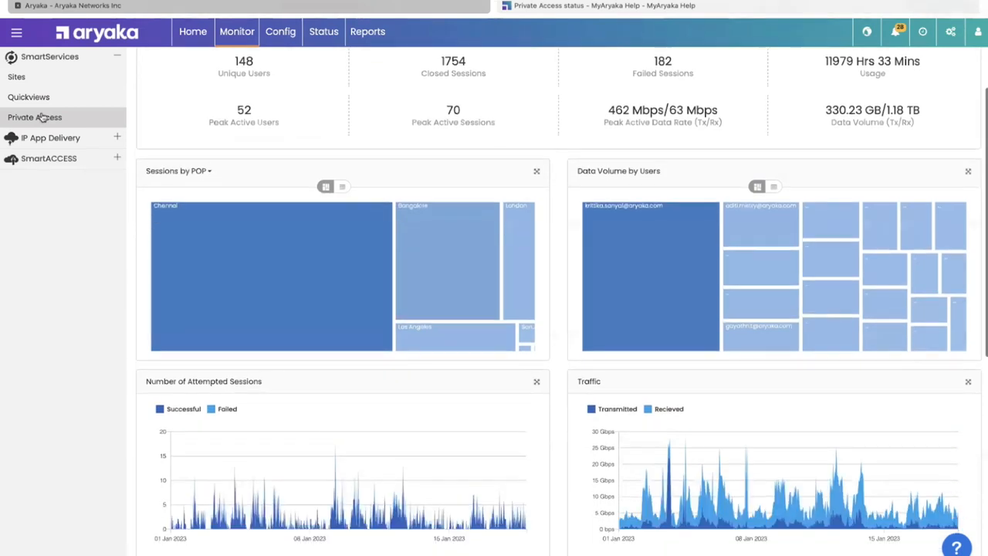
pyautogui.scroll(-3)
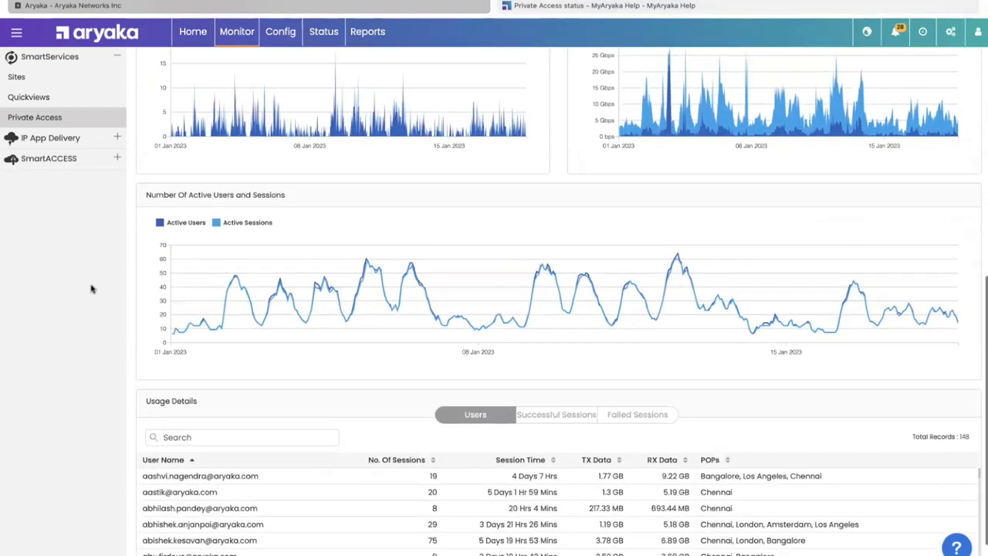
pyautogui.click(637, 415)
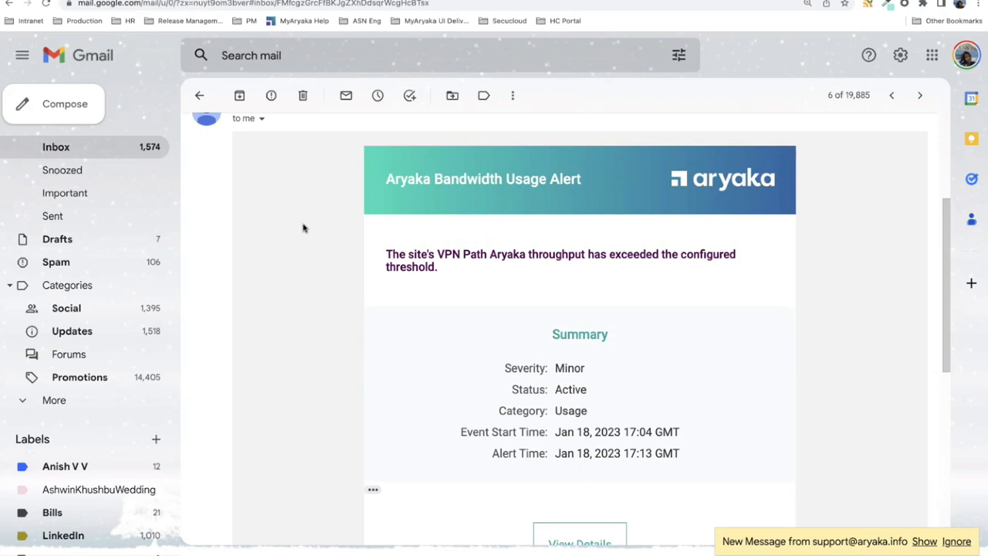
# Highlight the VPN Path Aryaka throughput warning in the email and go to View Details.
pyautogui.scroll(-3)
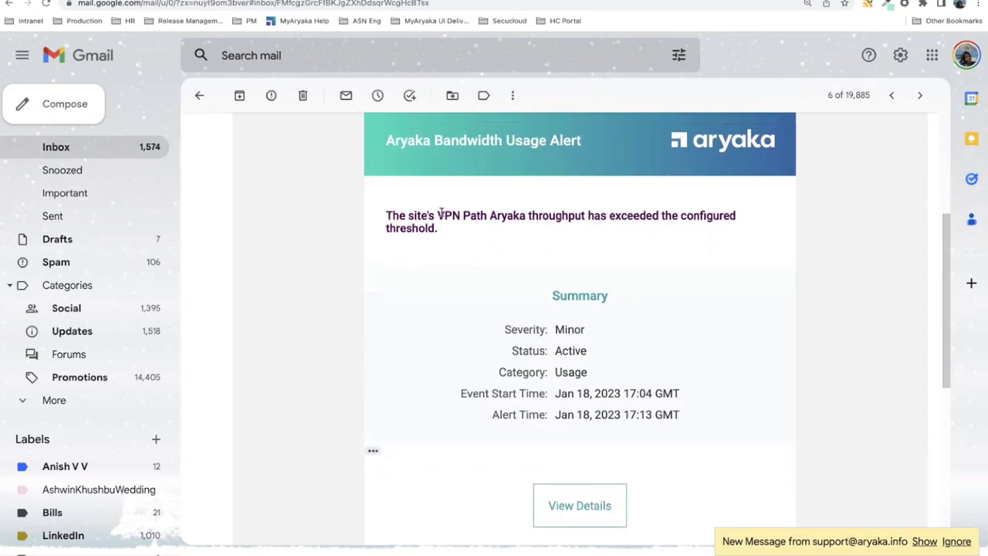
pyautogui.moveTo(437, 215); pyautogui.dragTo(651, 215)
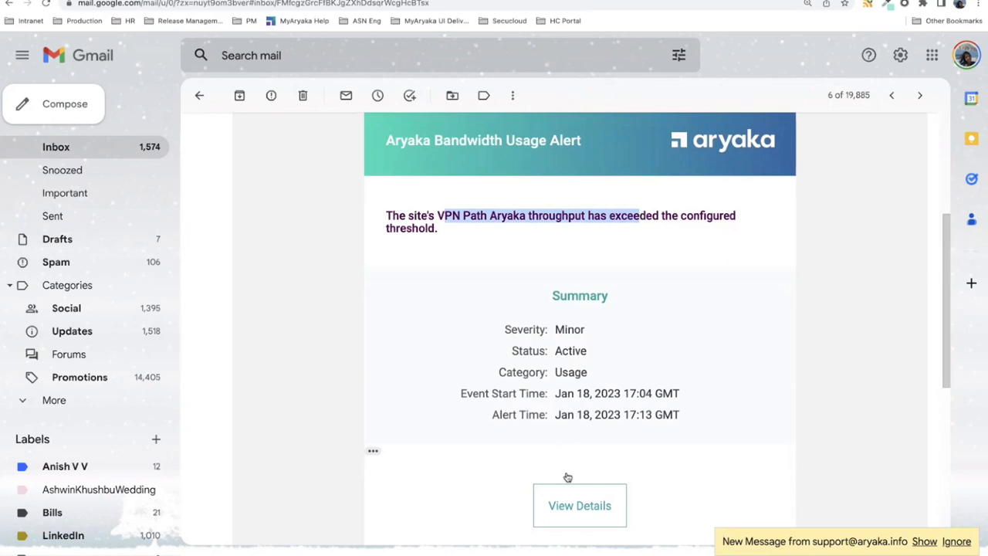
pyautogui.click(579, 505)
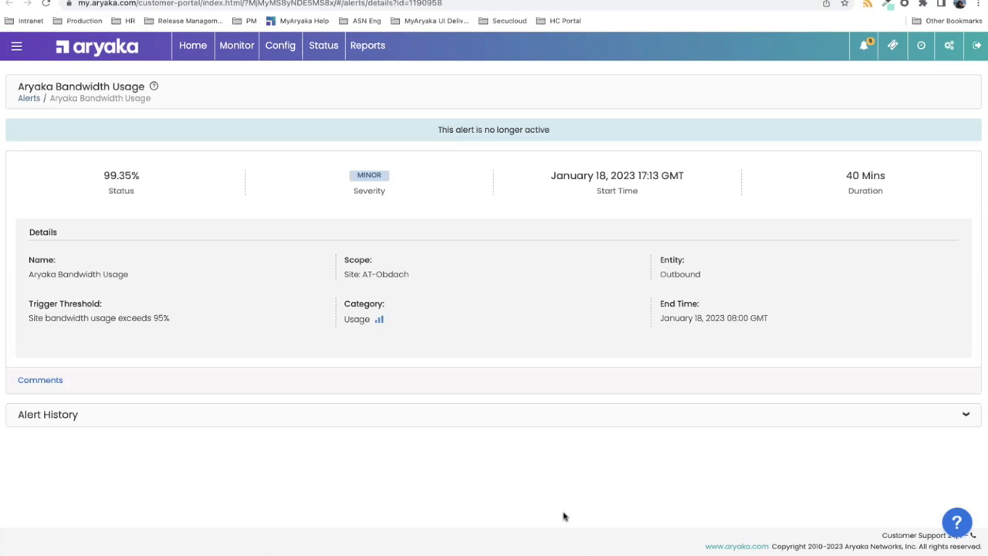
pyautogui.moveTo(238, 494)
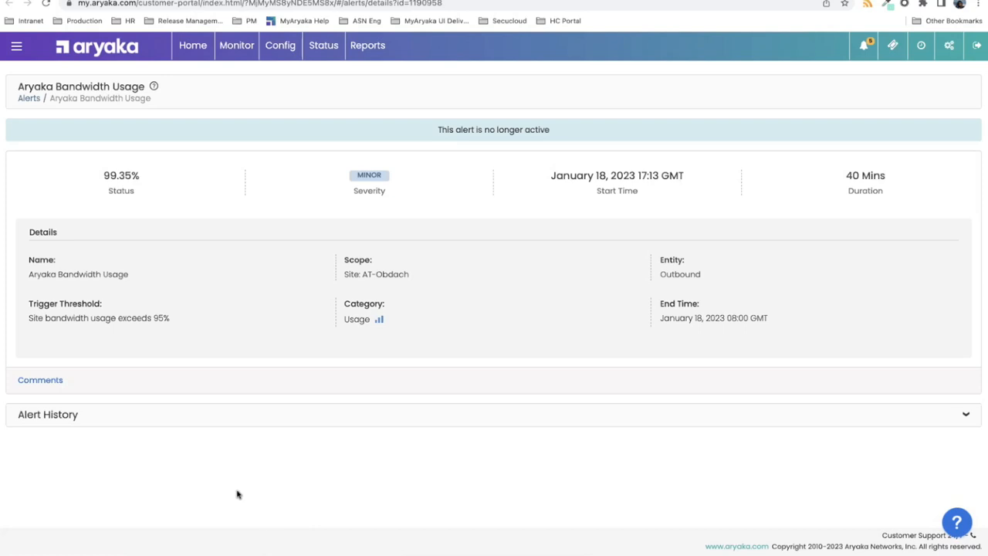
# Highlight Bandwidth, Outbound and 99.35% in the alert, then bring up AT-Obdach's Monitor dashboard.
pyautogui.doubleClick(80, 274)
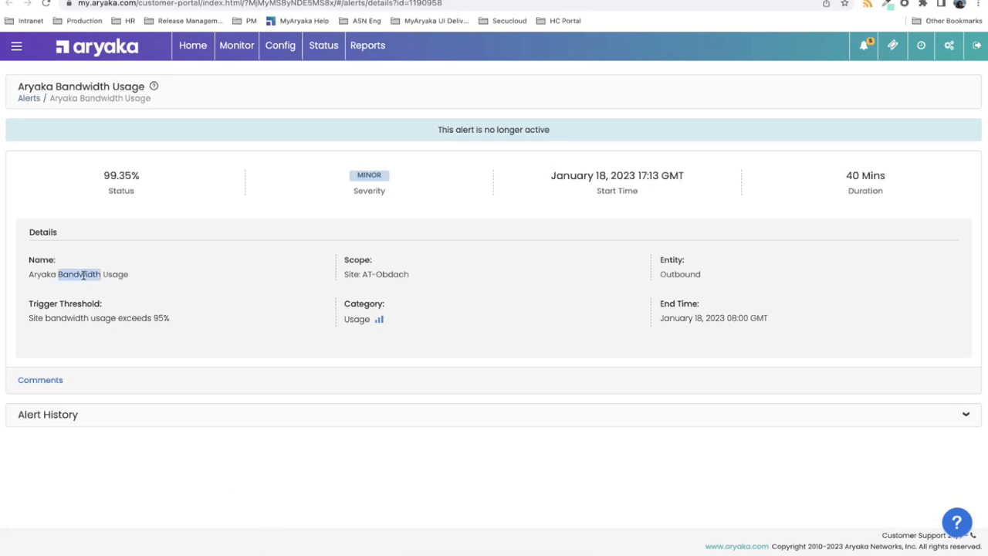
pyautogui.doubleClick(392, 274)
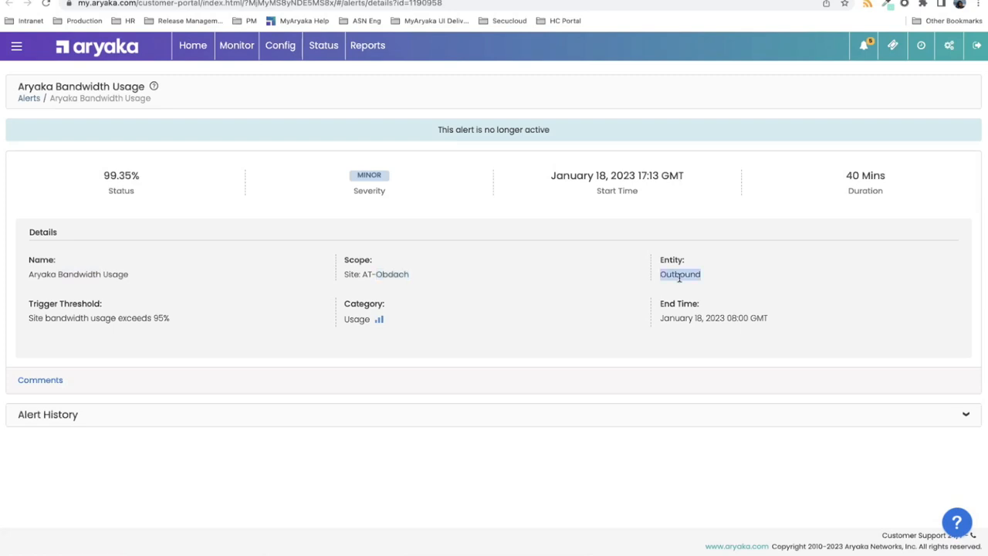
pyautogui.doubleClick(65, 317)
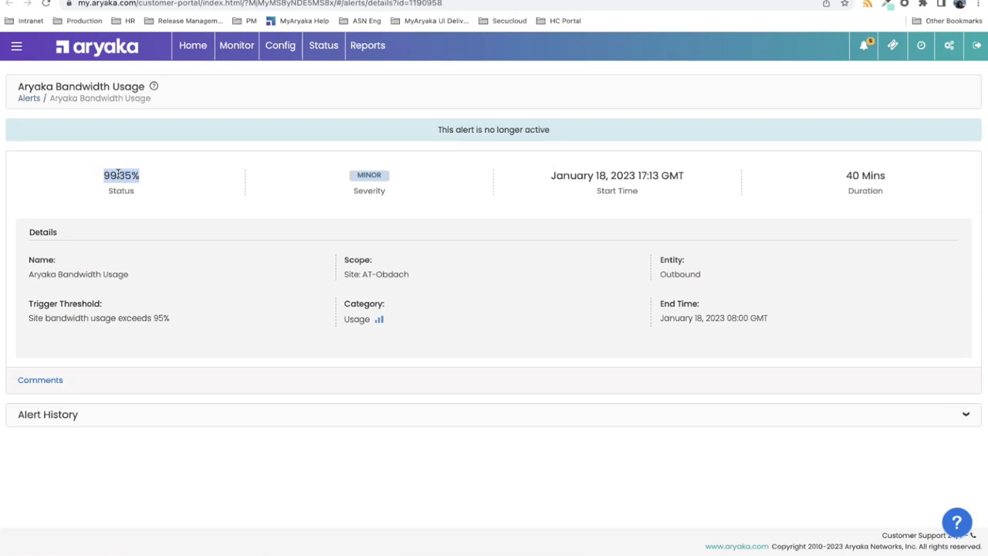
pyautogui.moveTo(241, 80)
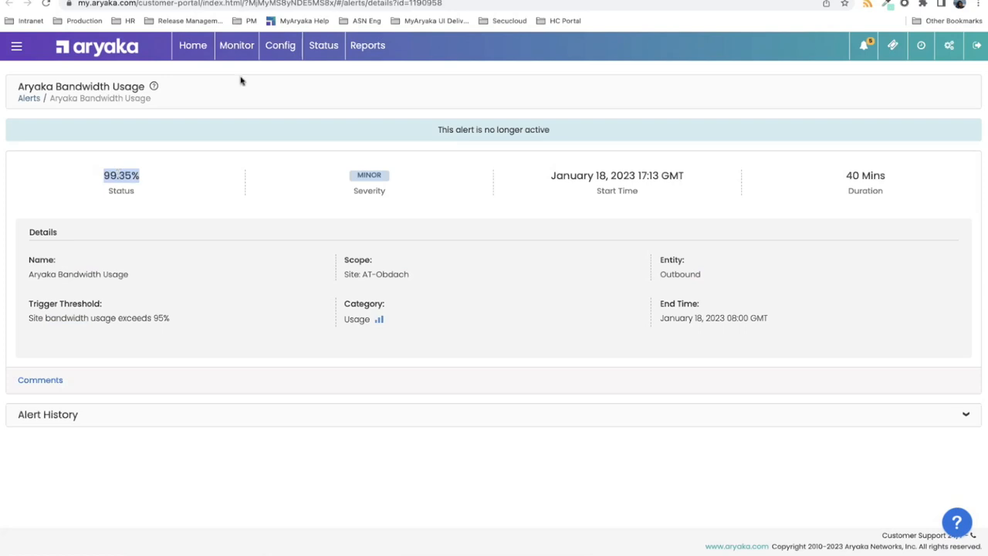
pyautogui.click(237, 45)
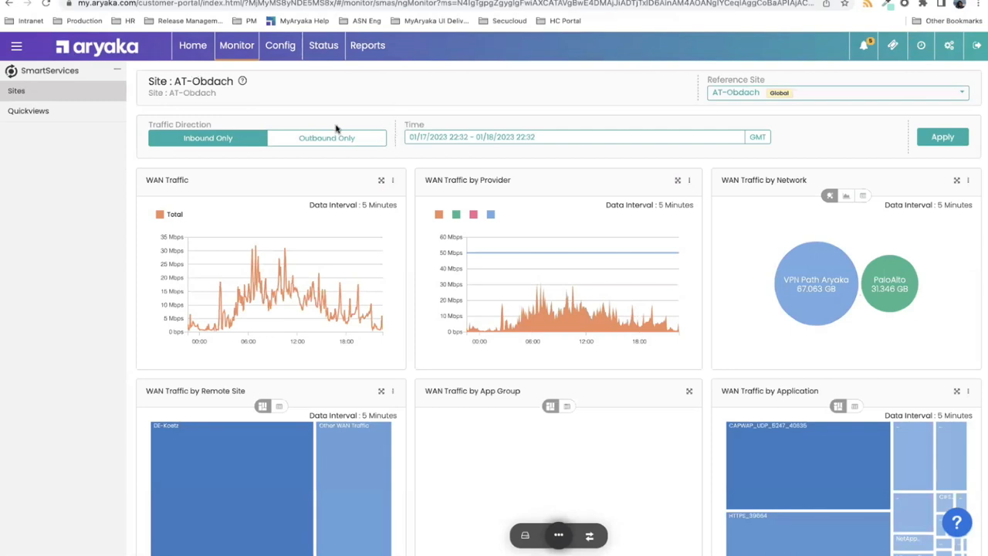
# Filter AT-Obdach to outbound traffic, list VPN Path Aryaka flows, and view the alerts summary.
pyautogui.click(943, 137)
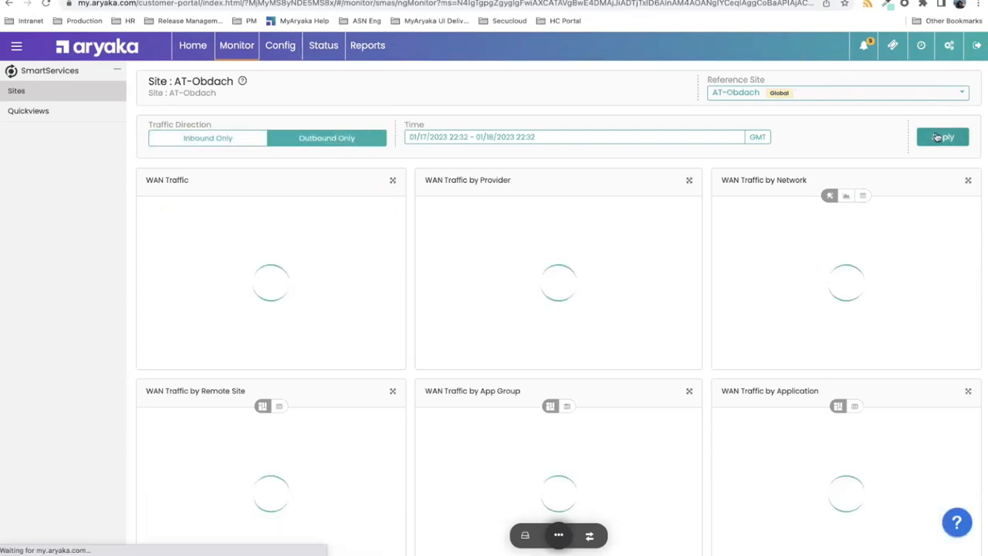
pyautogui.click(942, 137)
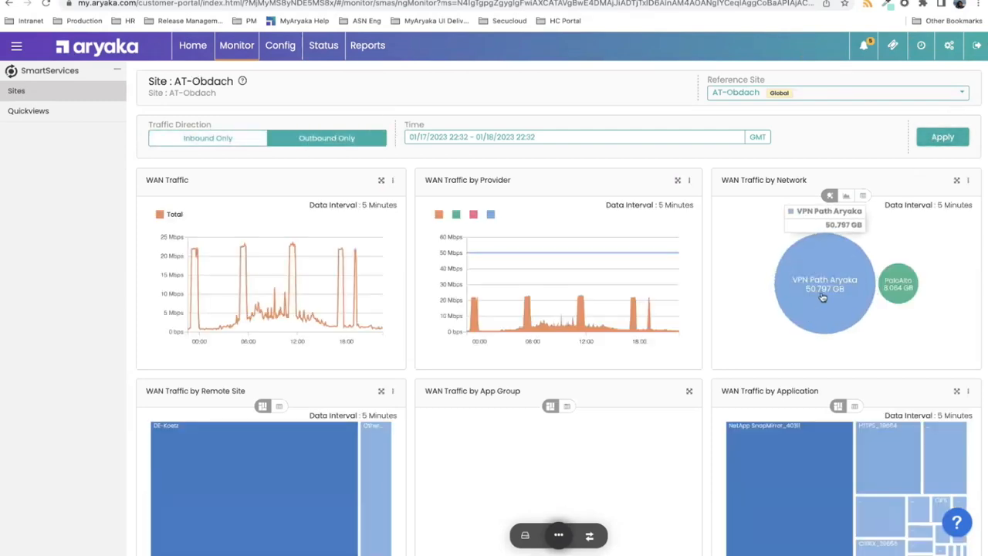
pyautogui.click(824, 282)
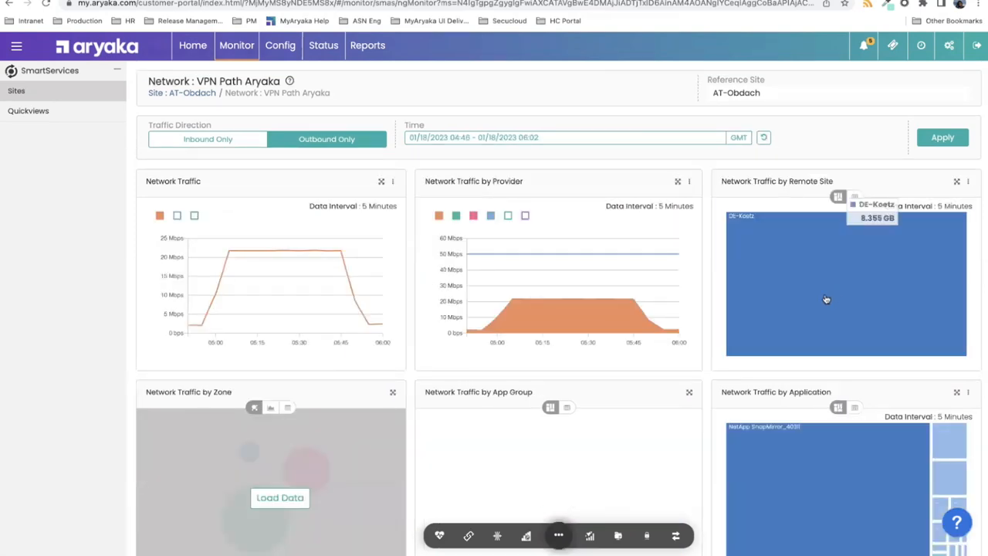
pyautogui.moveTo(828, 282)
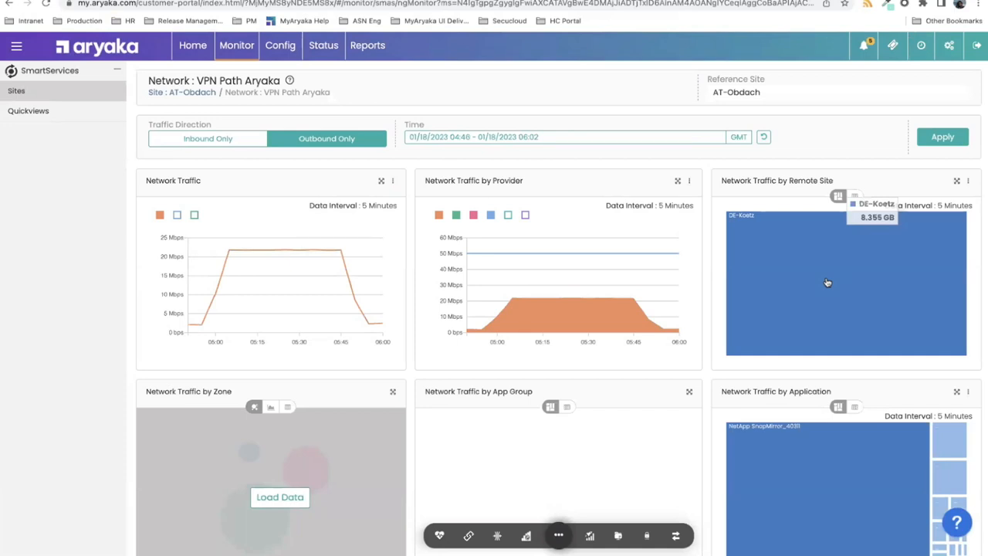
pyautogui.moveTo(790, 271)
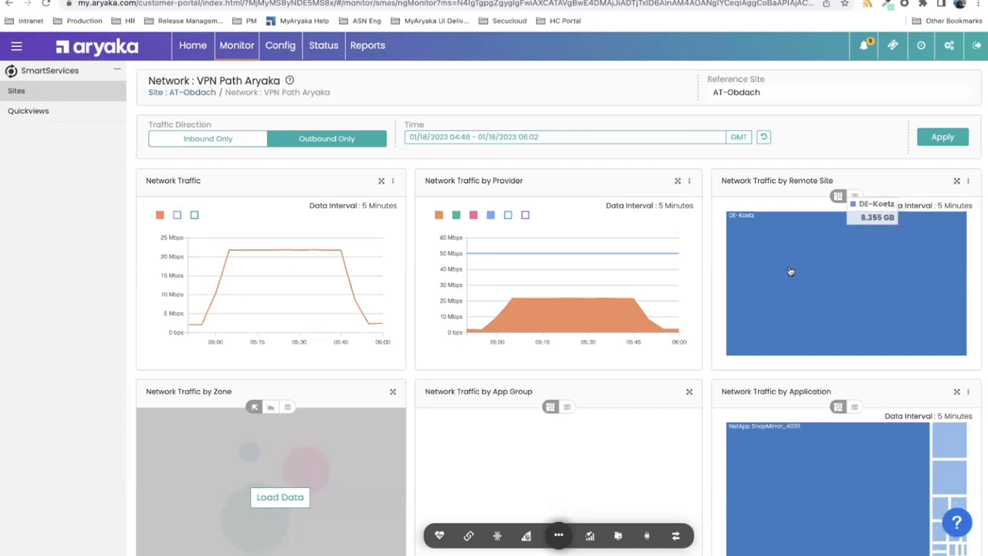
pyautogui.moveTo(754, 491)
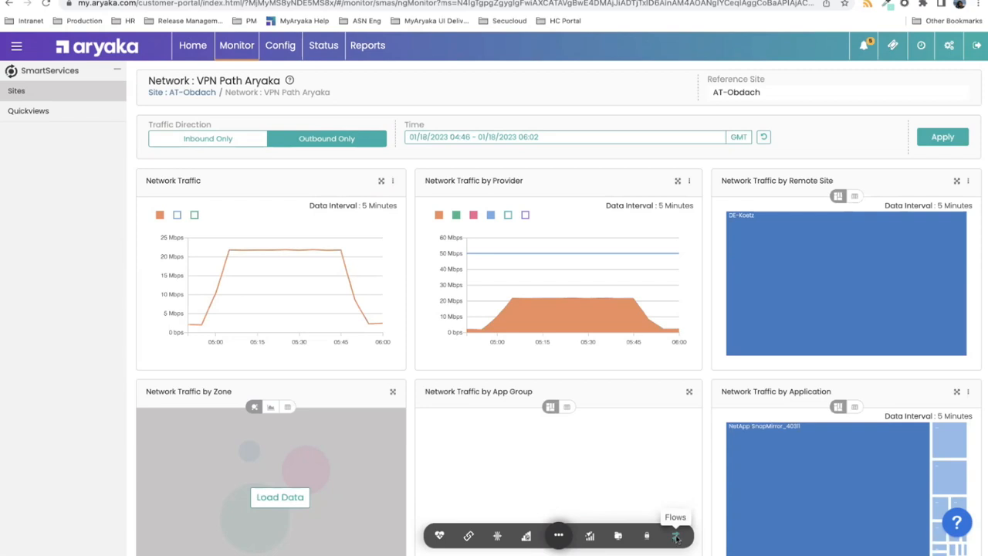
pyautogui.click(676, 536)
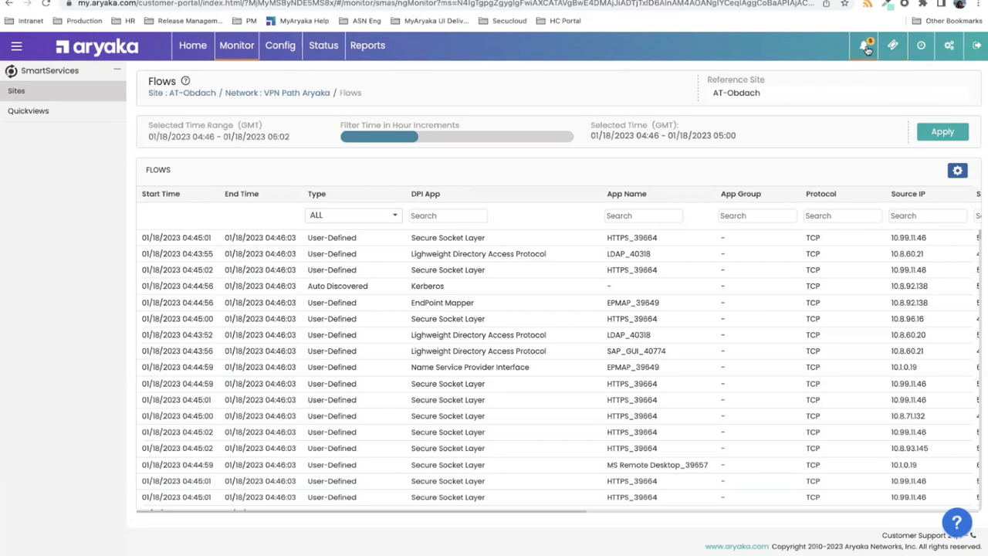
pyautogui.click(864, 45)
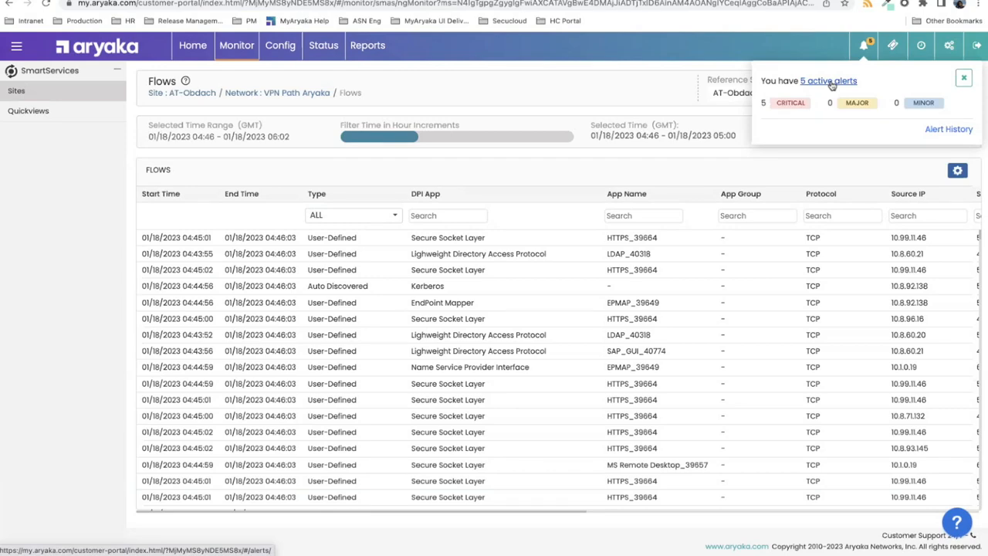
# Review the 5 active alerts and alert history, then show Config Sites with Alert Management expanded.
pyautogui.click(829, 80)
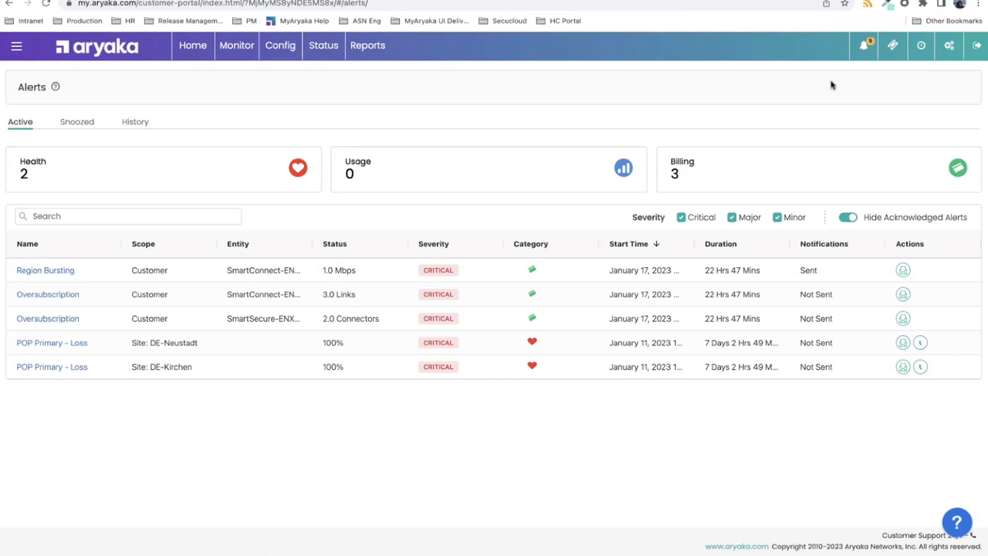
pyautogui.moveTo(135, 122)
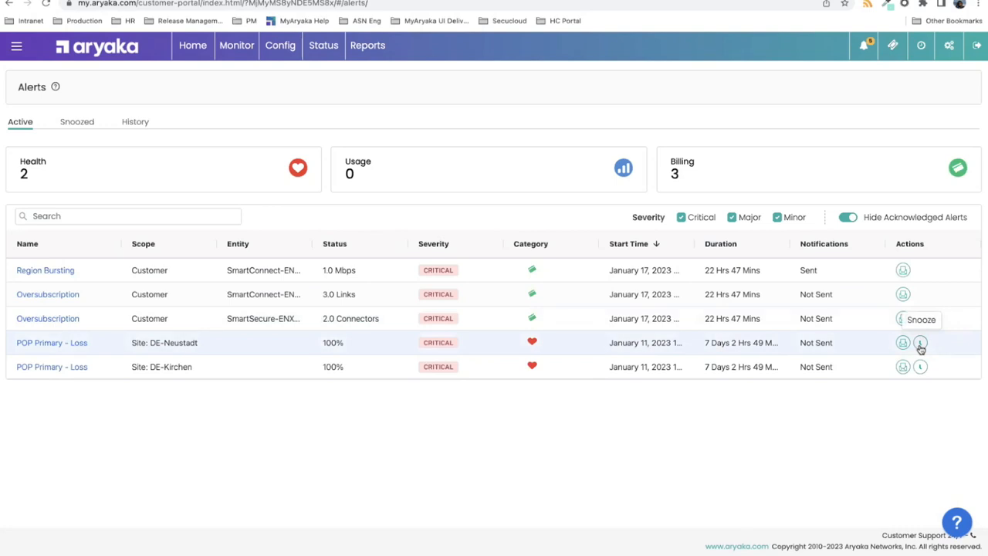
pyautogui.click(135, 122)
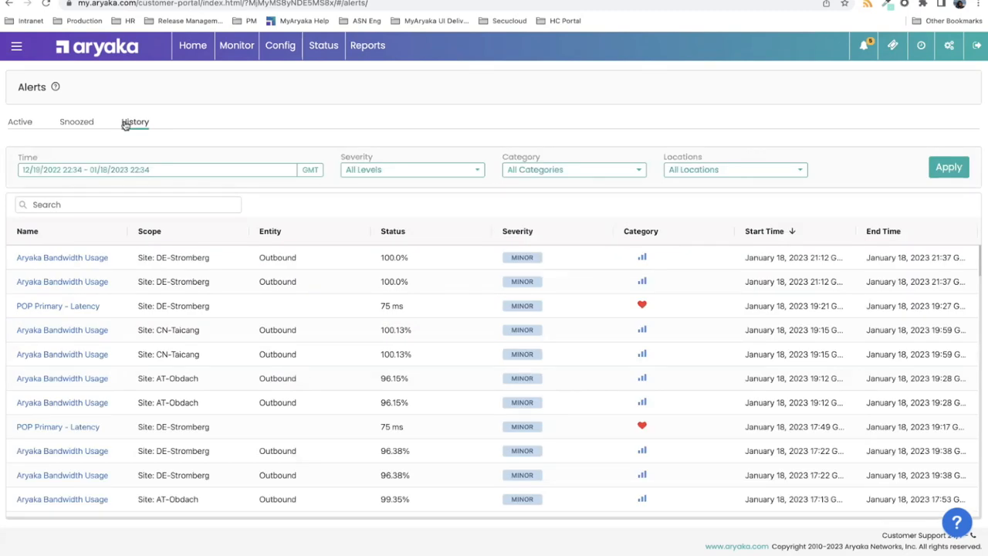
pyautogui.click(135, 121)
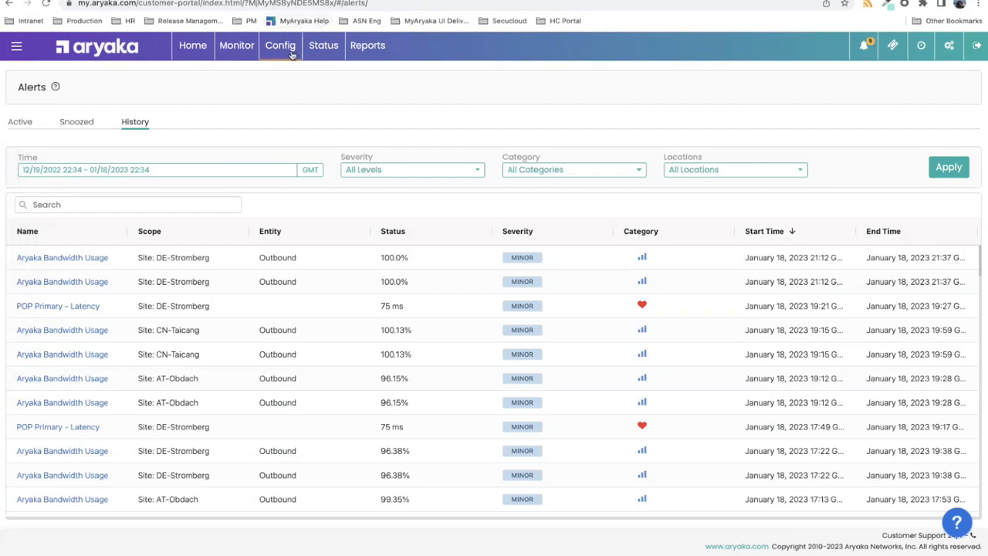
pyautogui.click(280, 44)
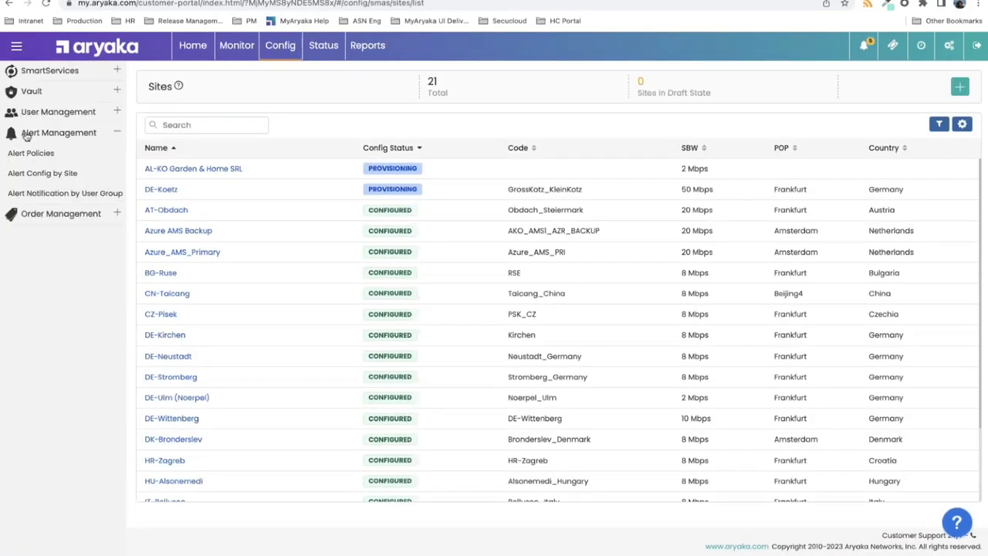
# Disable the ANAP M2/F2/FM2 Interface alert in Default Site Policy, then open user-group notifications.
pyautogui.click(31, 152)
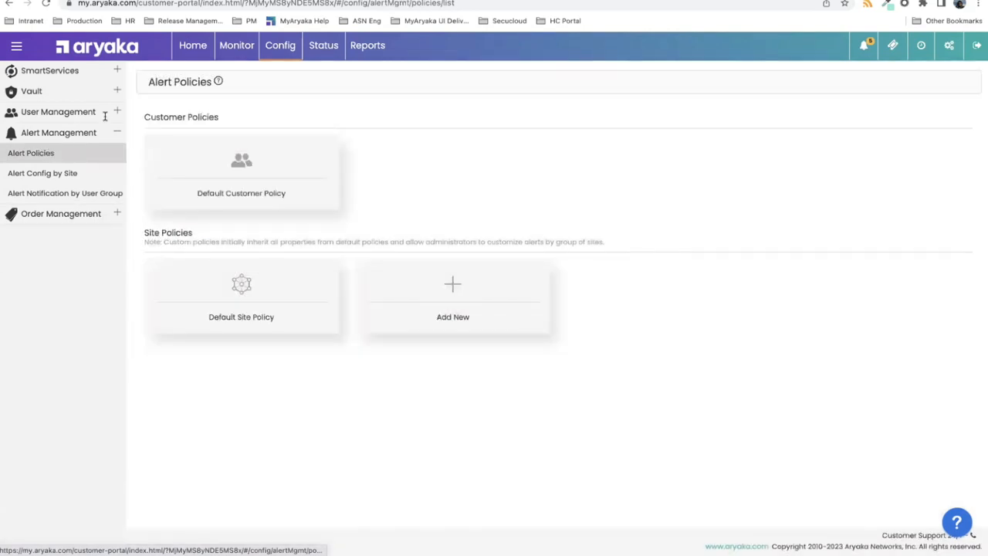
pyautogui.click(241, 297)
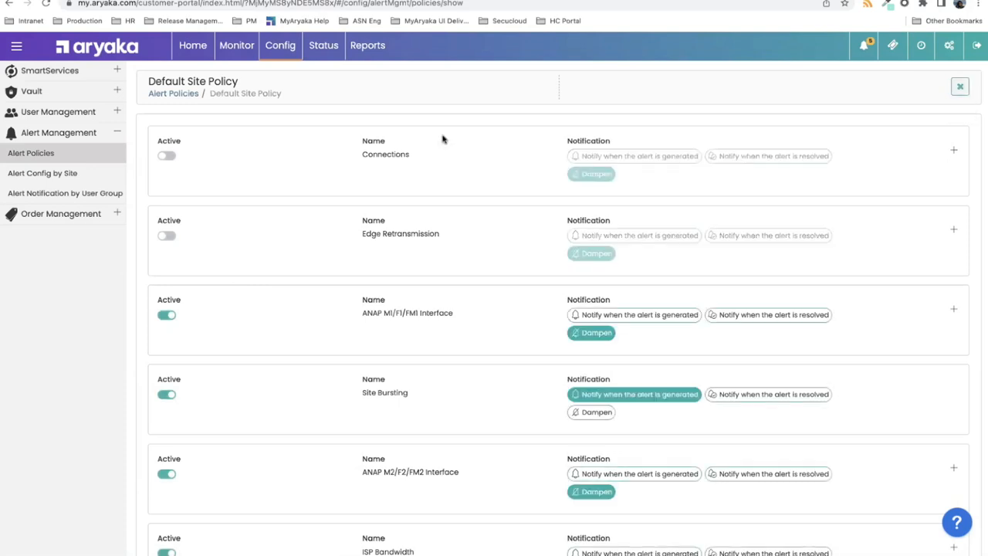
pyautogui.scroll(-3)
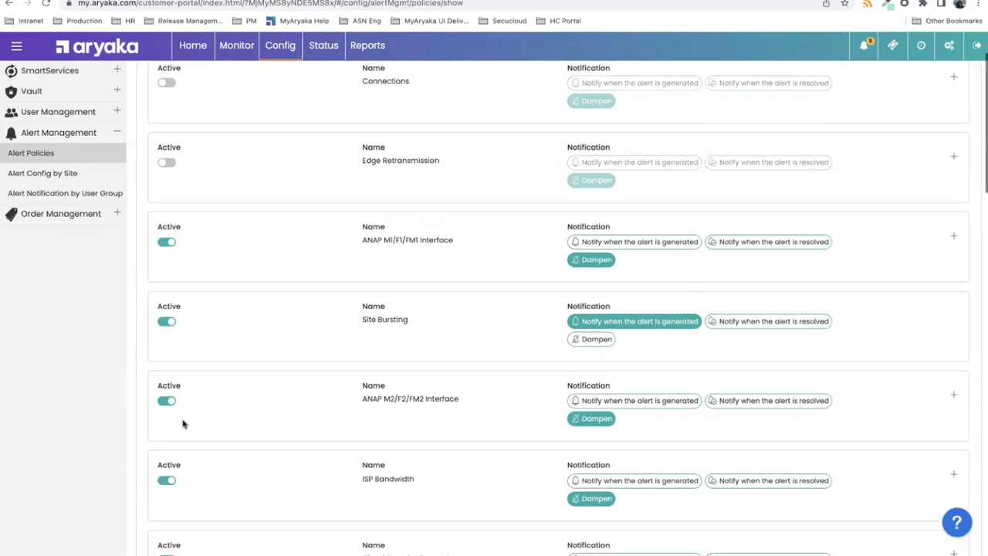
pyautogui.scroll(-3)
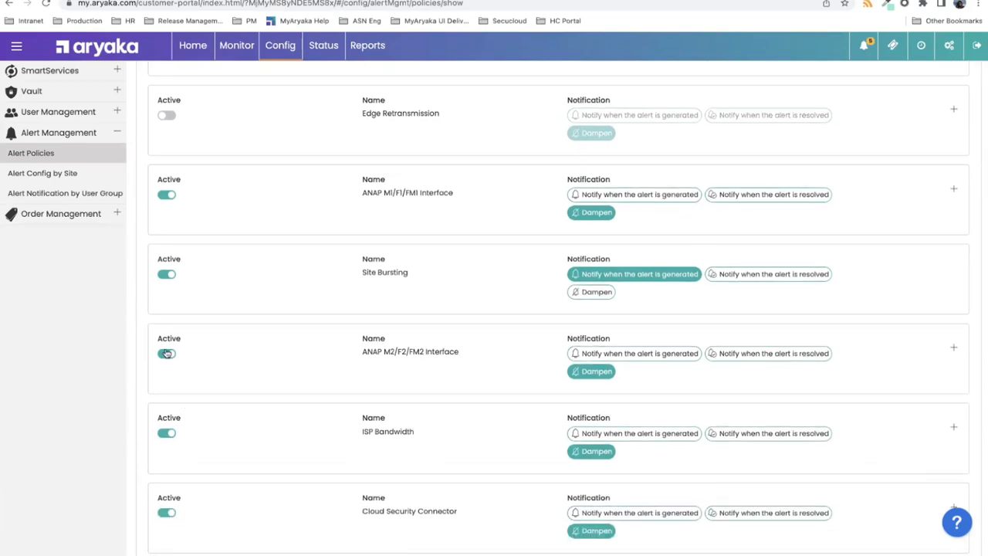
pyautogui.click(167, 353)
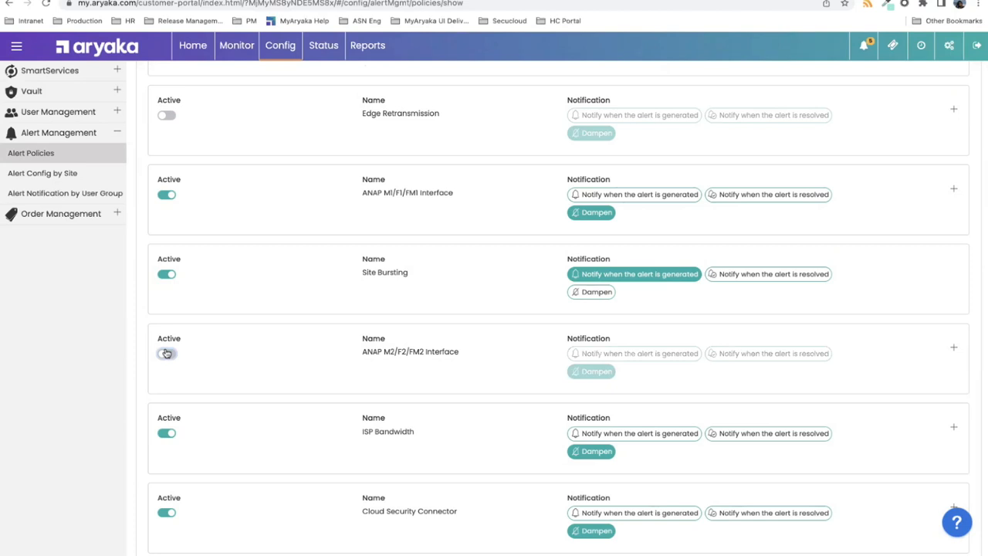
pyautogui.click(167, 354)
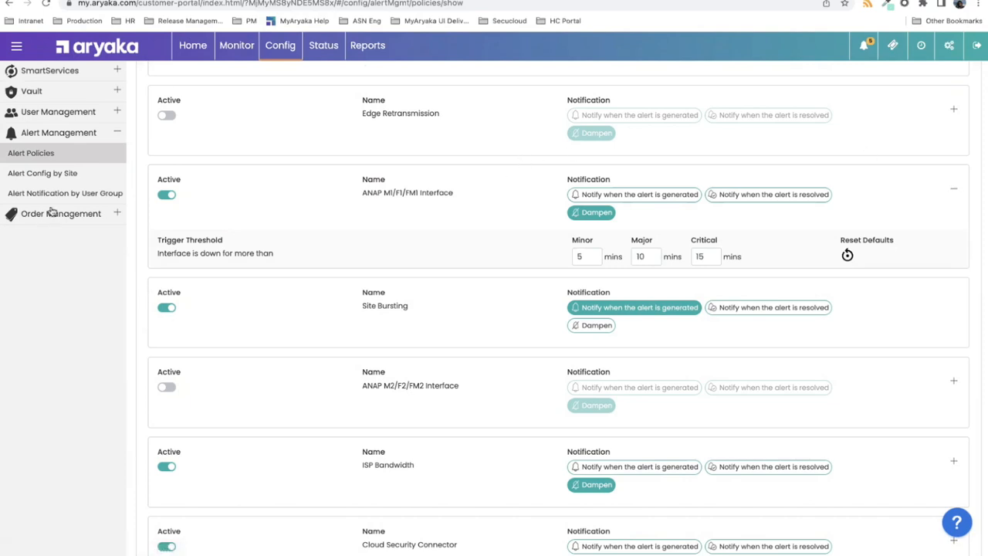
pyautogui.click(65, 193)
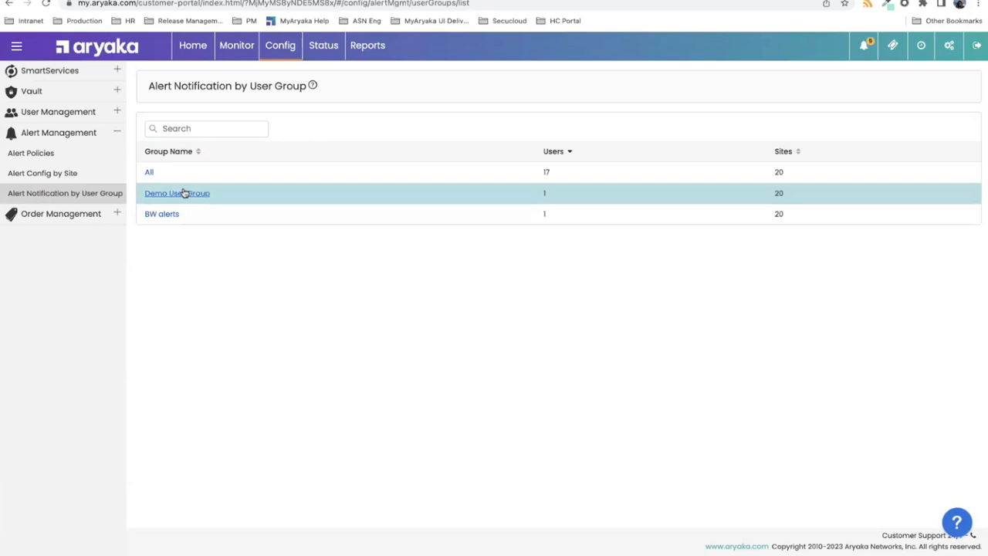
# Review Demo User Group's alert notification settings, then return to the home dashboard.
pyautogui.click(177, 193)
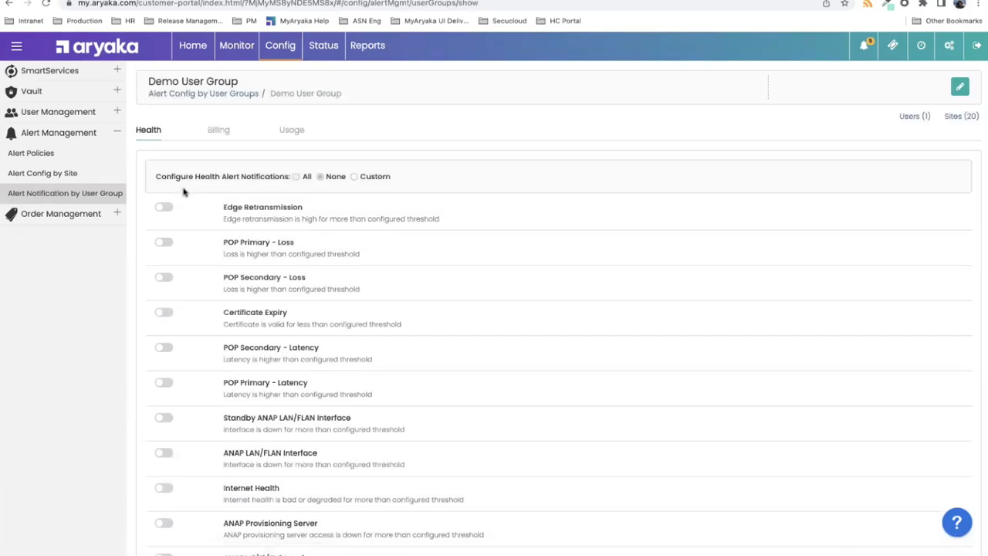
pyautogui.click(292, 129)
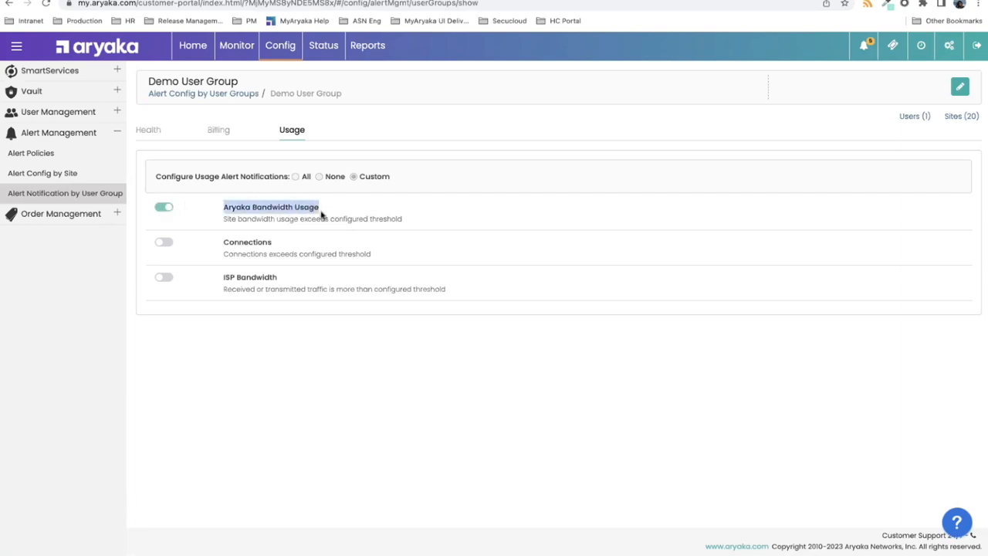
pyautogui.moveTo(292, 194)
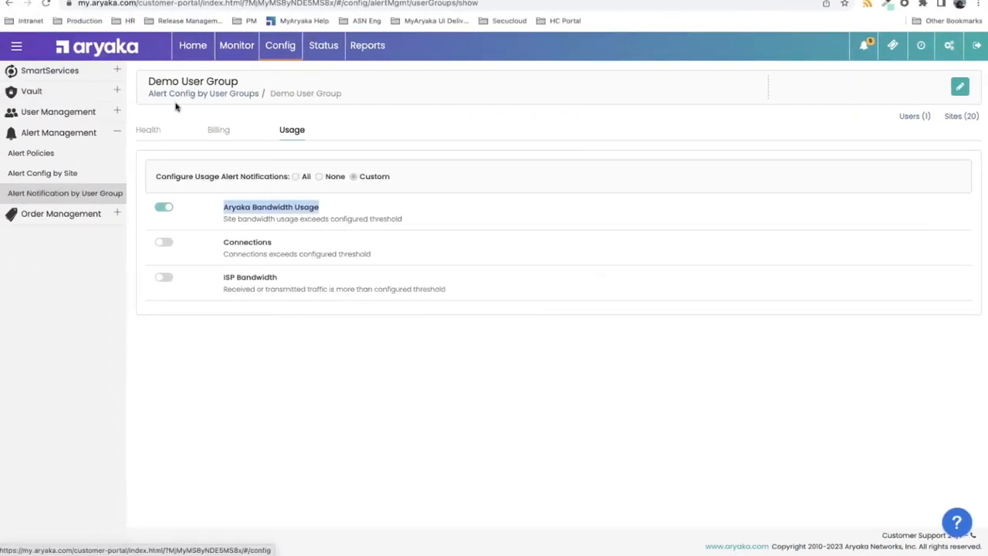
pyautogui.click(192, 45)
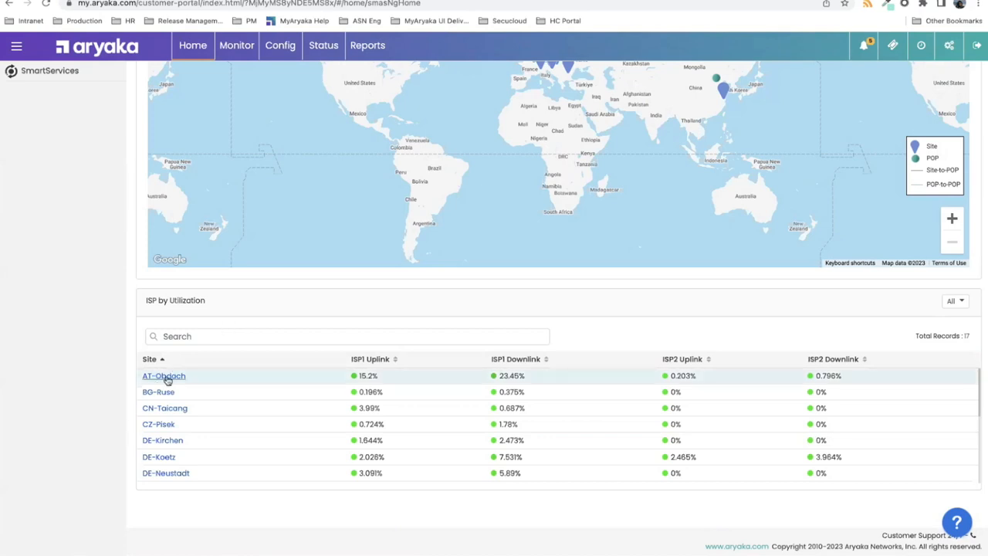
# Open site AT-Obdach's monitoring dashboard and scroll through its WAN traffic and provider charts.
pyautogui.click(164, 375)
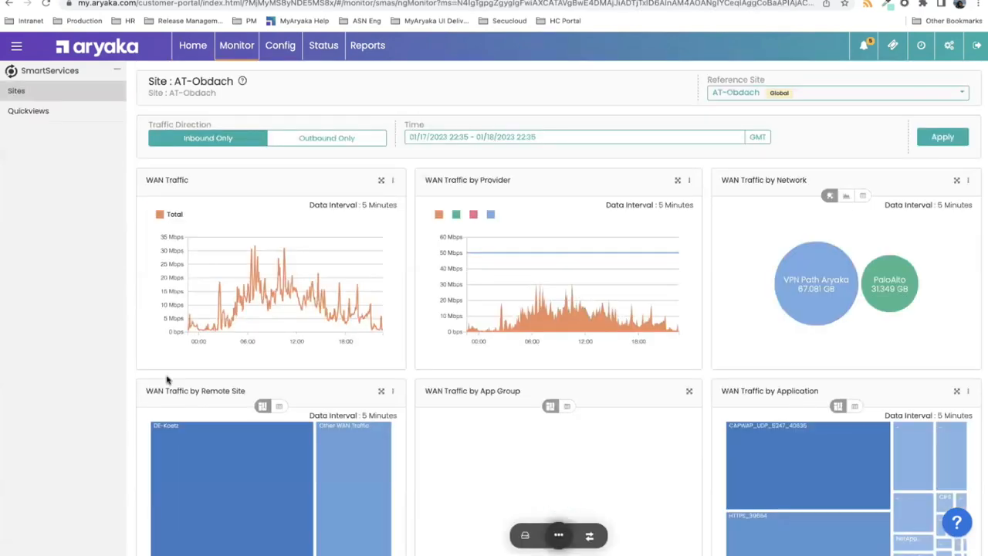
pyautogui.moveTo(513, 282)
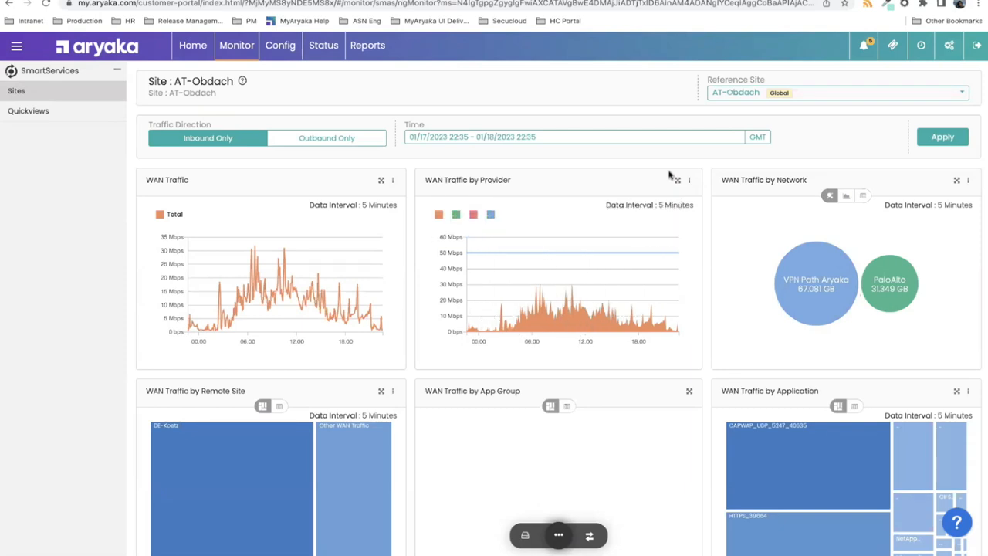
pyautogui.scroll(-3)
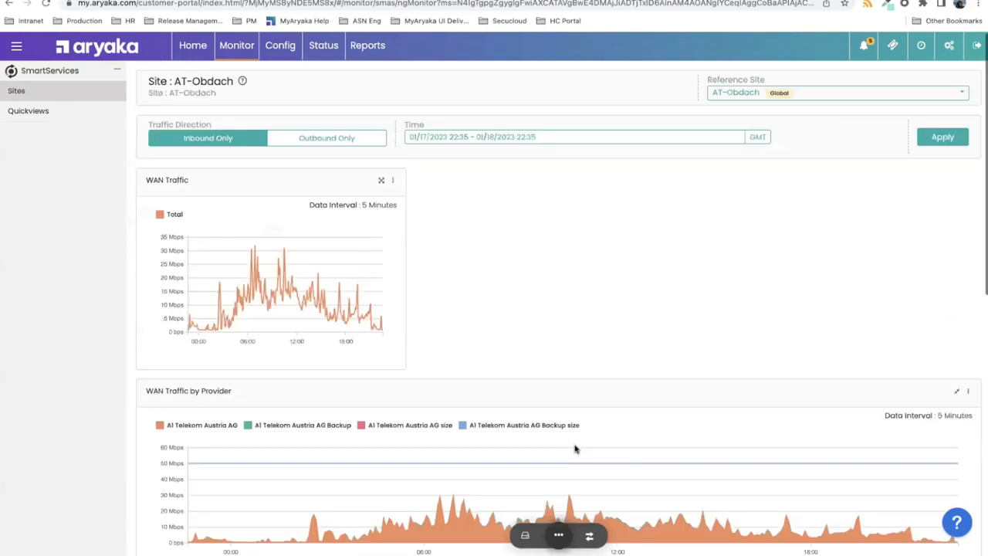
pyautogui.scroll(-3)
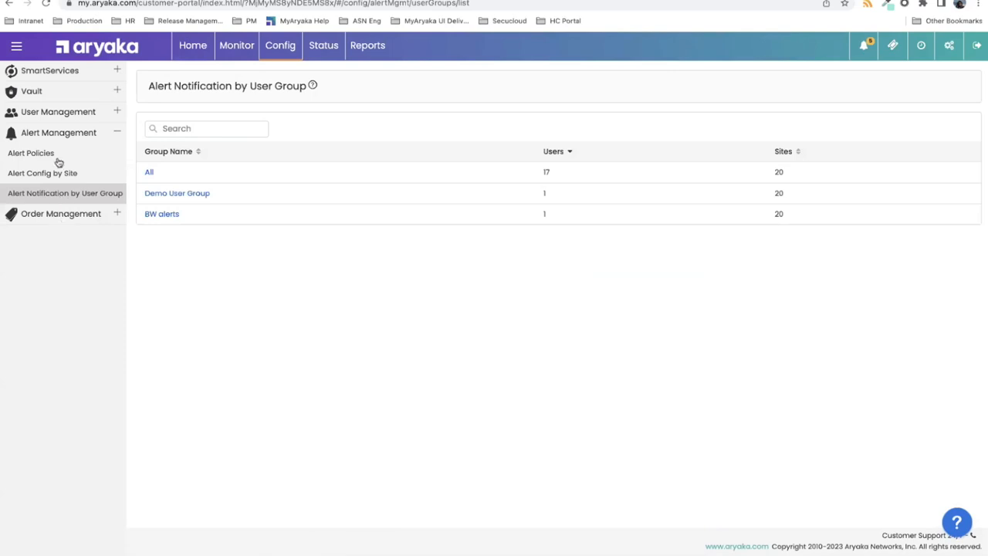
# Open managed circuit 010565 for DE-Wittenberg from the SmartServices Managed Circuits list.
pyautogui.click(50, 71)
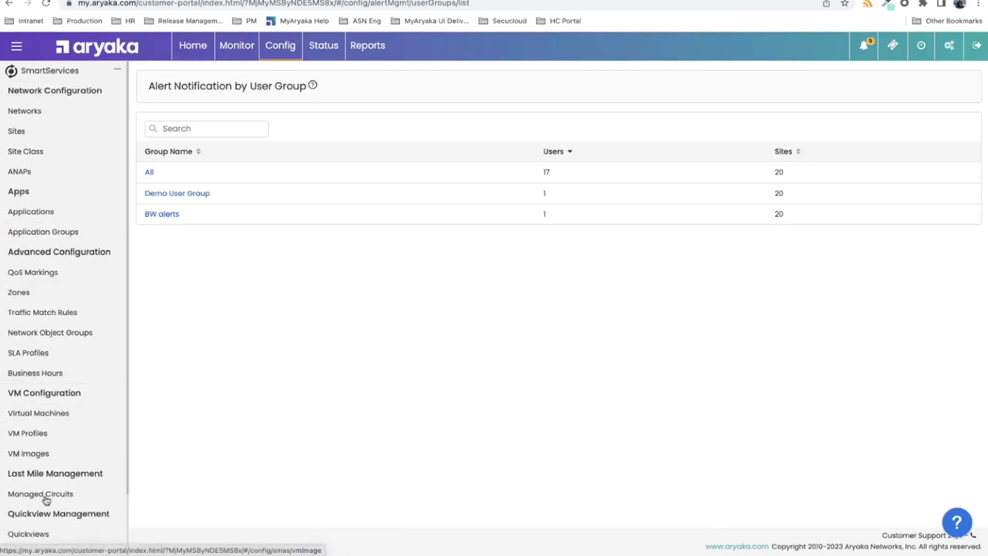
pyautogui.click(40, 494)
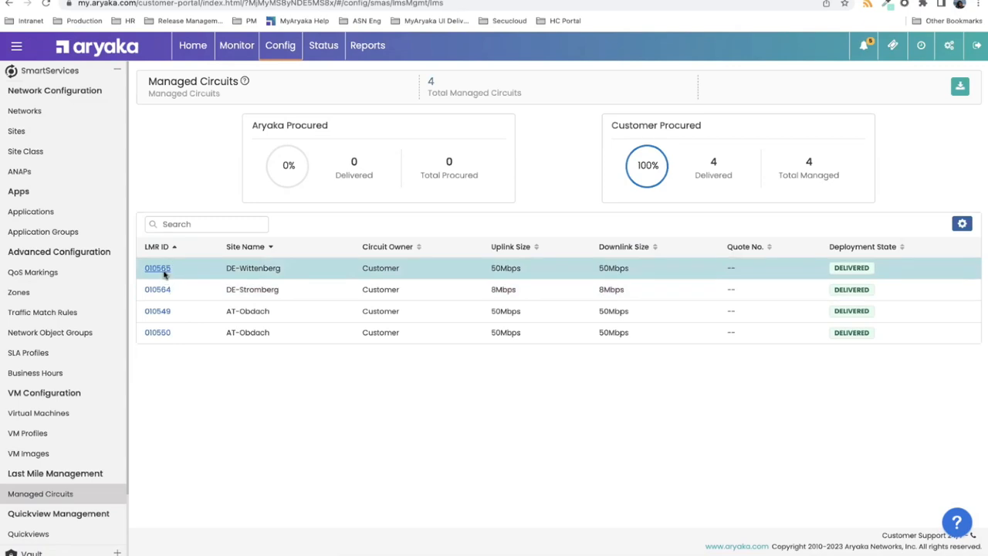
pyautogui.click(157, 268)
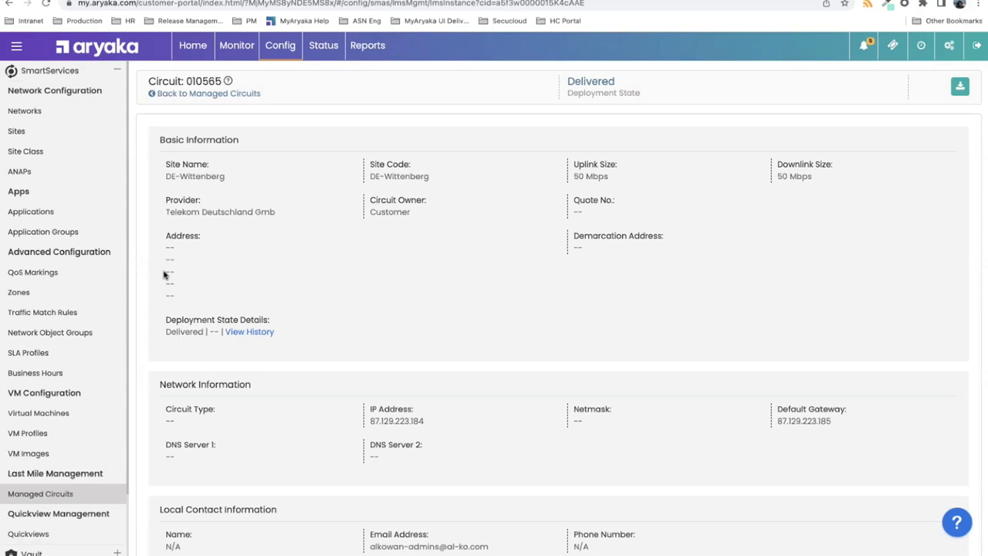
pyautogui.click(368, 45)
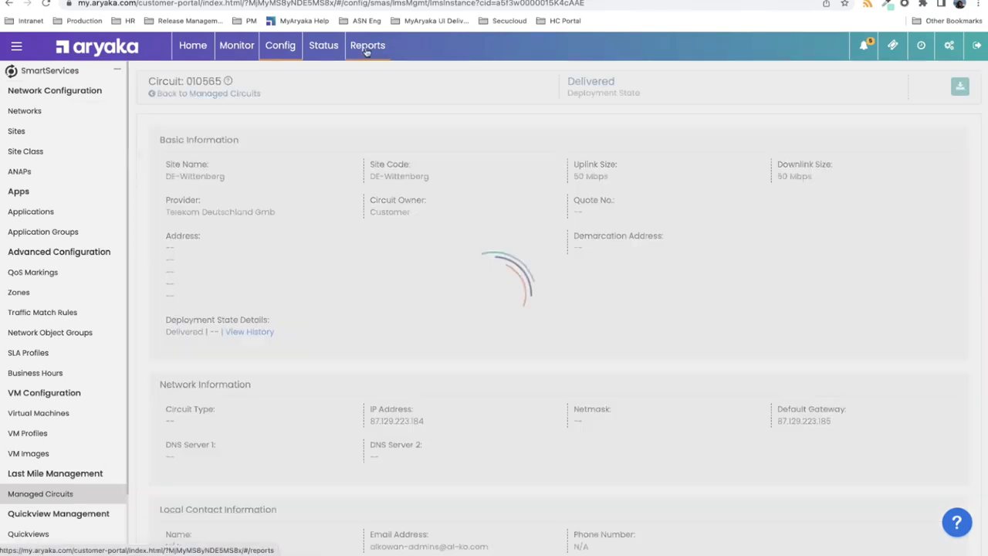
# Open Link Reports and scroll through link utilization down to the Link Health table.
pyautogui.click(367, 44)
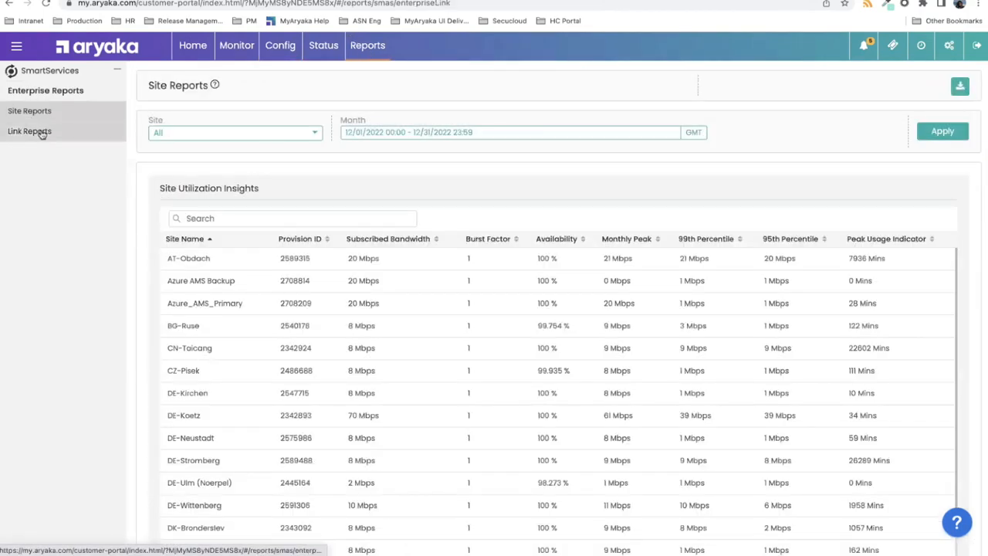
pyautogui.click(29, 130)
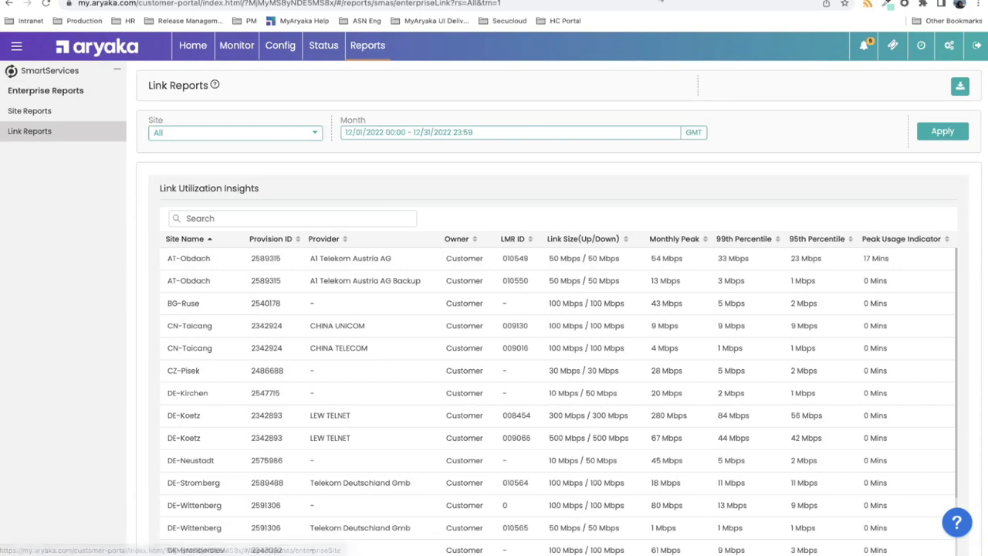
pyautogui.scroll(-3)
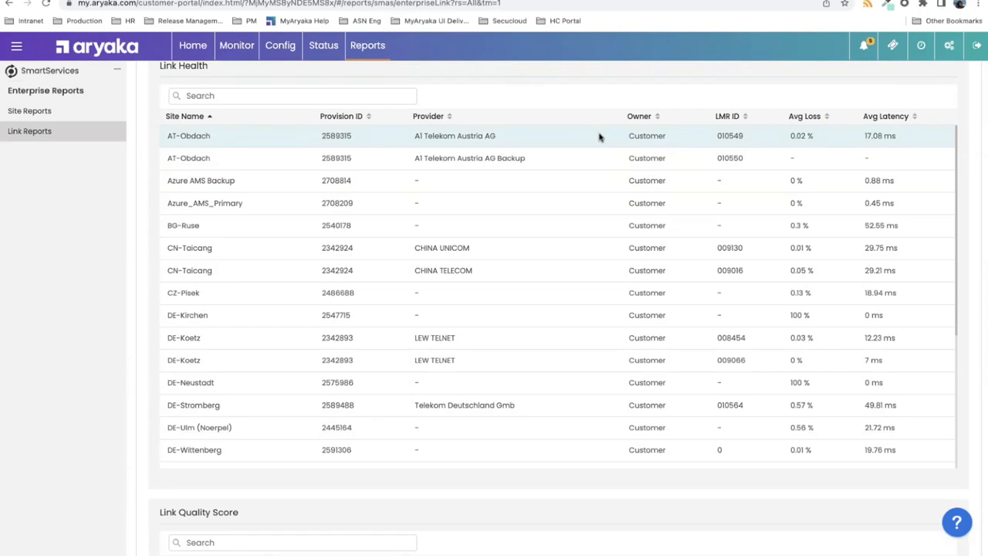
pyautogui.scroll(-3)
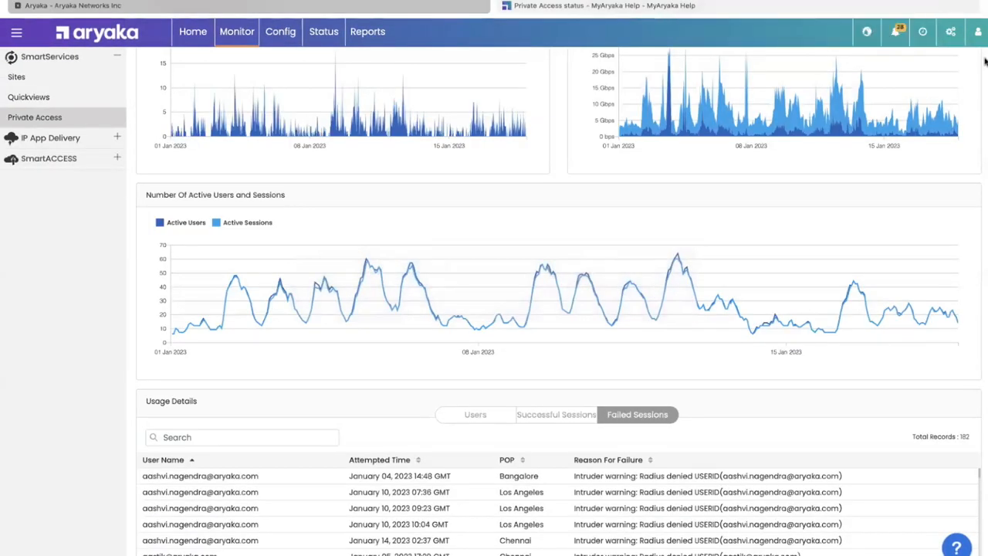
# Switch the managed customer to AL-KO KOBER SE as admin and open Site Reports.
pyautogui.click(978, 32)
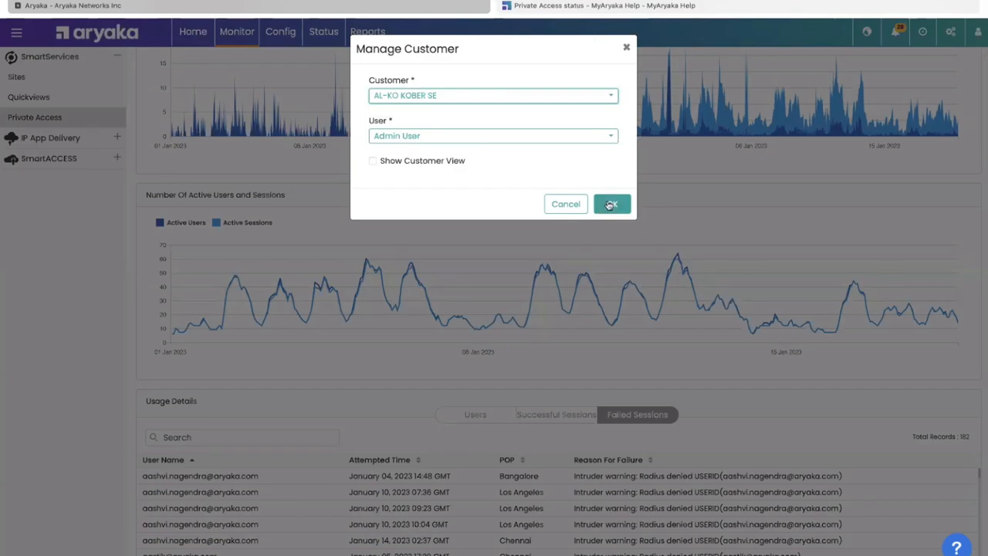
pyautogui.click(611, 204)
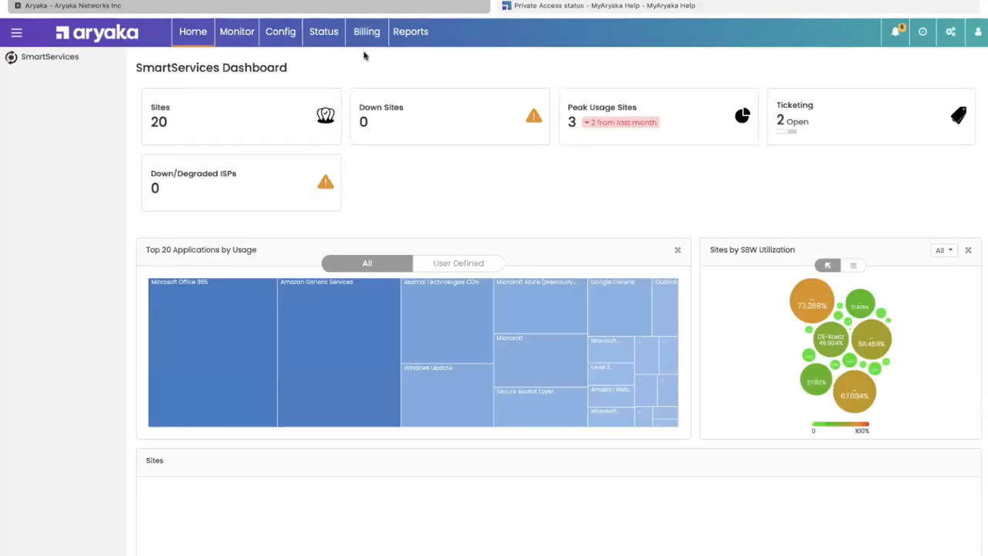
pyautogui.click(411, 31)
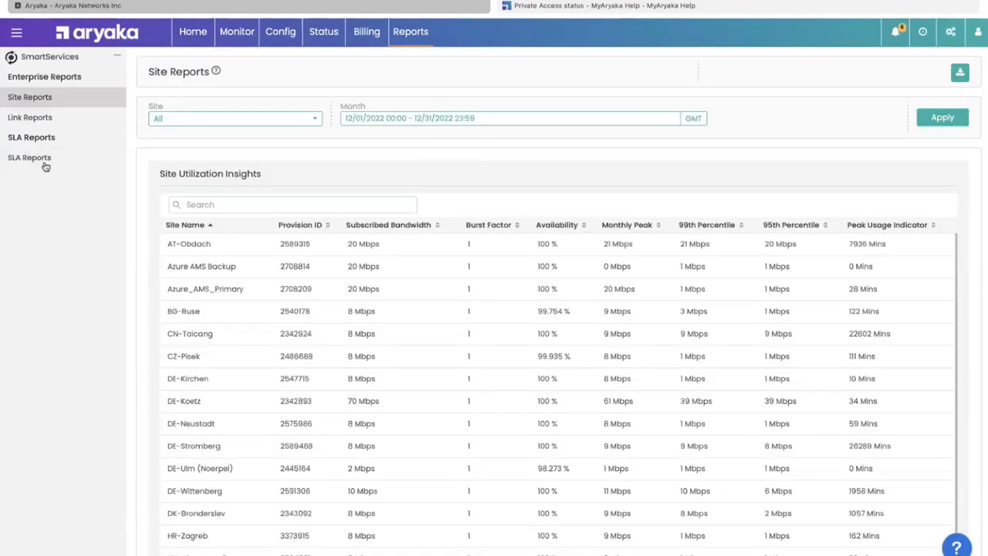
# Open January 2023 SLA Reports and expand per-site Private Core uptime, loss, latency and jitter.
pyautogui.click(29, 158)
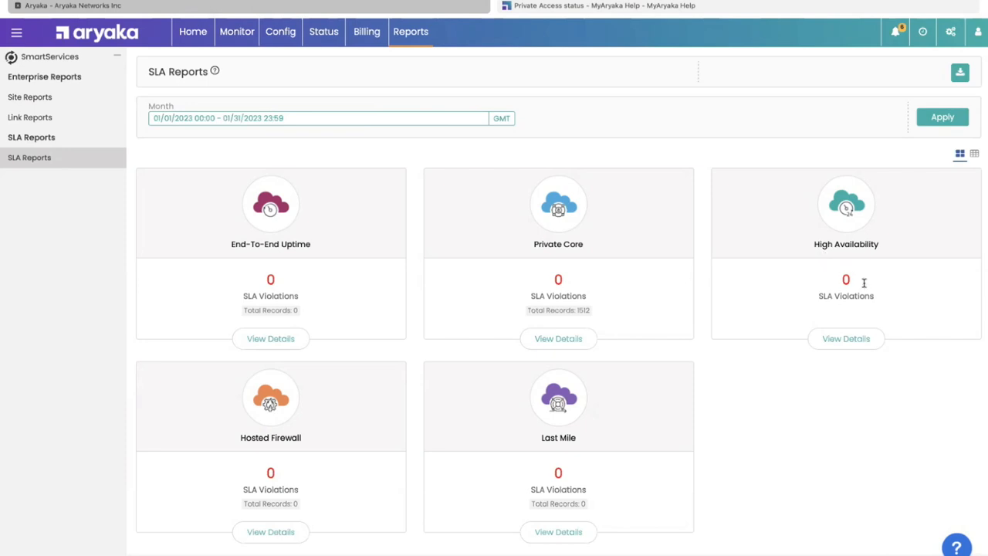
pyautogui.moveTo(847, 314)
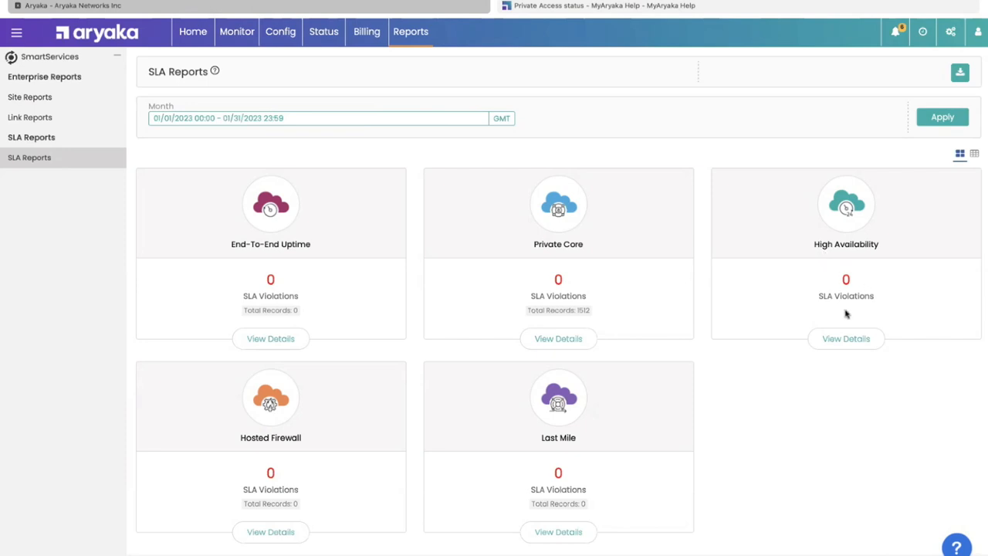
pyautogui.moveTo(549, 339)
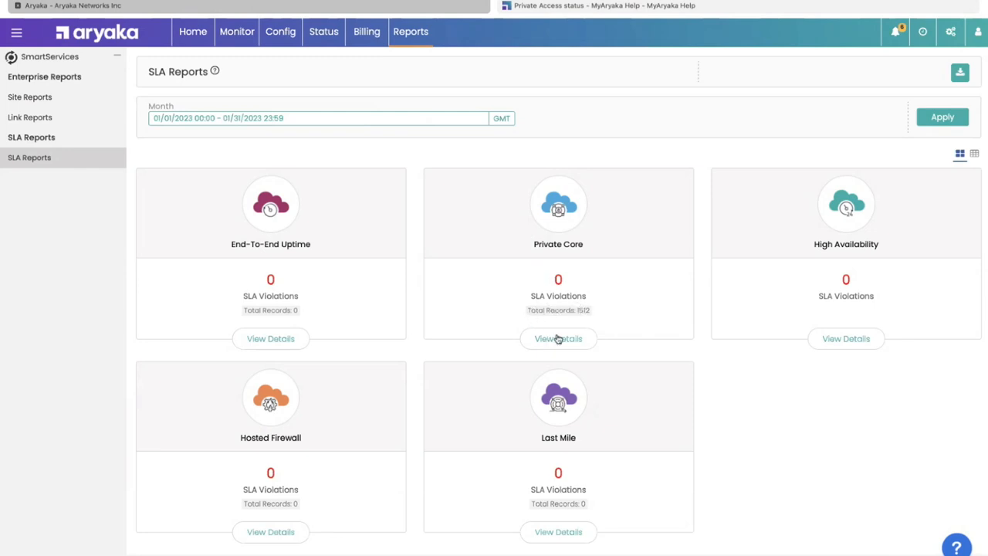
pyautogui.click(559, 338)
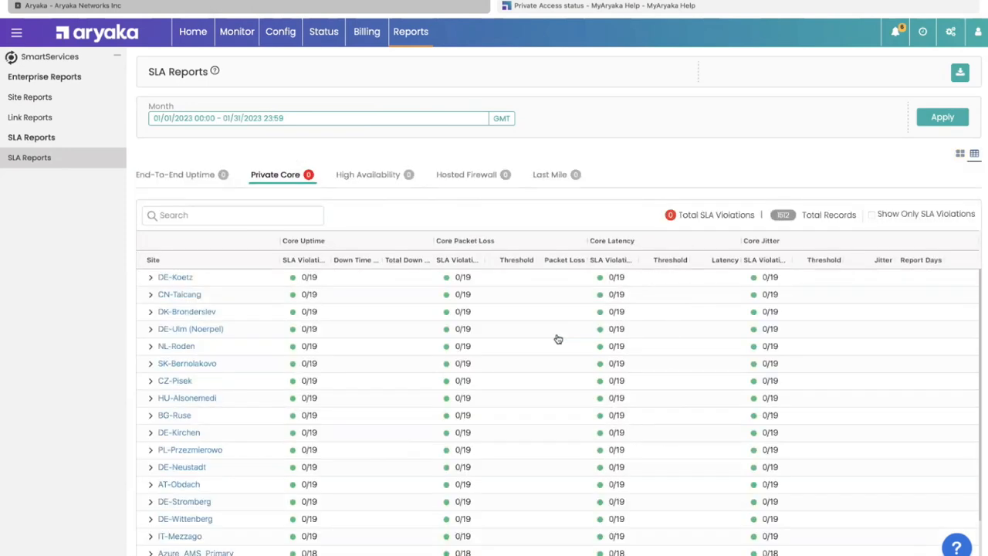
pyautogui.moveTo(178, 467)
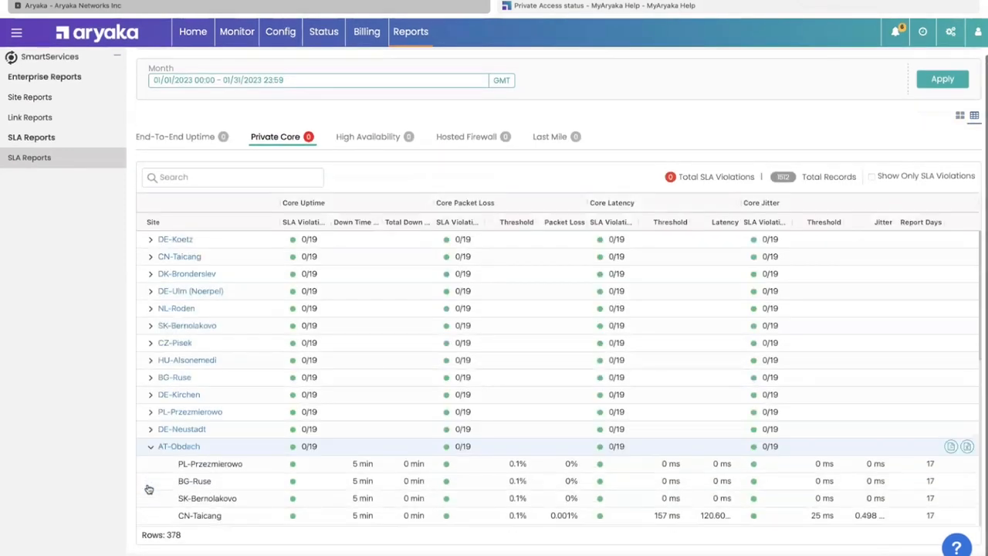
pyautogui.scroll(-3)
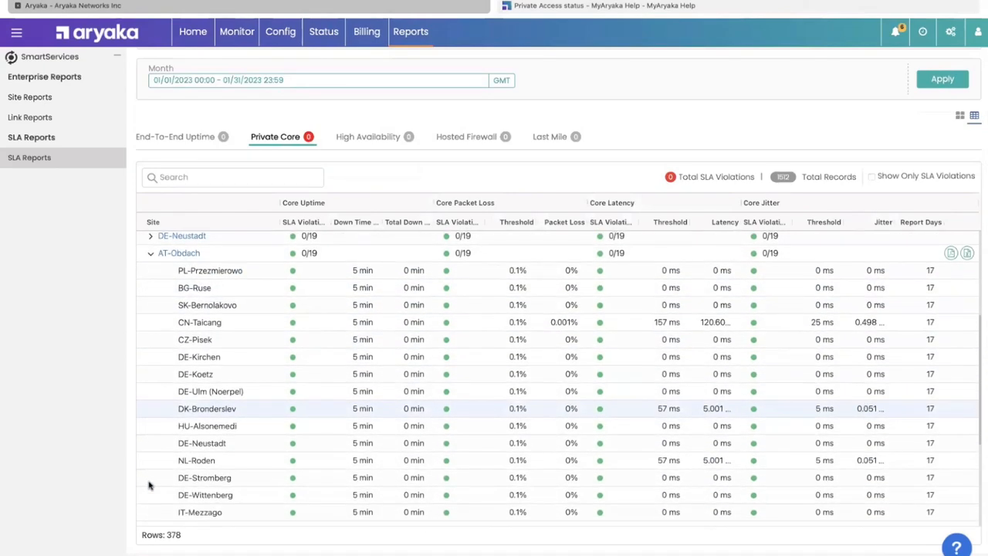
pyautogui.moveTo(396, 432)
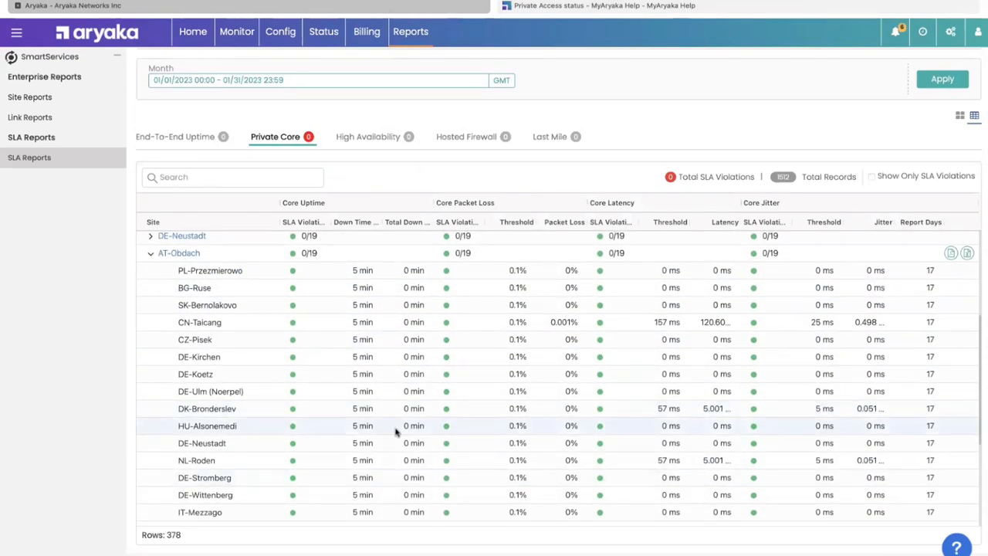
pyautogui.scroll(-3)
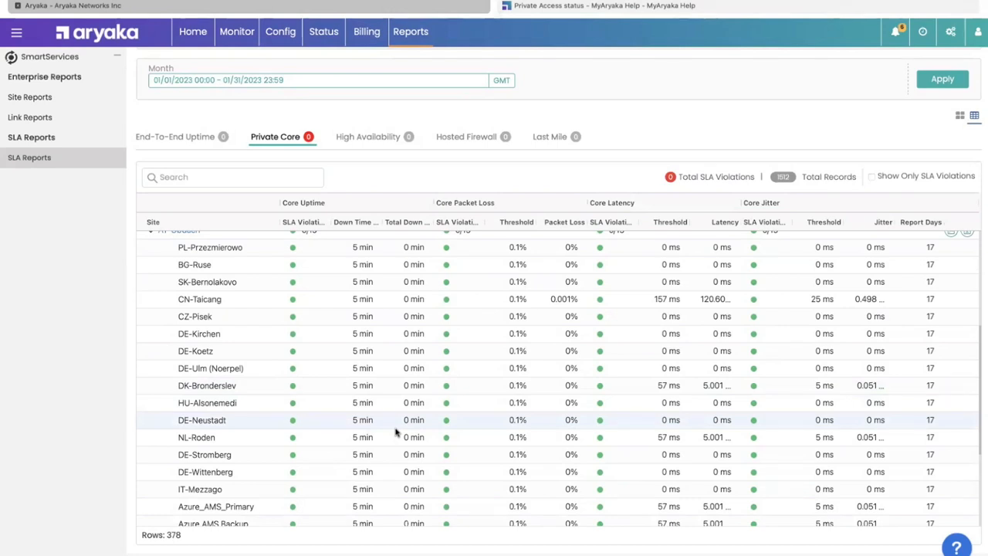
pyautogui.moveTo(552, 298)
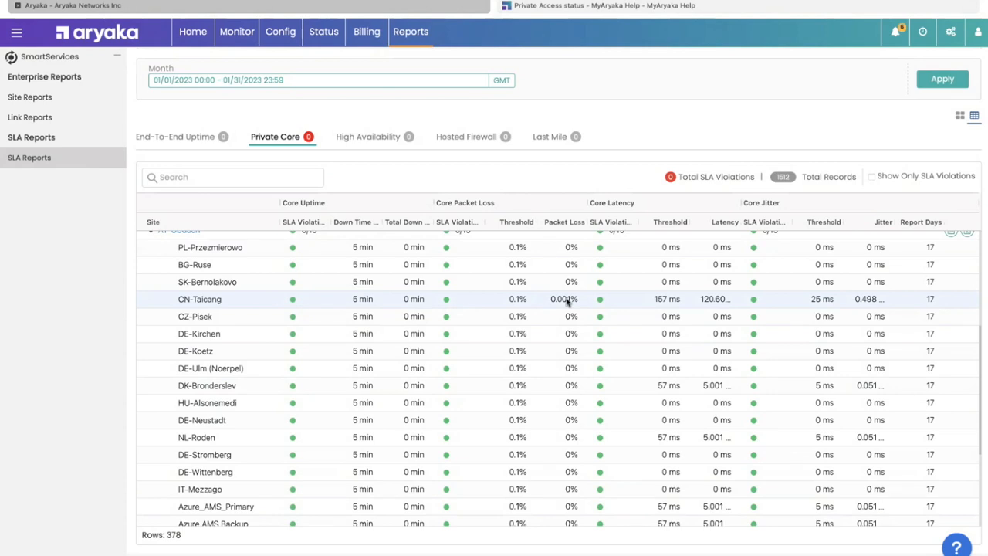
pyautogui.moveTo(633, 264)
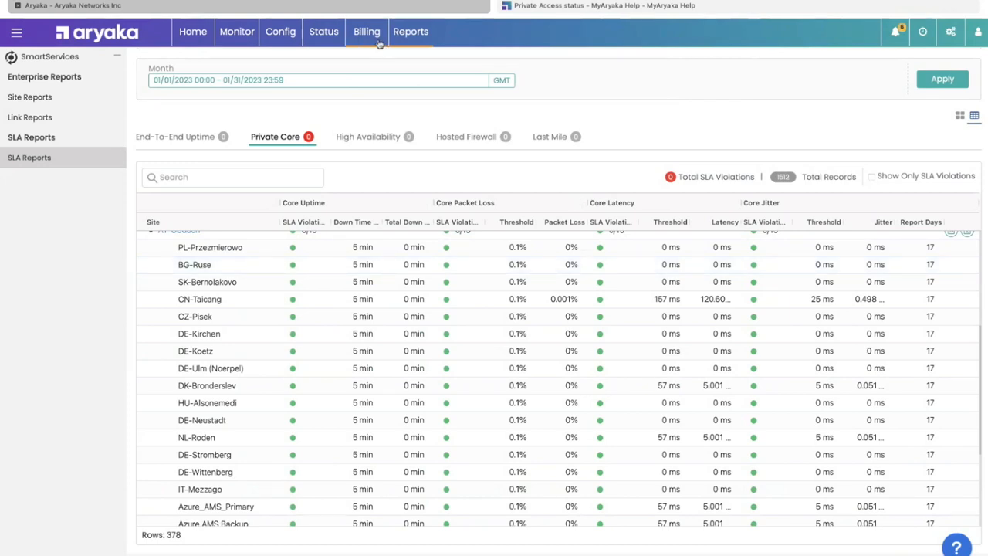
# Open the Billing contract overview, then the Deployment Overview of contracted versus configured services.
pyautogui.click(367, 31)
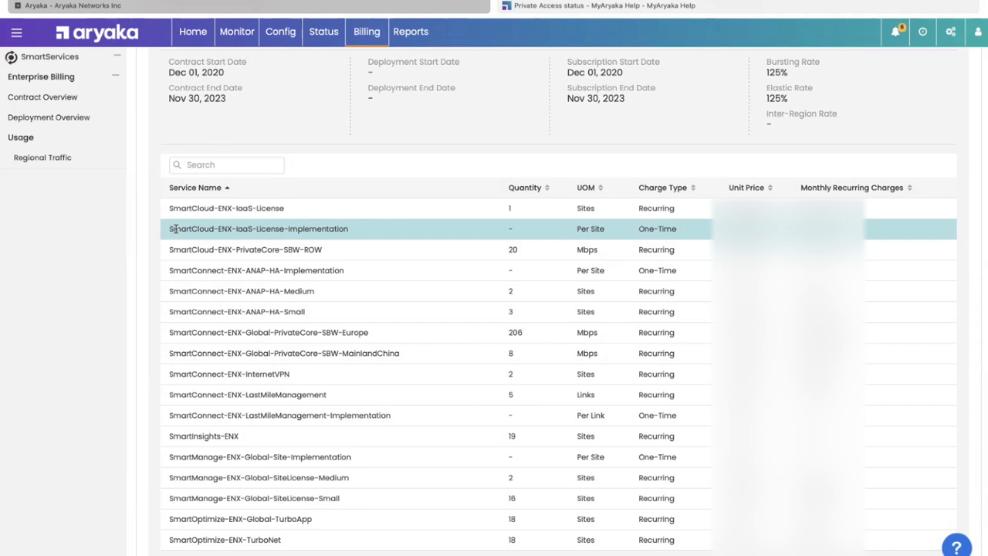
pyautogui.click(48, 117)
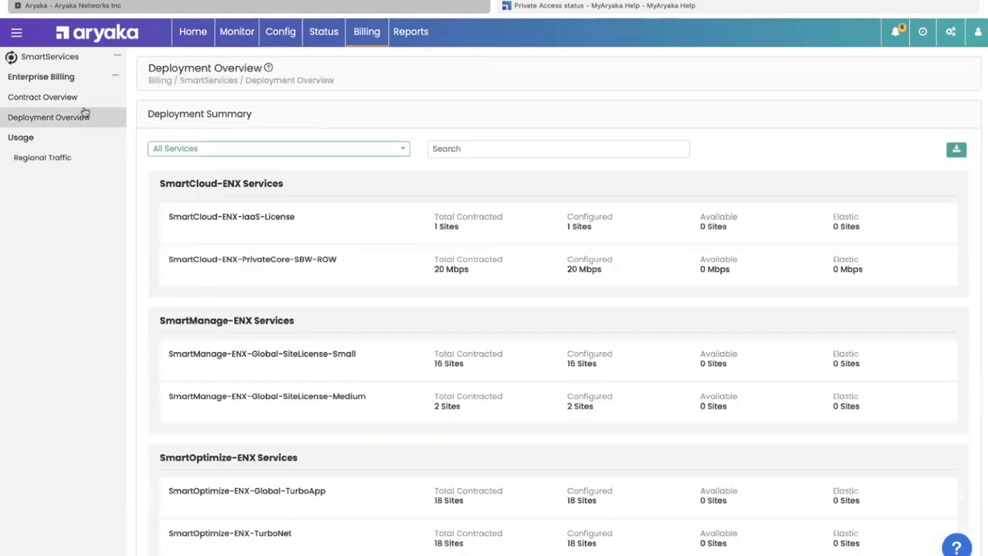
pyautogui.moveTo(242, 176)
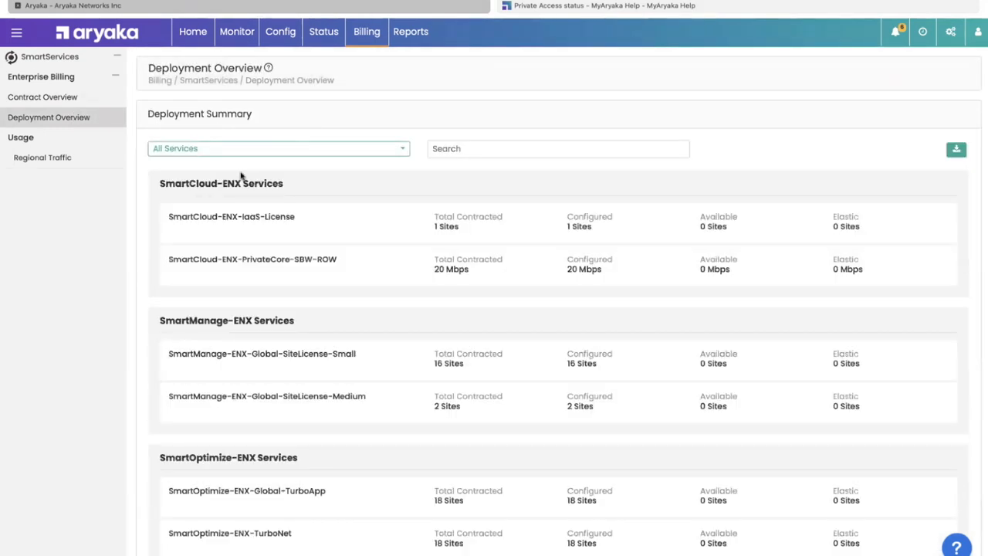
pyautogui.moveTo(347, 237)
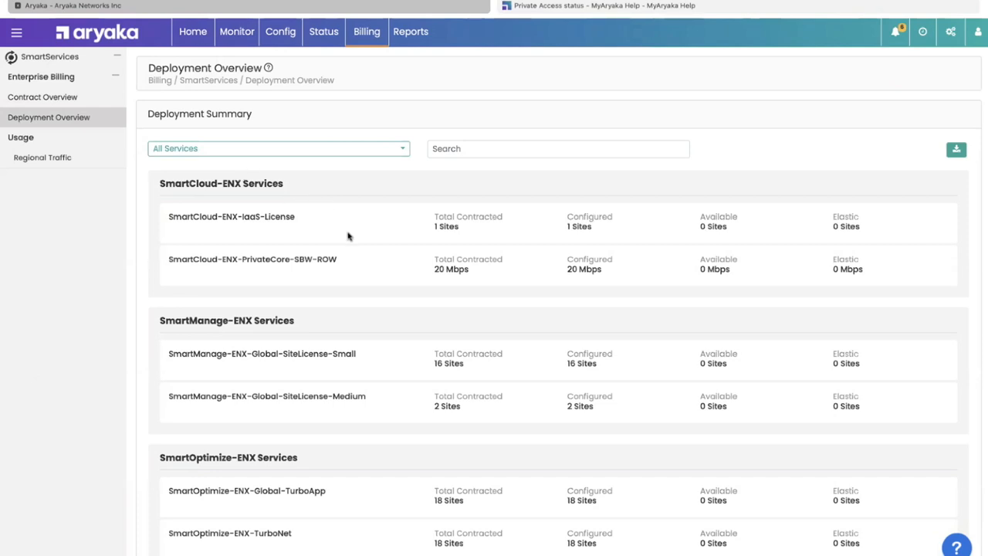
pyautogui.moveTo(239, 262)
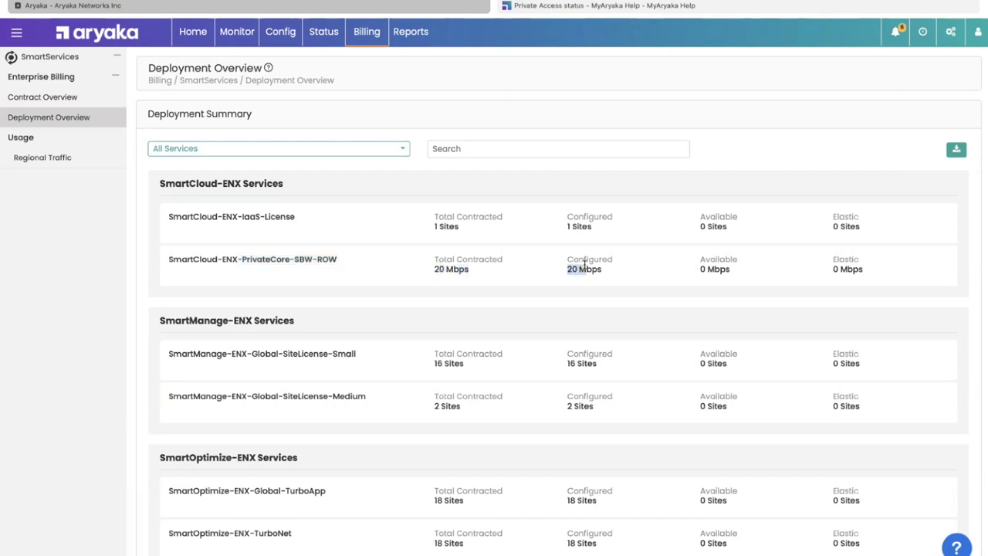
pyautogui.scroll(-3)
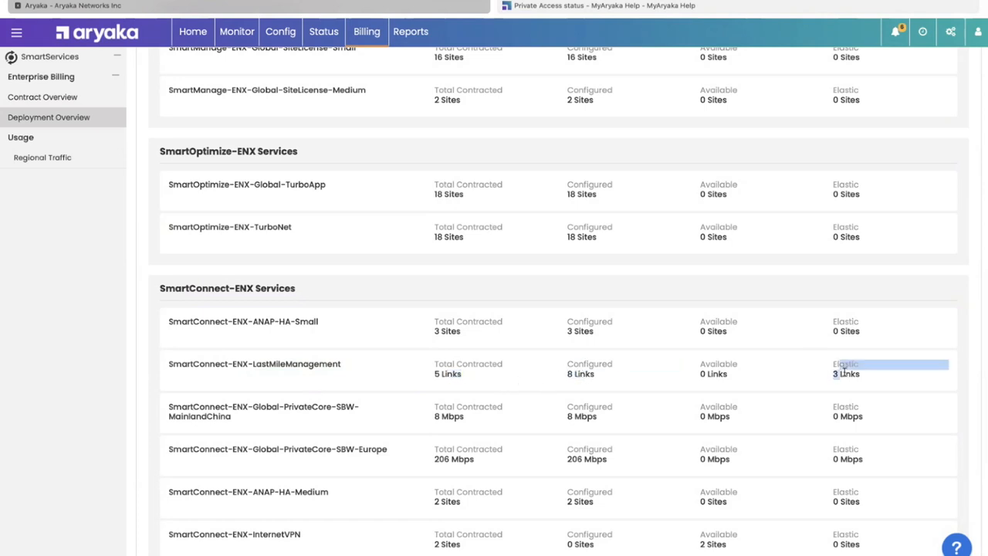
pyautogui.scroll(-3)
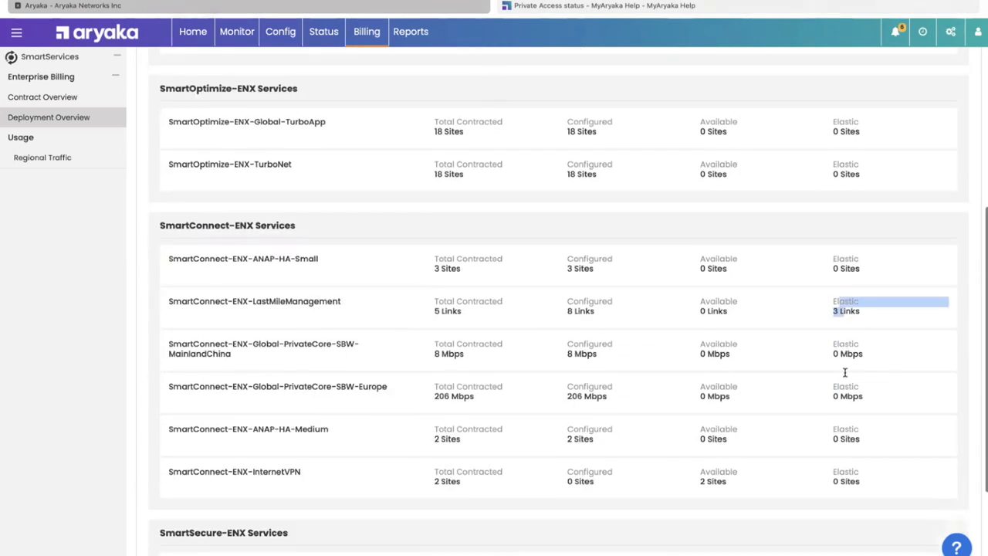
pyautogui.scroll(-3)
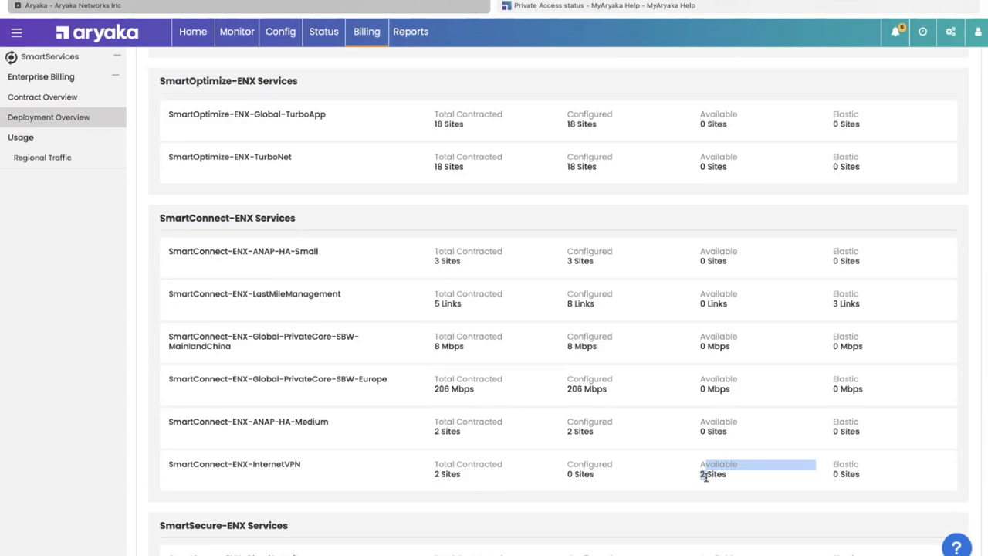
pyautogui.click(280, 32)
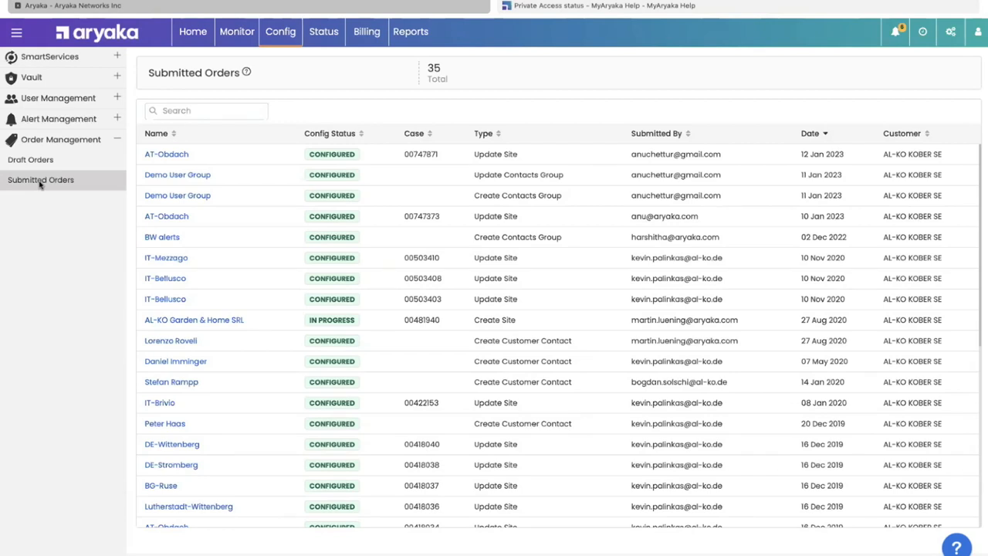
# View the BW alerts submitted order, then go back to All Orders.
pyautogui.click(161, 237)
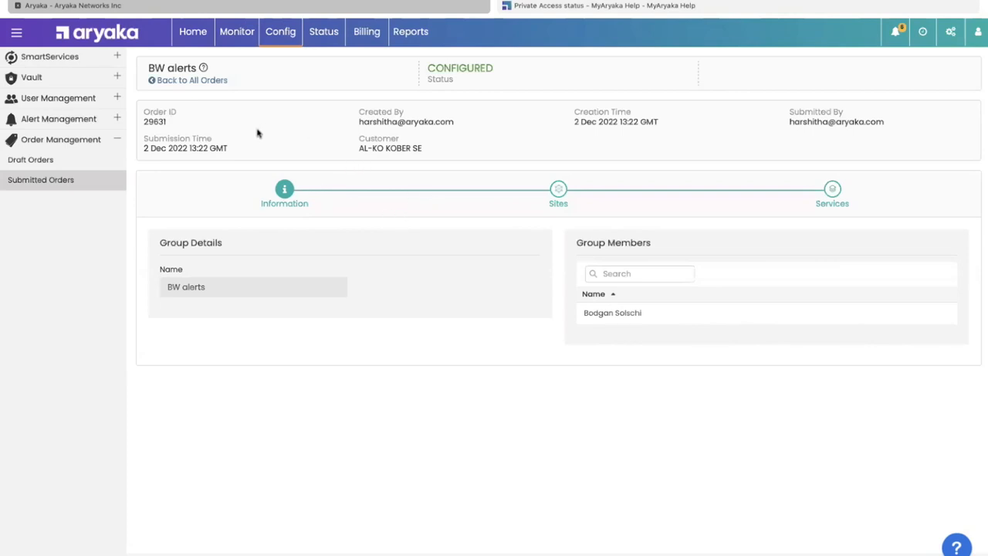
pyautogui.moveTo(289, 227)
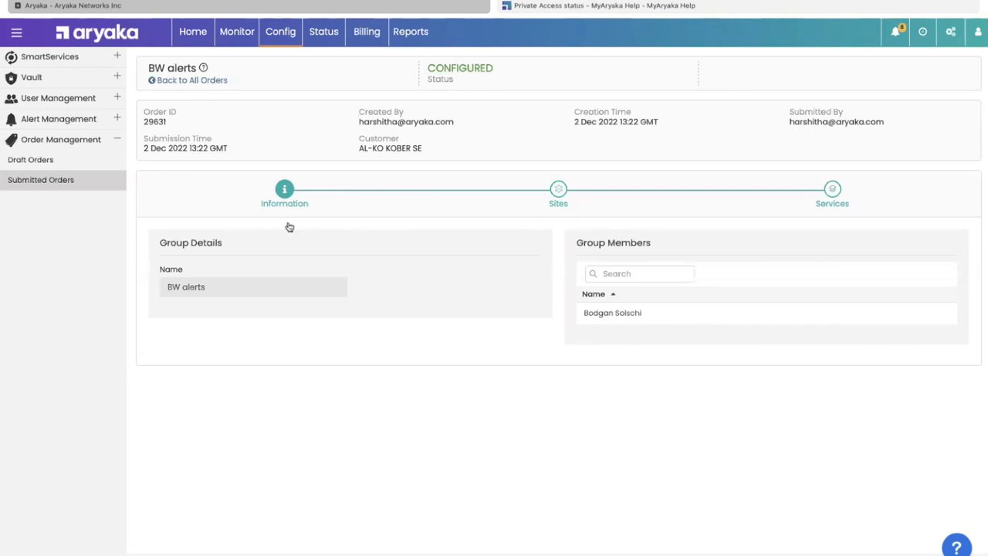
pyautogui.moveTo(192, 95)
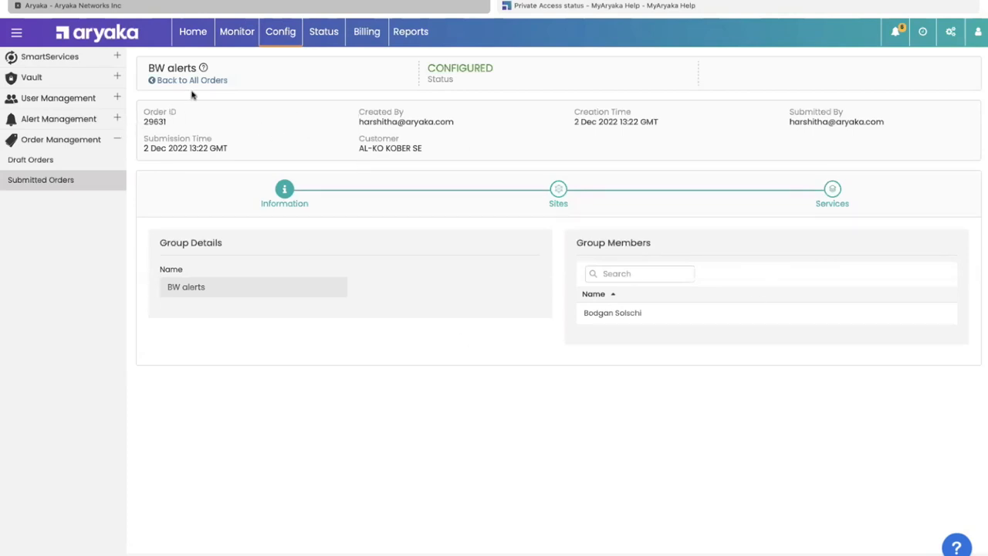
pyautogui.click(190, 81)
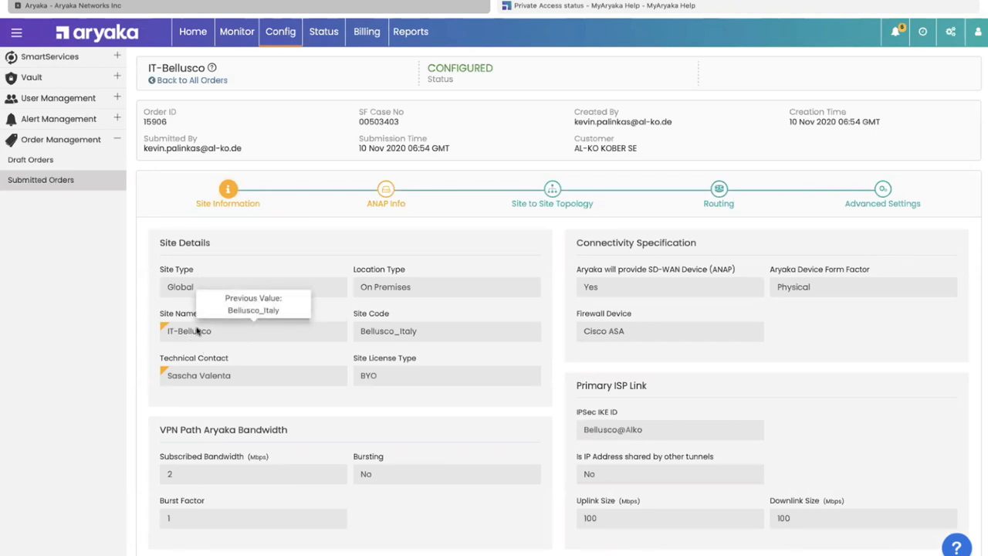
# Review the IT-Bellusco order's ANAP device info and shipping details, then return to the orders list.
pyautogui.click(386, 192)
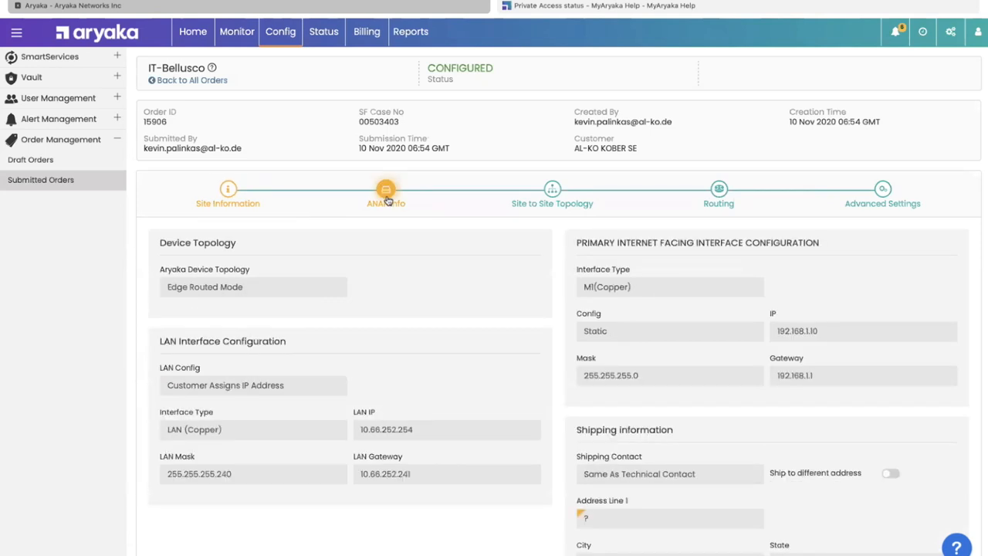
pyautogui.moveTo(409, 207)
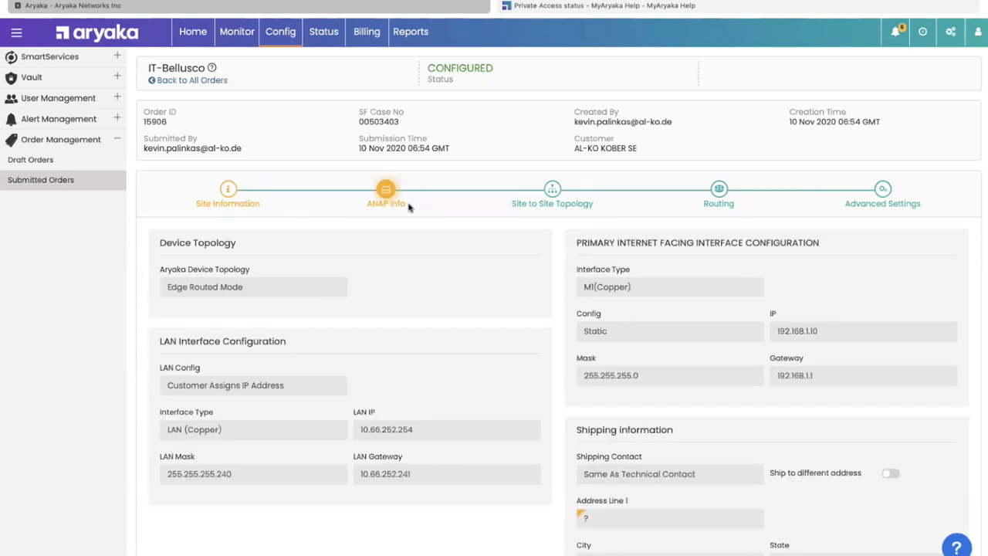
pyautogui.scroll(-3)
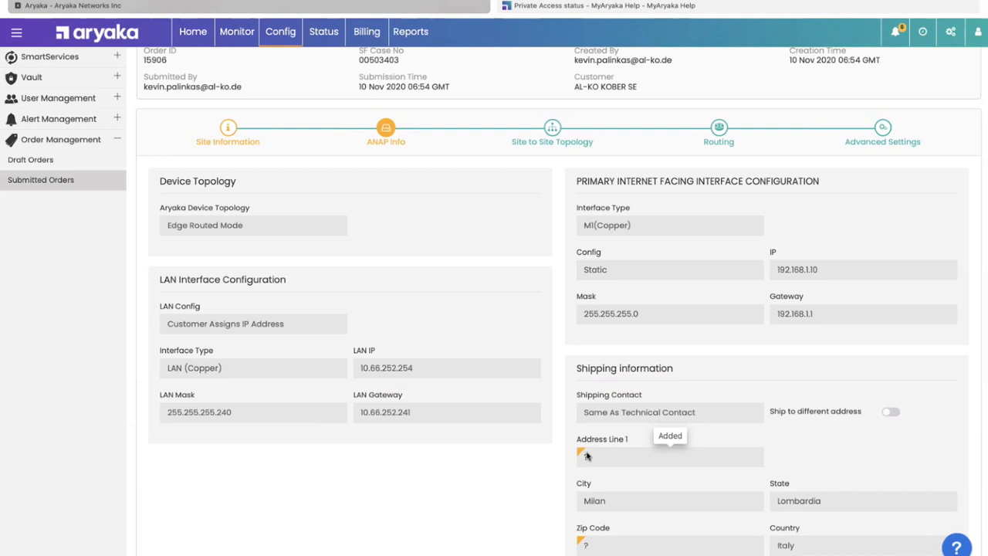
pyautogui.scroll(-3)
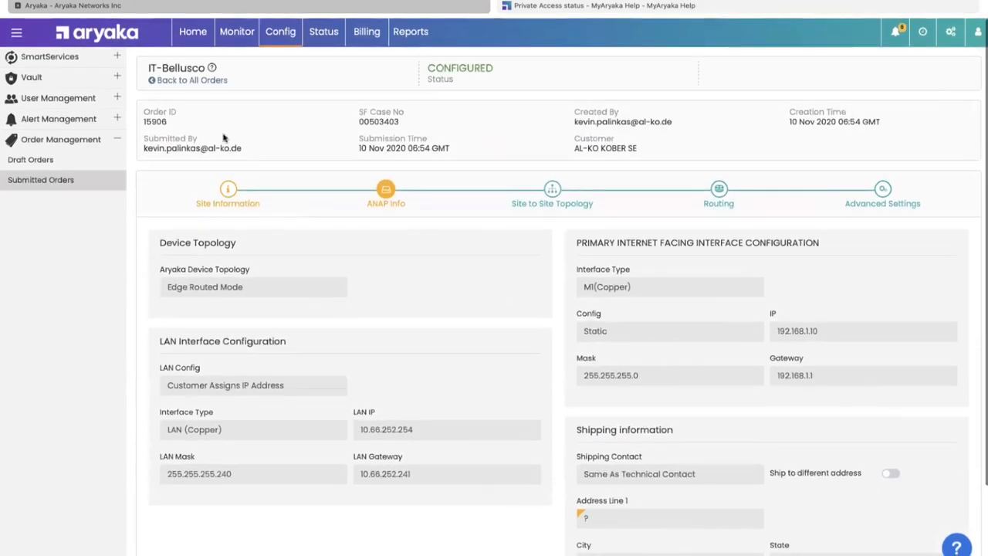
pyautogui.click(192, 79)
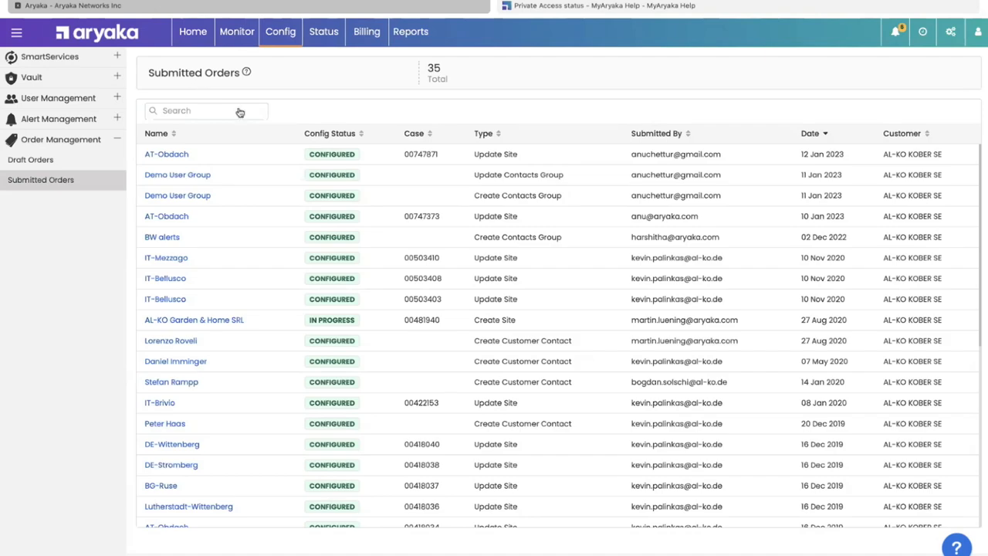
# Check the empty SSL Certificates vault page, then switch to AT-Obdach's Monitor dashboard.
pyautogui.scroll(-3)
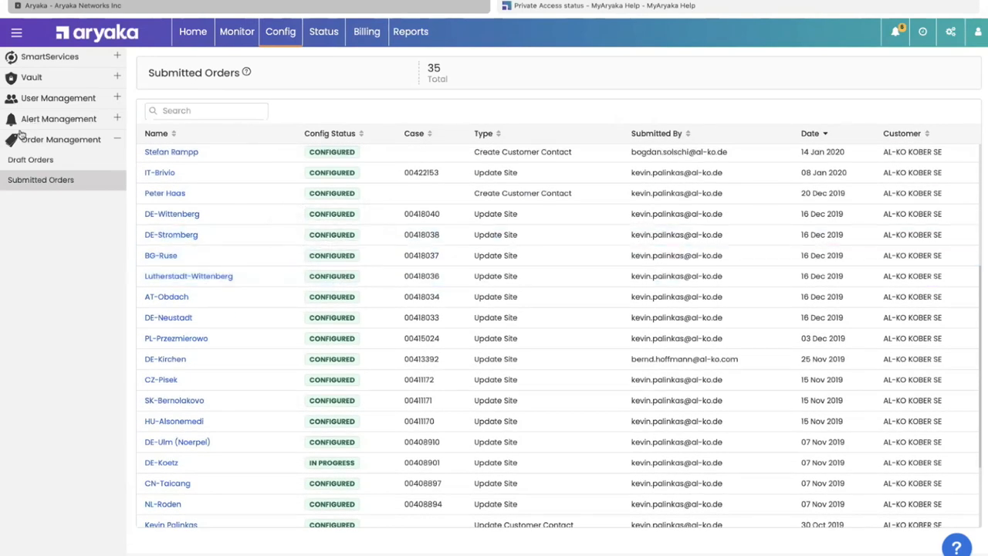
pyautogui.click(58, 98)
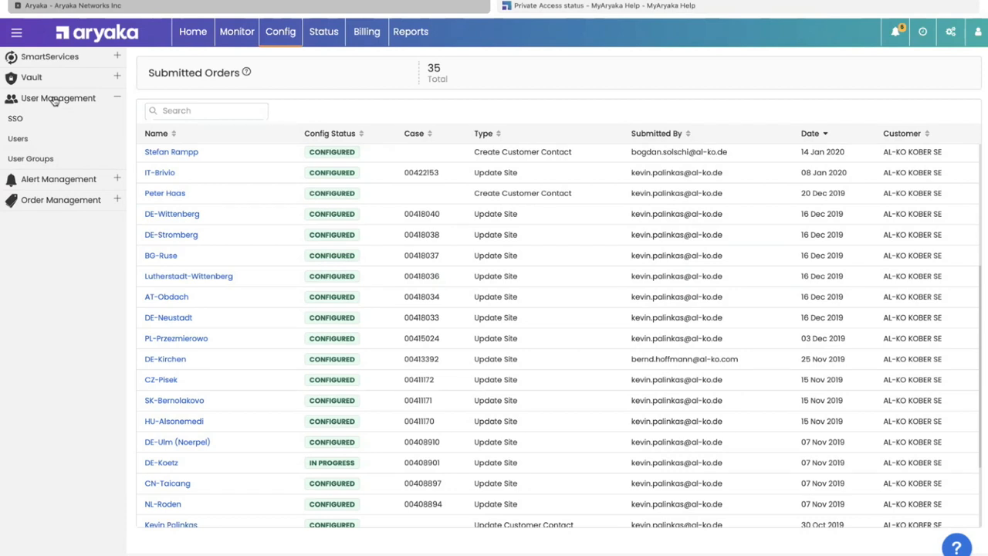
pyautogui.moveTo(55, 70)
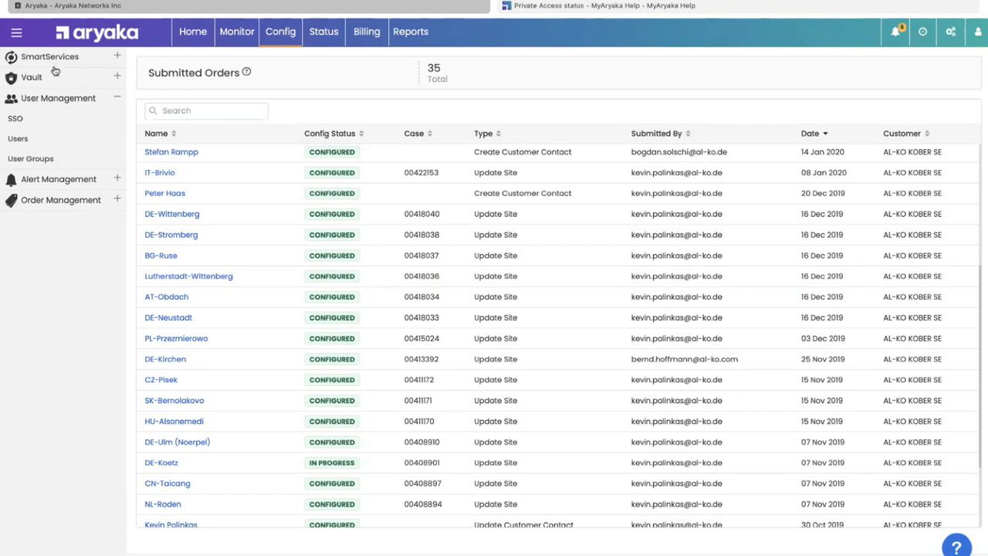
pyautogui.click(31, 77)
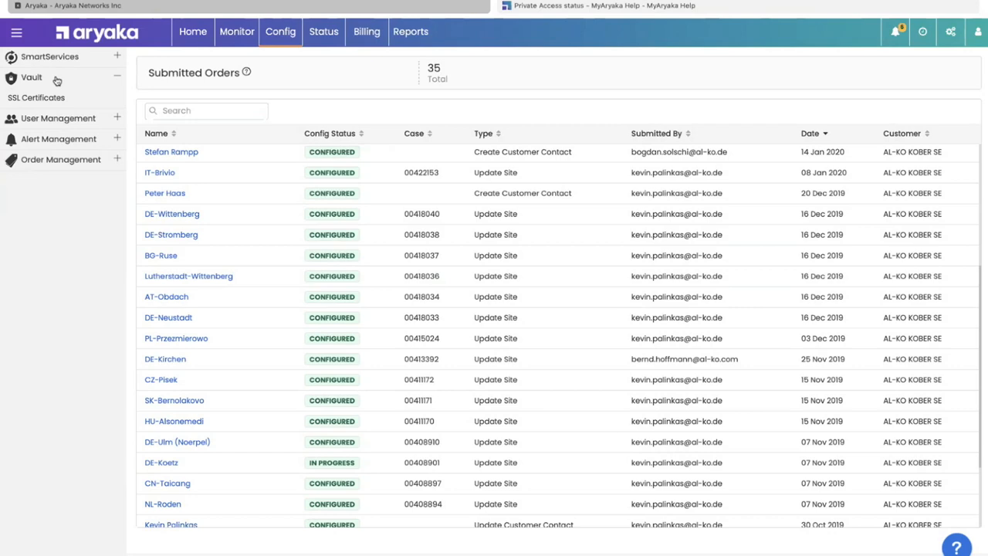
pyautogui.moveTo(57, 83)
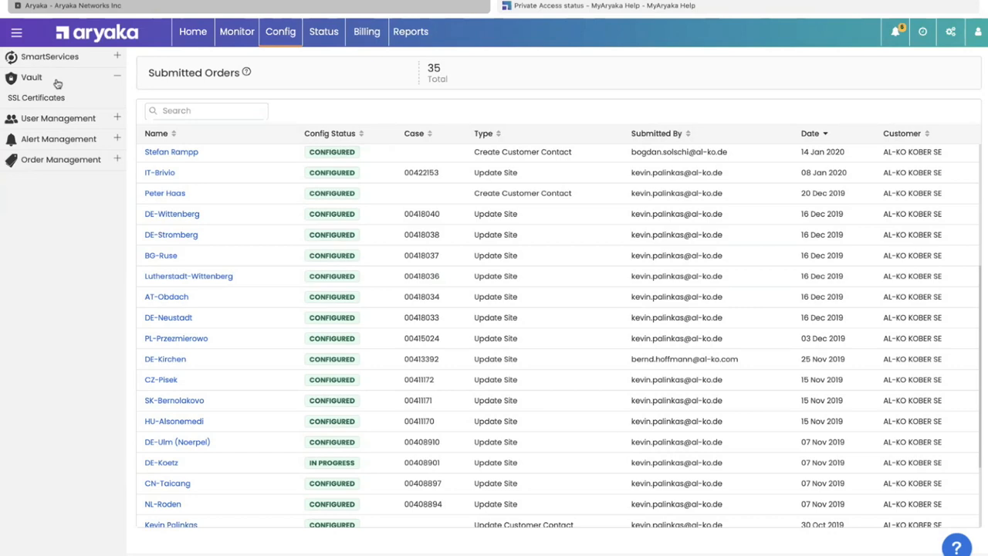
pyautogui.click(36, 97)
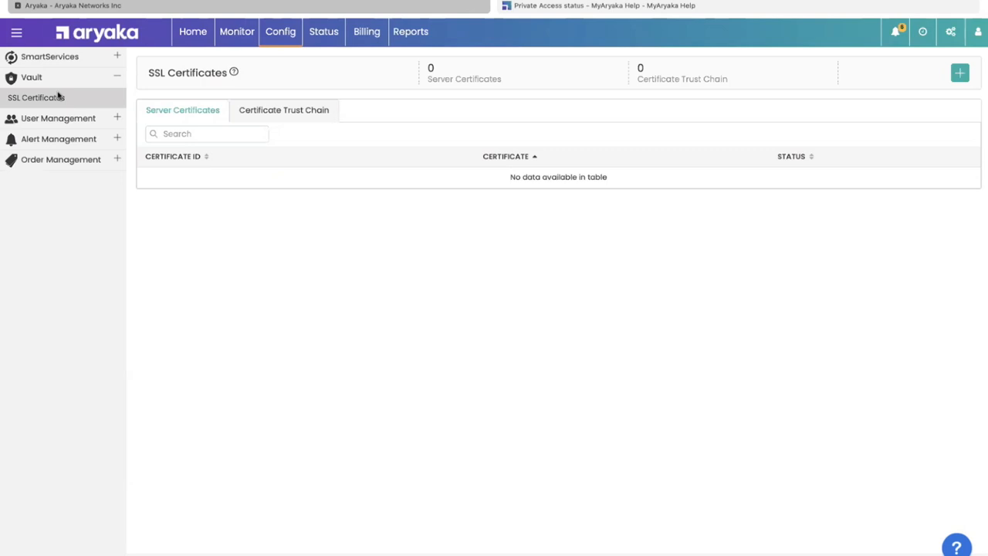
pyautogui.moveTo(237, 32)
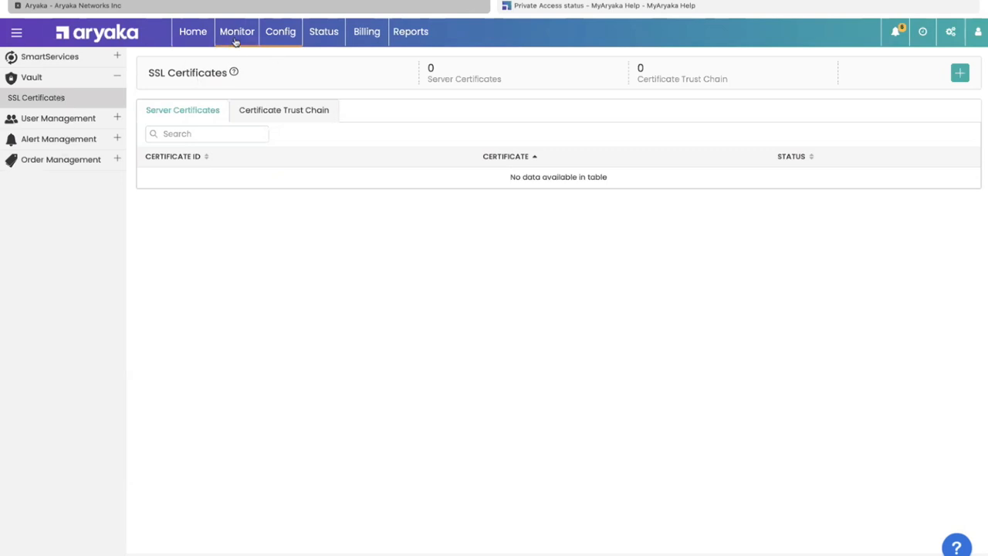
pyautogui.click(237, 32)
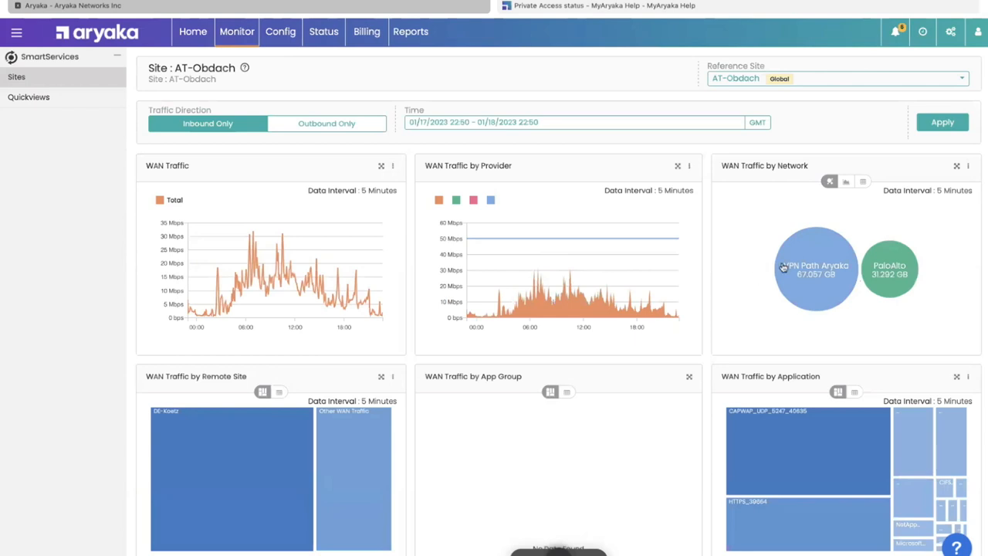
# Drill into AT-Obdach's PaloAlto network and open its Flows table.
pyautogui.click(890, 269)
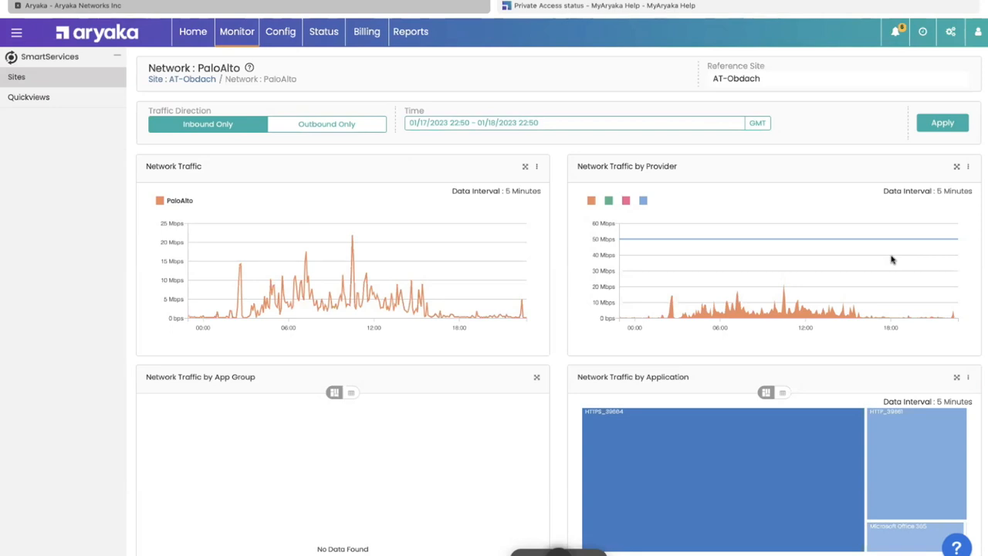
pyautogui.scroll(-3)
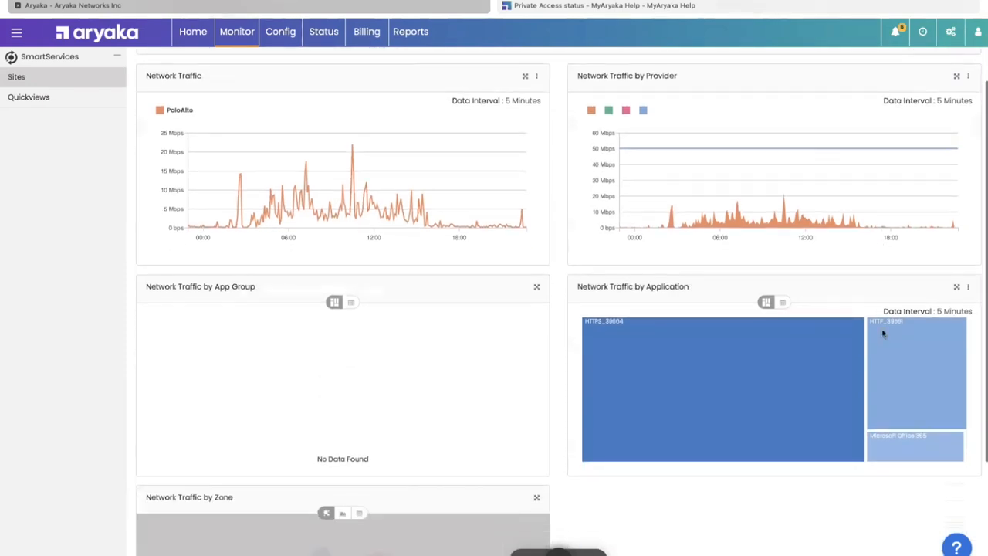
pyautogui.moveTo(502, 545)
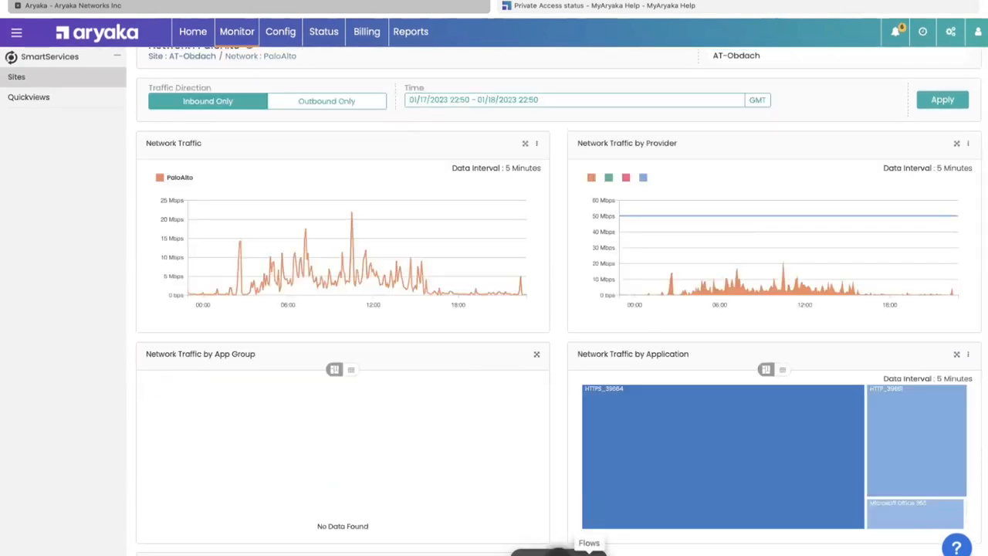
pyautogui.click(589, 543)
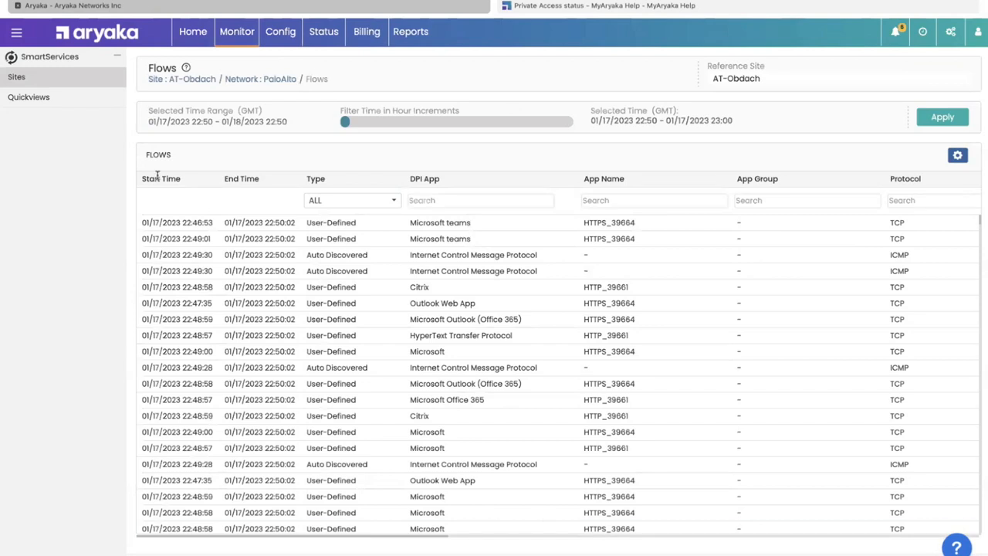
pyautogui.moveTo(158, 175)
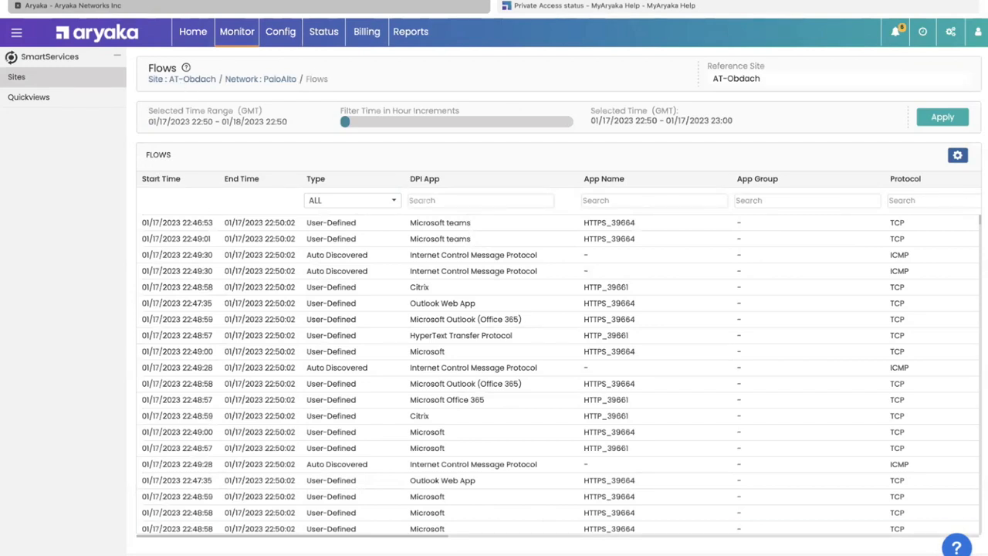
# Switch to another customer account via Change User/Customer in the account menu.
pyautogui.click(978, 31)
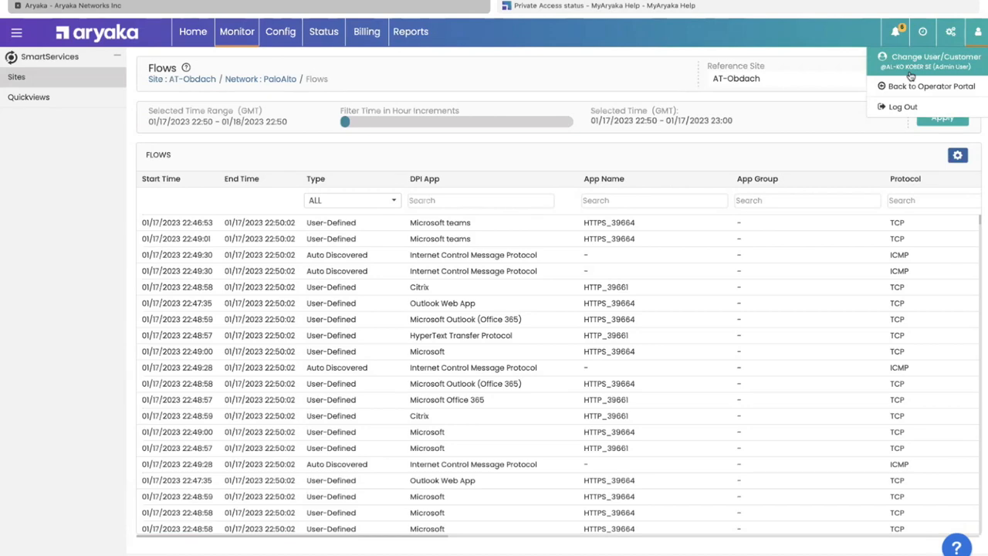
pyautogui.click(937, 56)
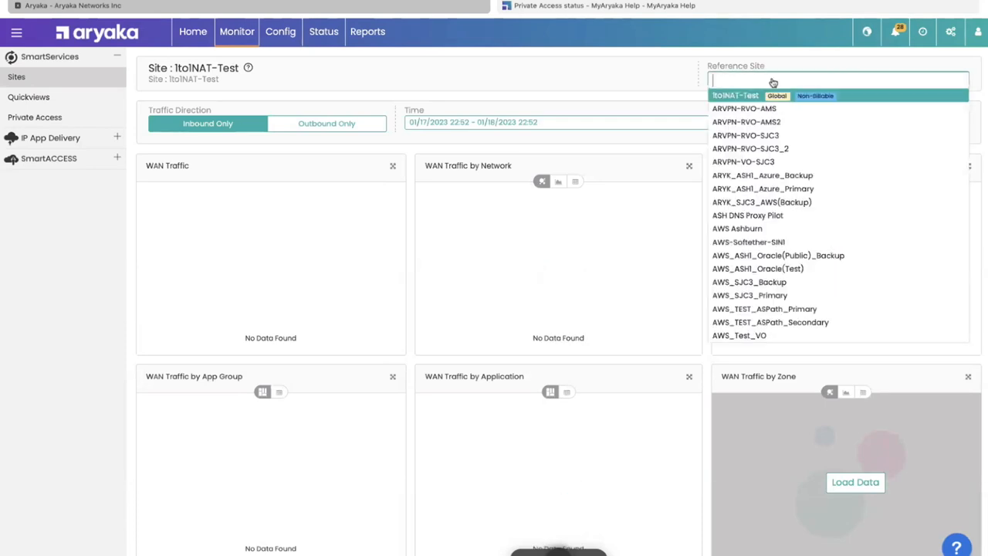
# Select San Mateo, drill into VPN Path Aryaka, and apply a custom 17 Jan 16:57–20:50 range.
pyautogui.write('san m')
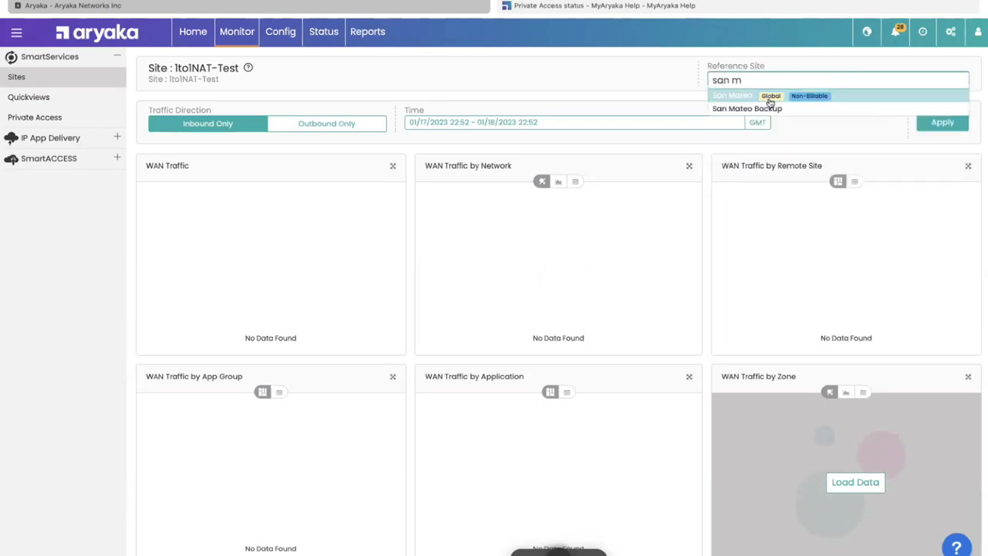
pyautogui.click(732, 95)
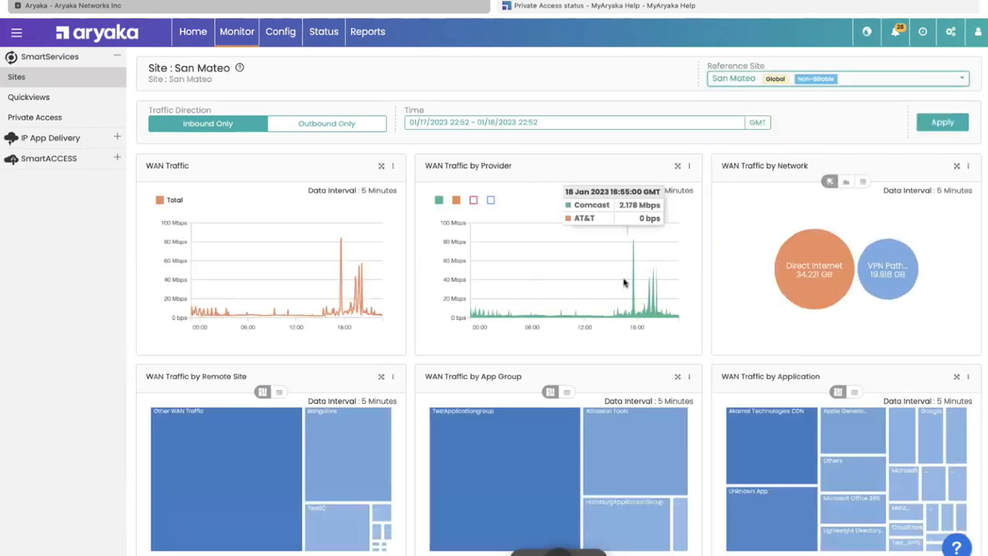
pyautogui.moveTo(894, 299)
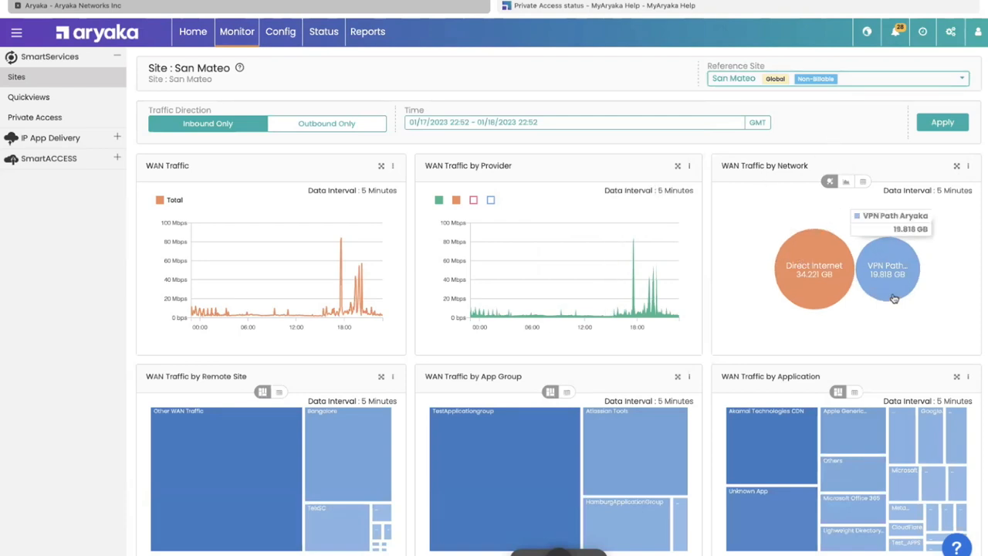
pyautogui.click(888, 270)
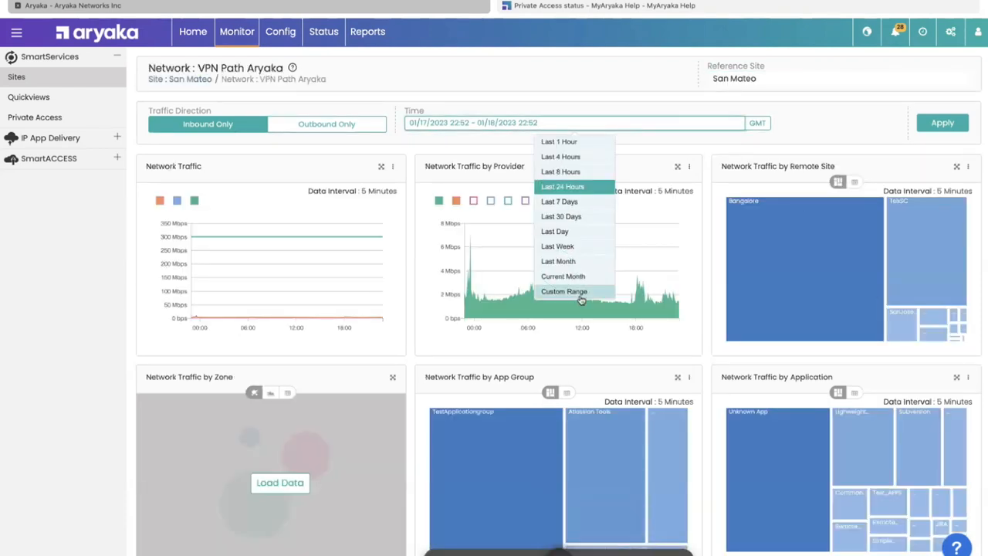
pyautogui.click(564, 291)
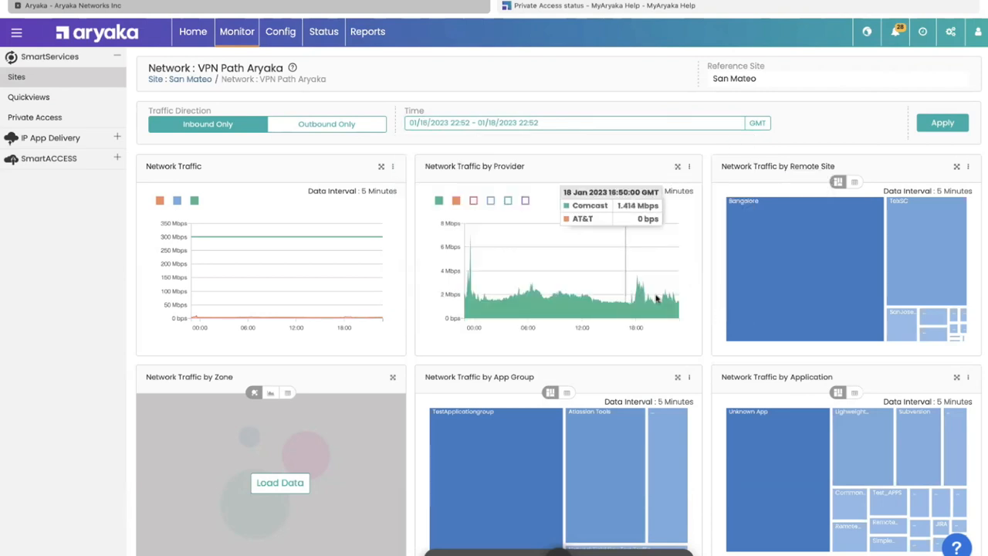
pyautogui.click(942, 123)
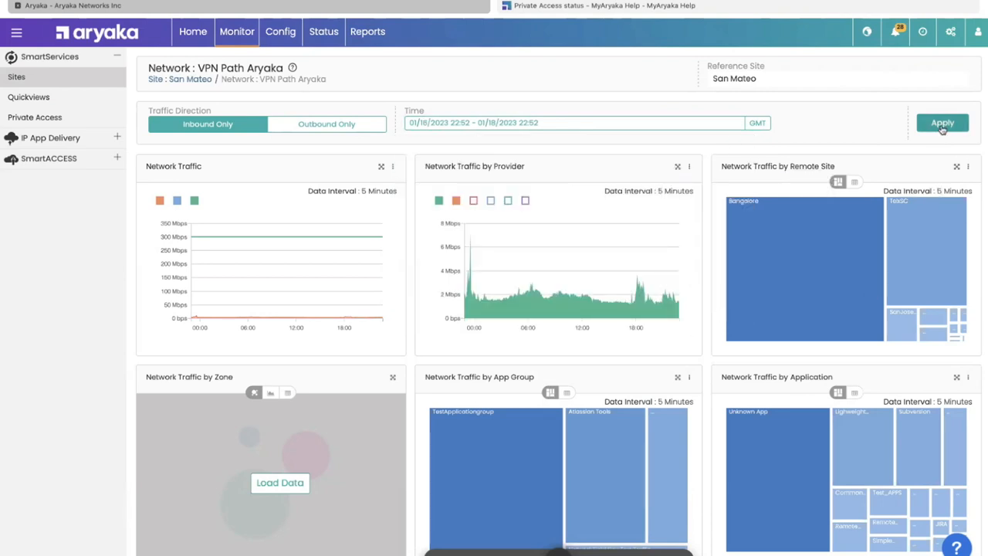
pyautogui.click(943, 123)
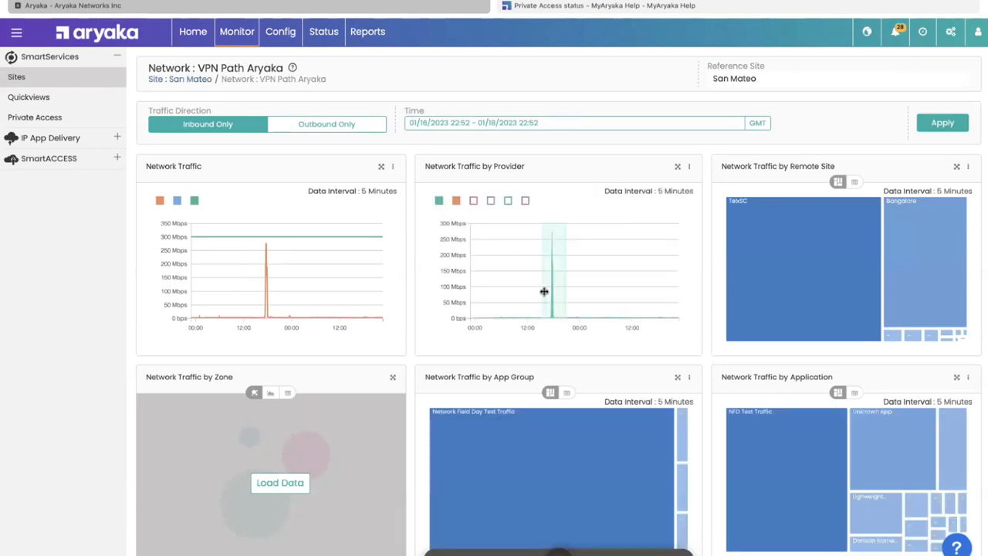
pyautogui.scroll(-3)
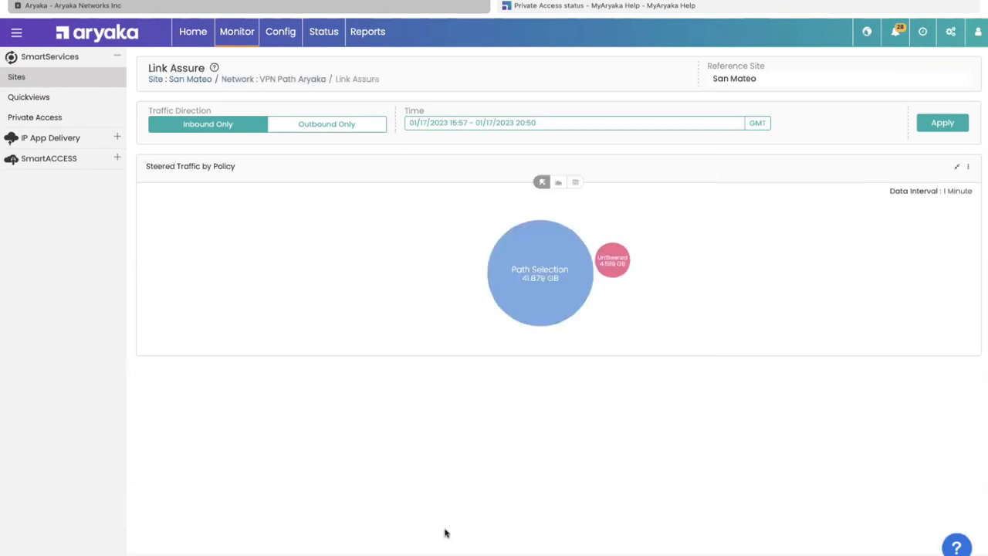
pyautogui.moveTo(574, 309)
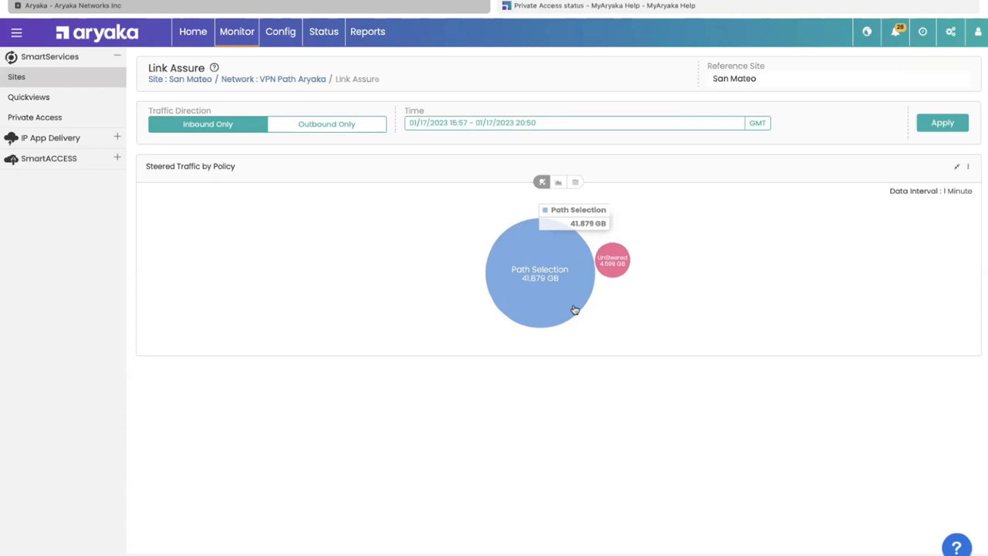
# Show Steered Traffic by Policy as a table and open the Path Selection policy.
pyautogui.click(574, 182)
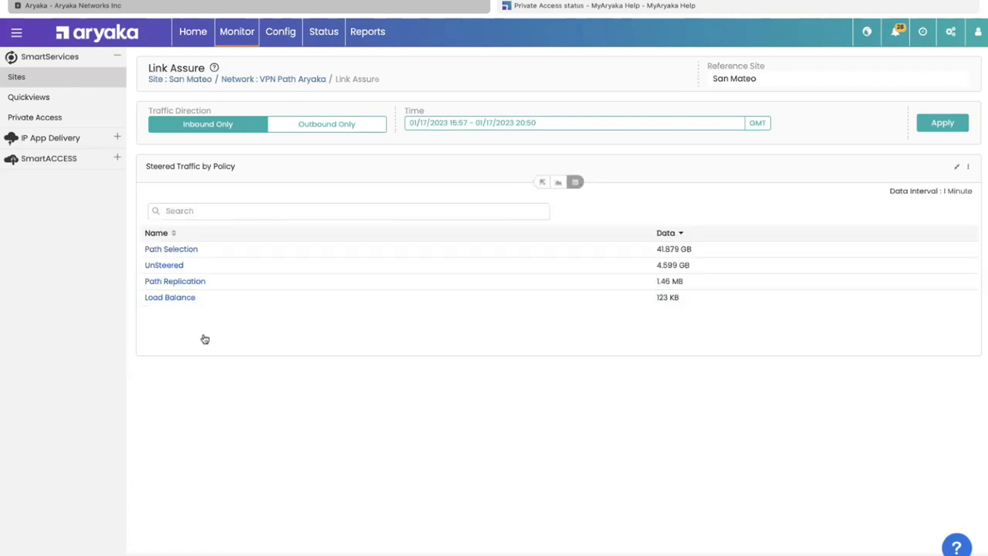
pyautogui.moveTo(205, 315)
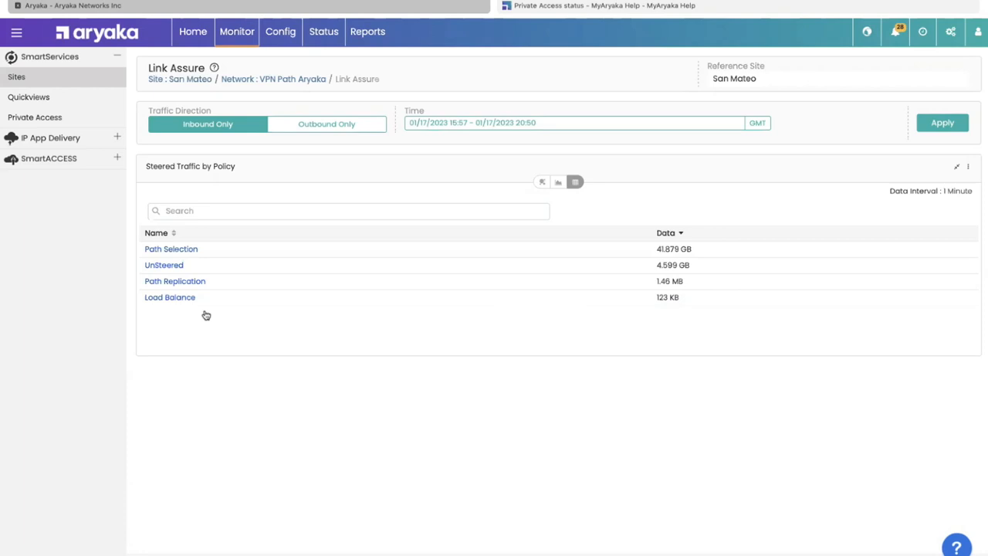
pyautogui.click(171, 248)
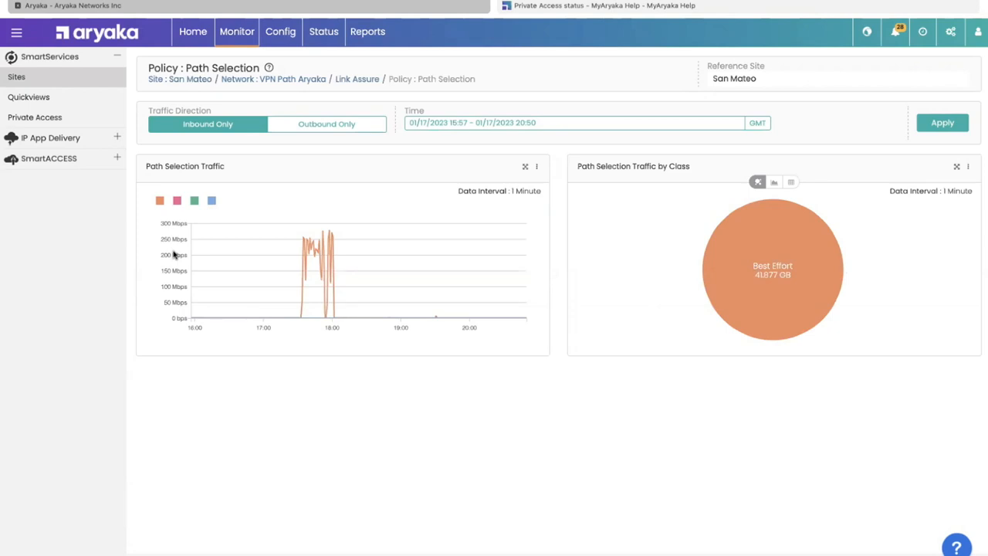
pyautogui.moveTo(482, 175)
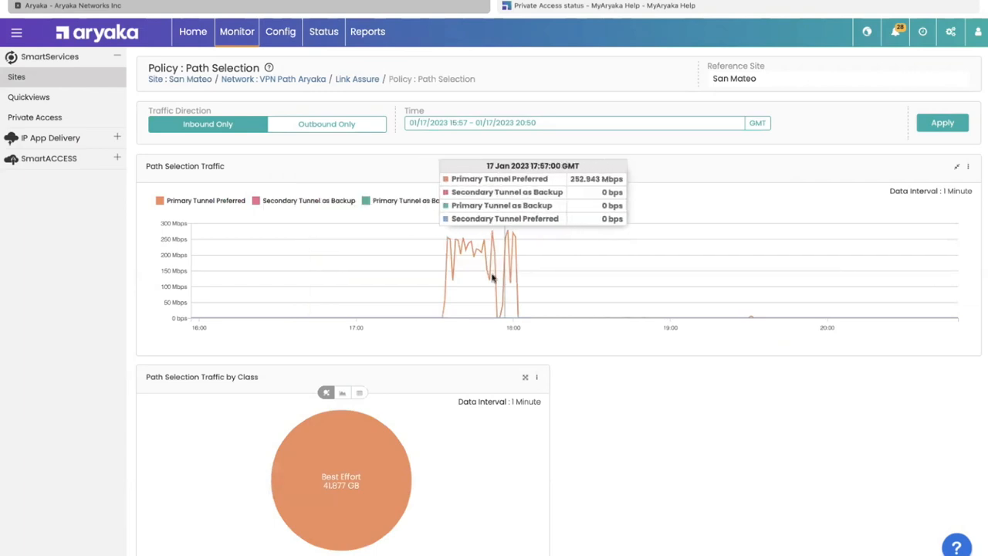
pyautogui.moveTo(500, 281)
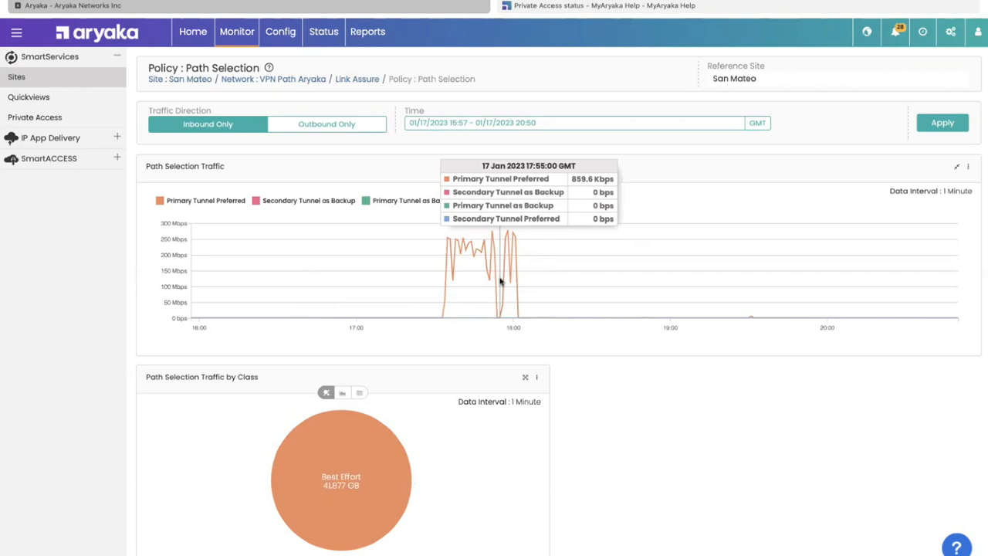
pyautogui.moveTo(378, 417)
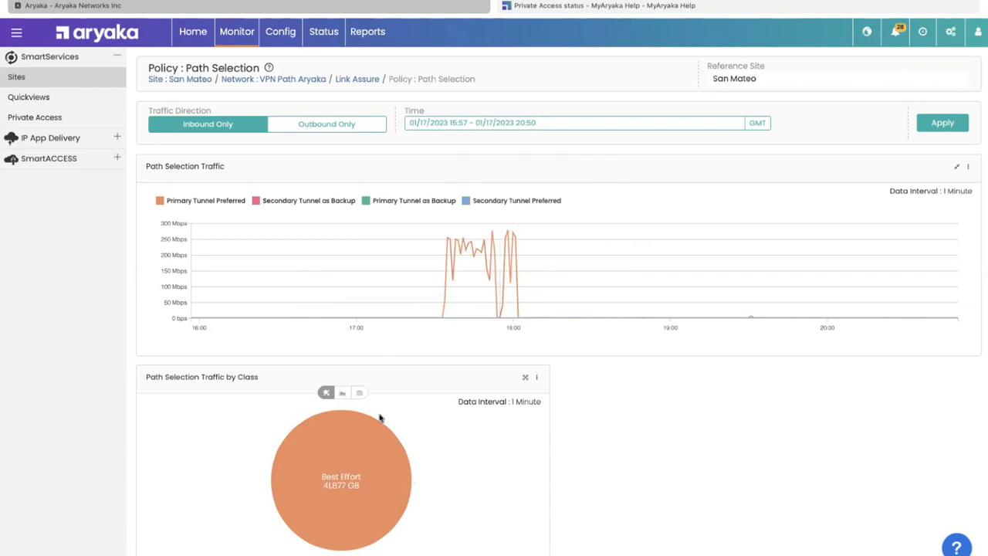
# Open the Best Effort class of Path Selection and view Outbound Only traffic.
pyautogui.click(342, 479)
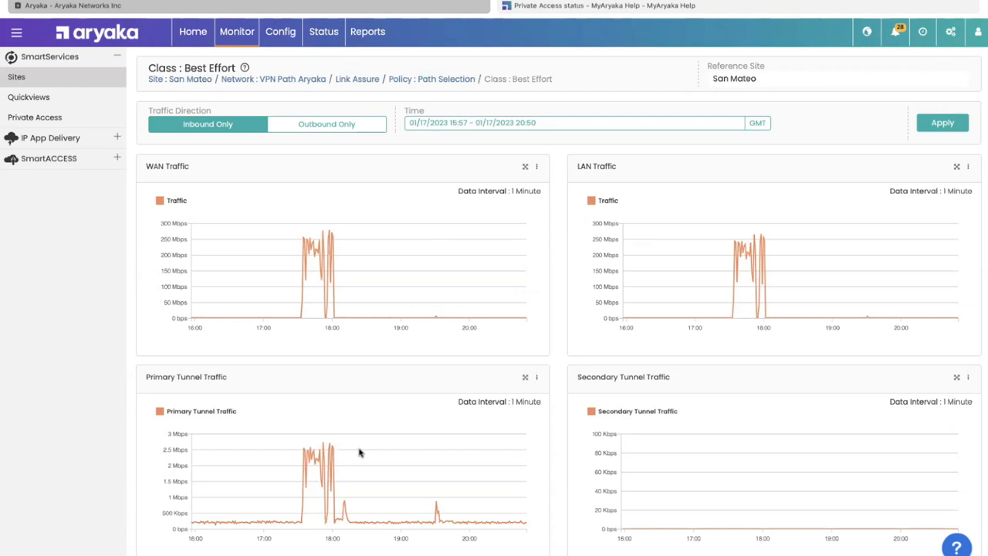
pyautogui.click(327, 124)
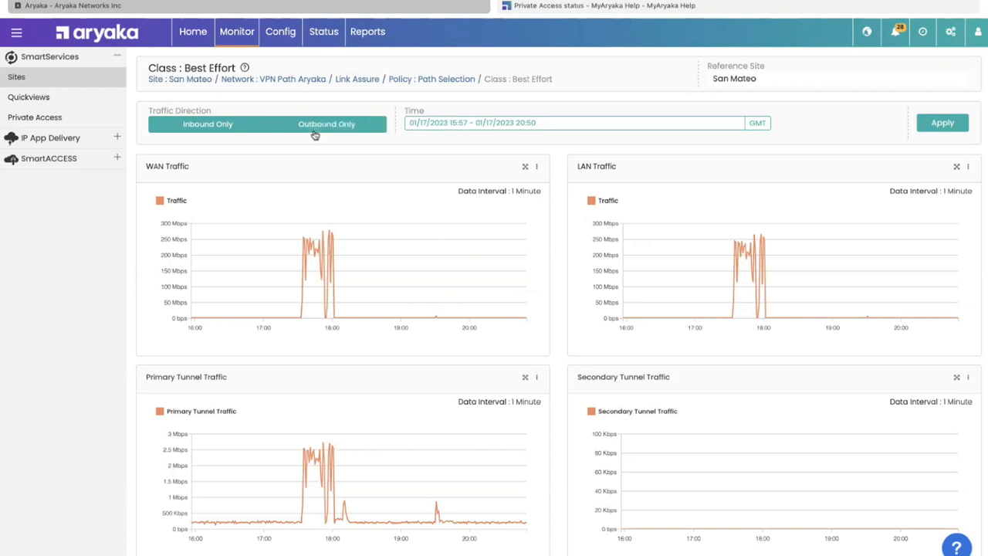